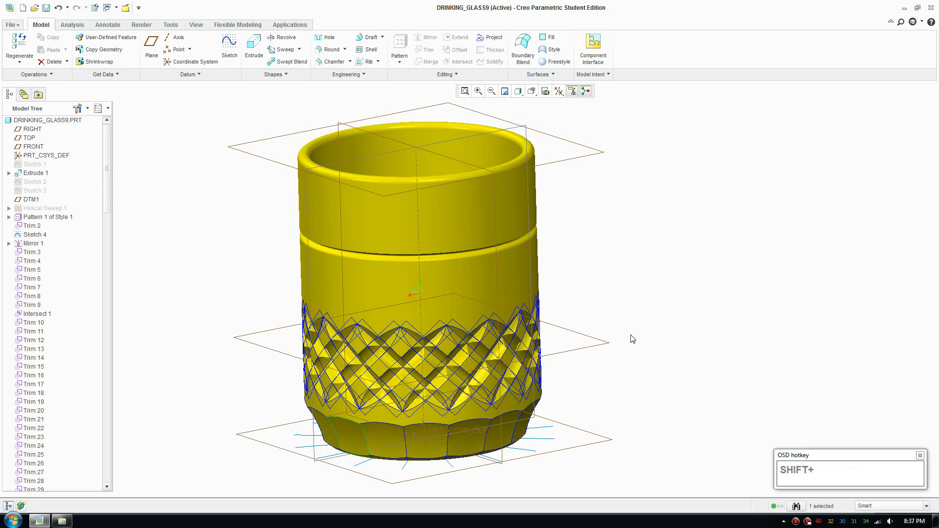
mouse_move(602, 340)
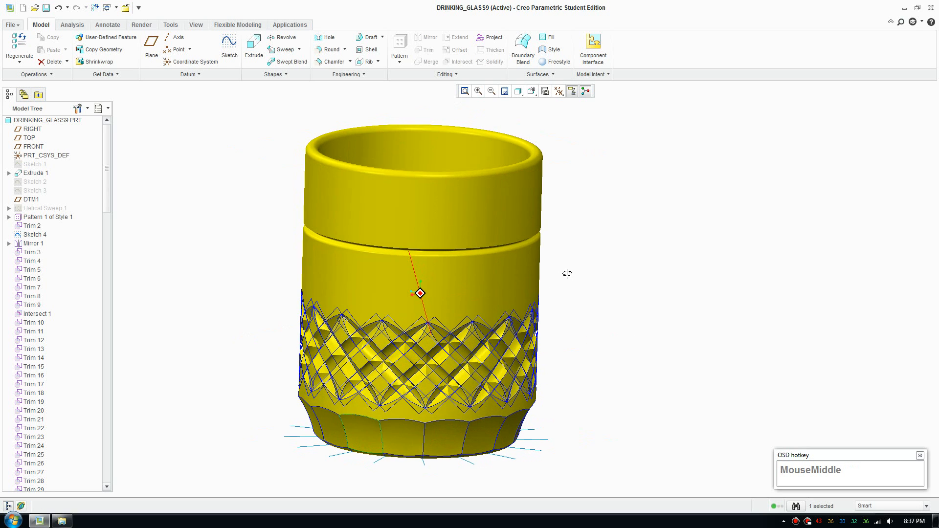
Orbit and scroll around the glass model to look it over from several sides
drag(567, 273, 564, 262)
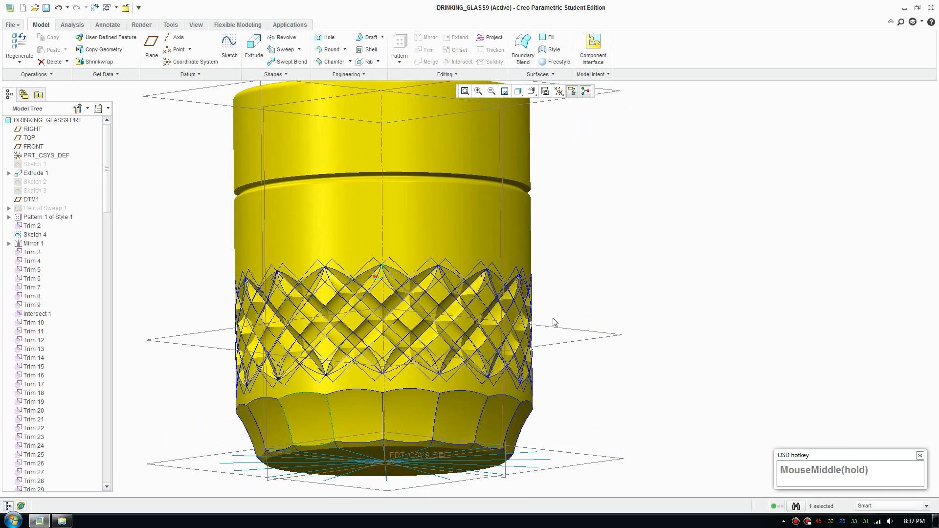
scroll(down, 3)
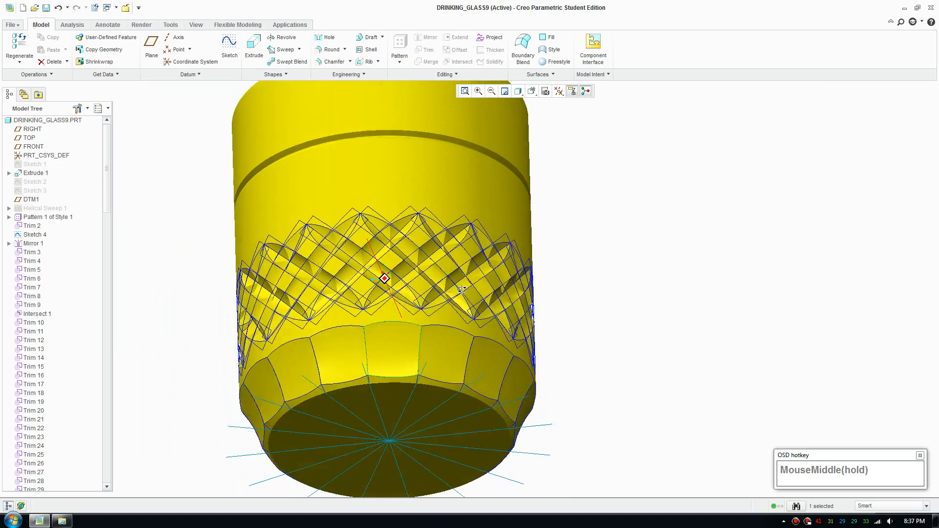
scroll(down, 3)
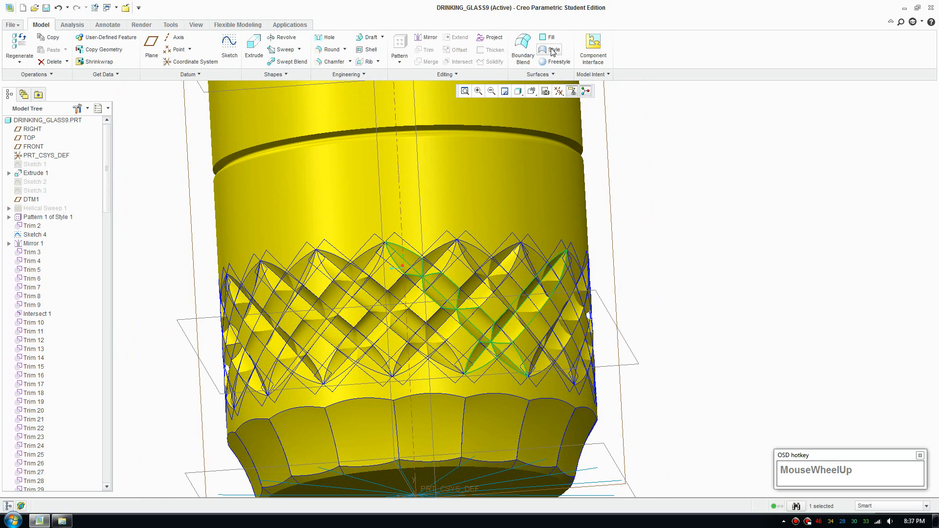
mouse_move(468, 299)
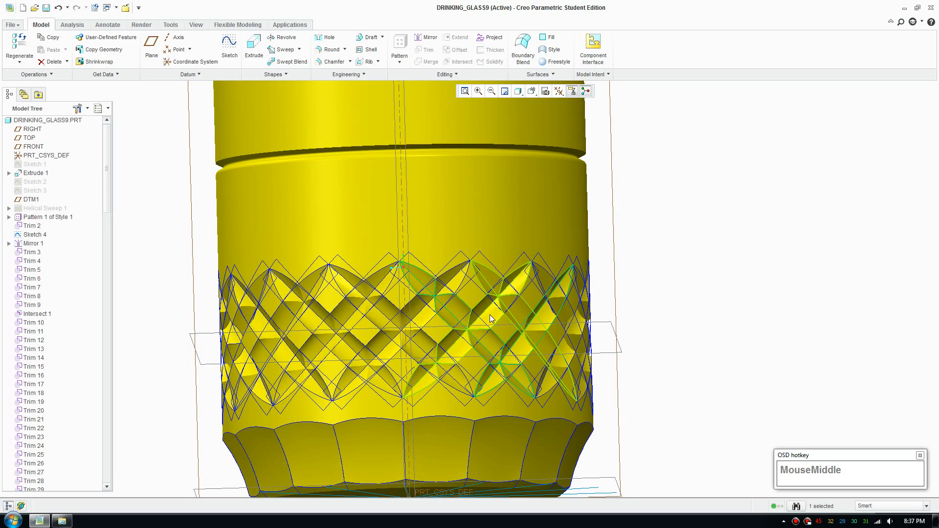
scroll(down, 3)
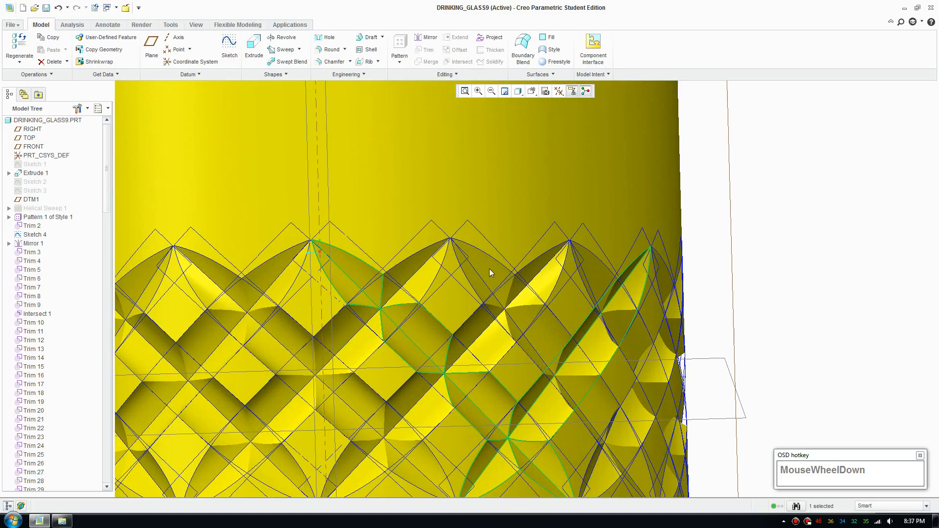
scroll(down, 3)
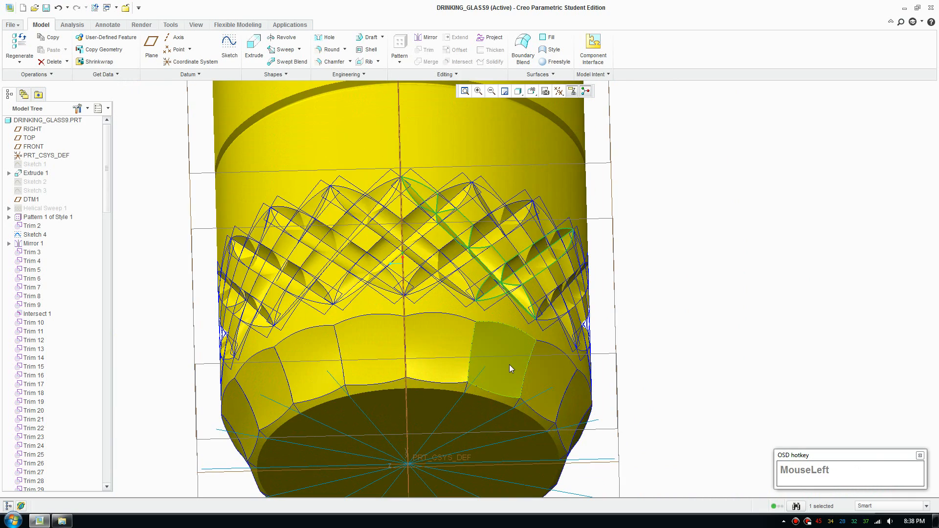
scroll(up, 3)
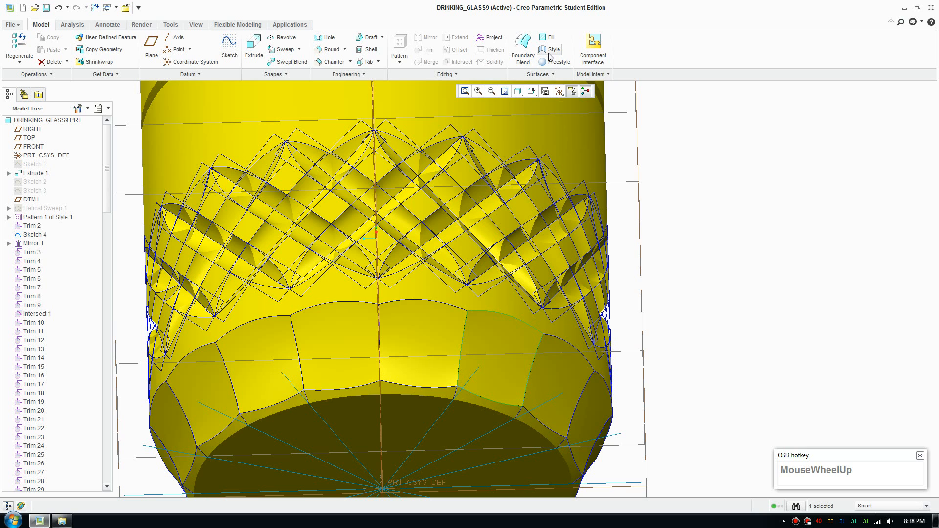
mouse_move(280, 49)
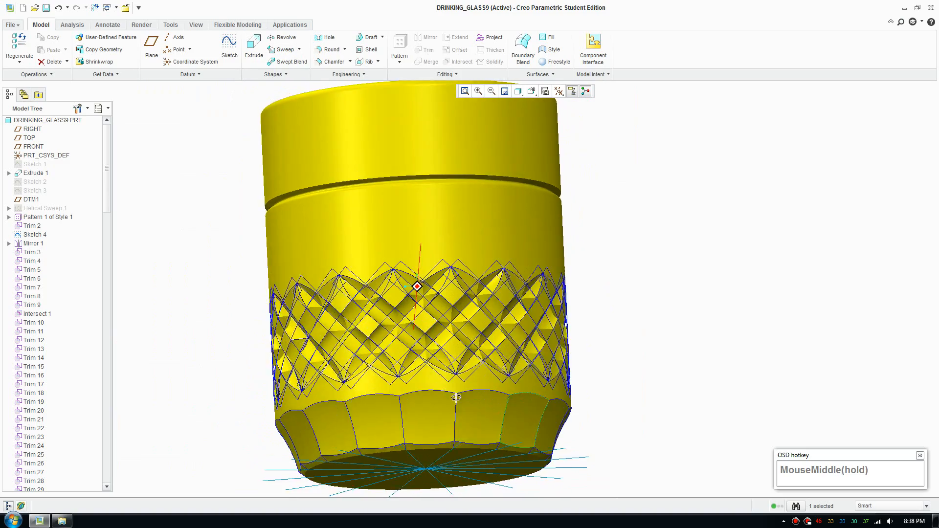
scroll(down, 3)
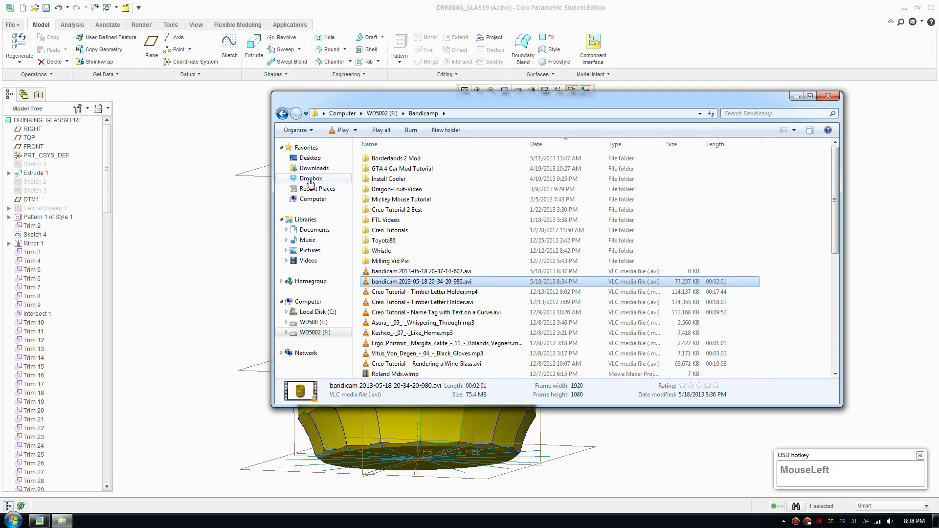
From Dropbox, go into the Drinking Glass folder and view drinking_glass9.jpg
click(311, 178)
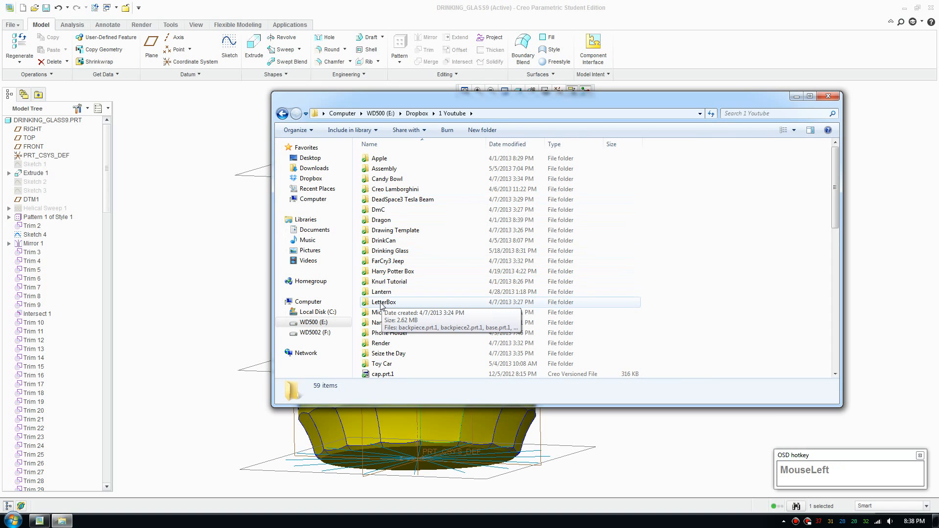
double_click(390, 250)
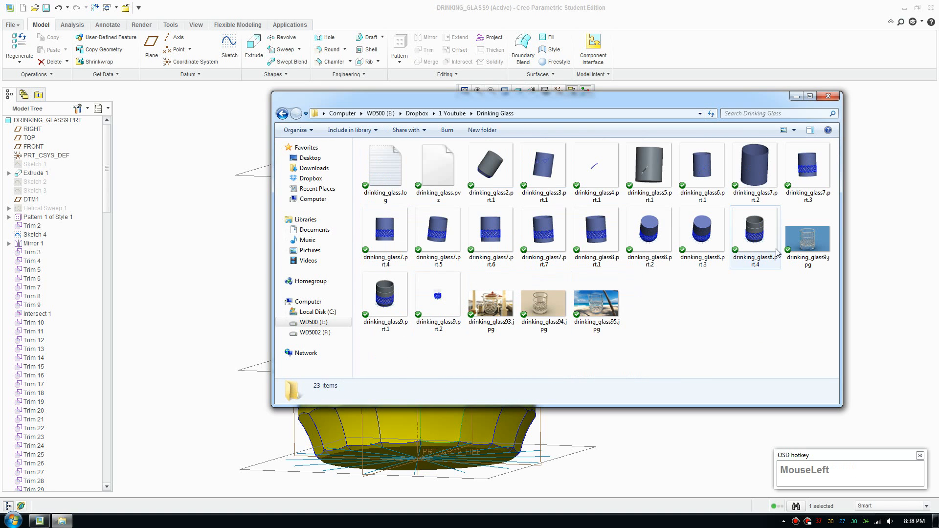
double_click(807, 238)
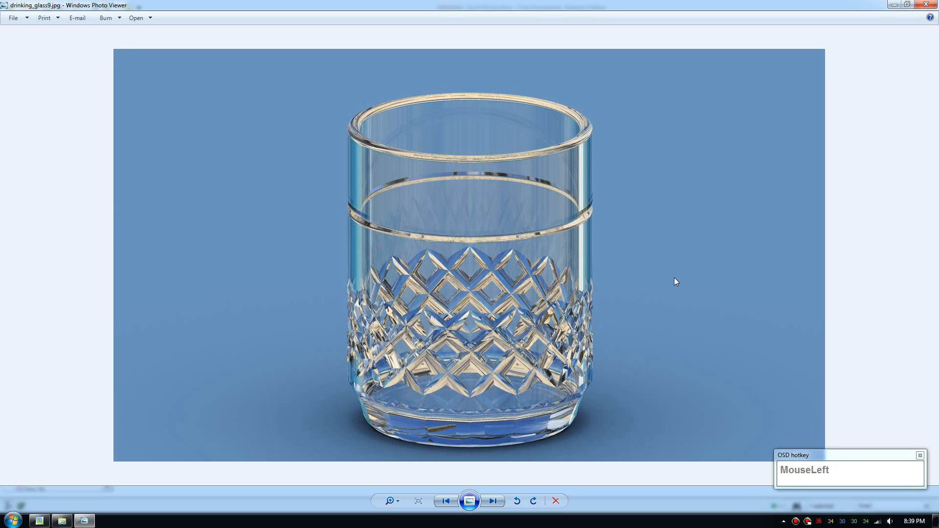
Advance through the renders drinking_glass94, 95 and 93 to the gazebo scene
key(Right)
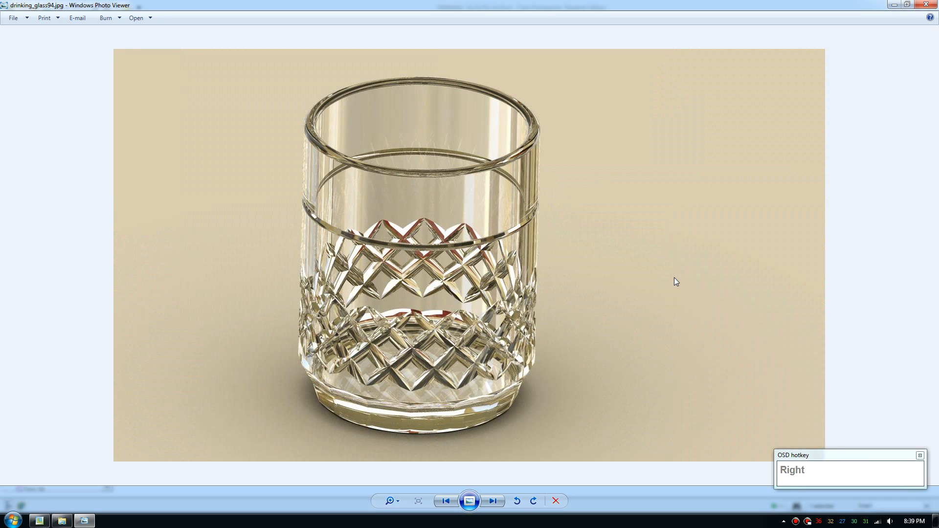
click(492, 501)
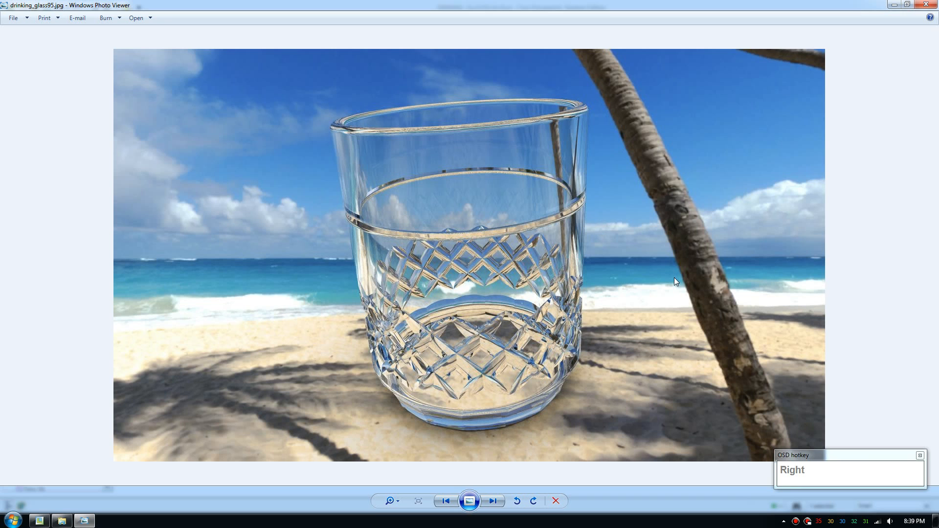
click(493, 500)
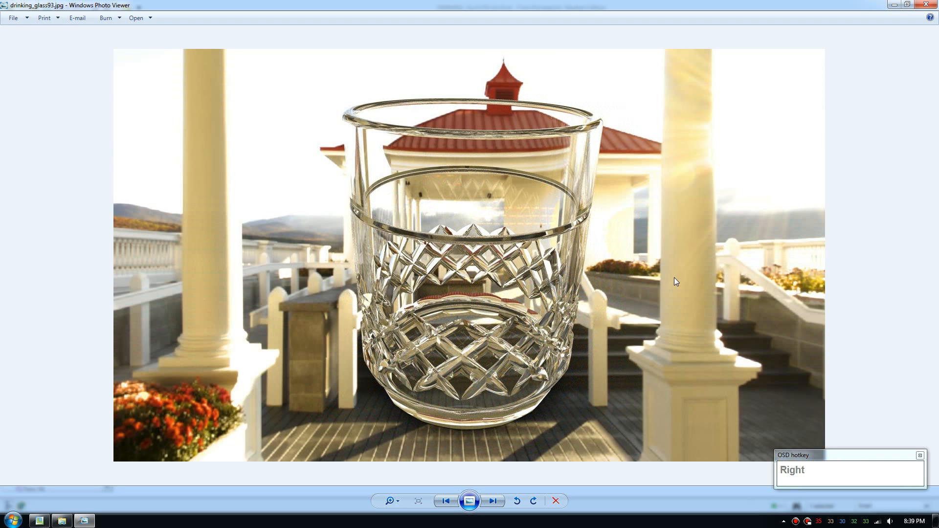
mouse_move(515, 303)
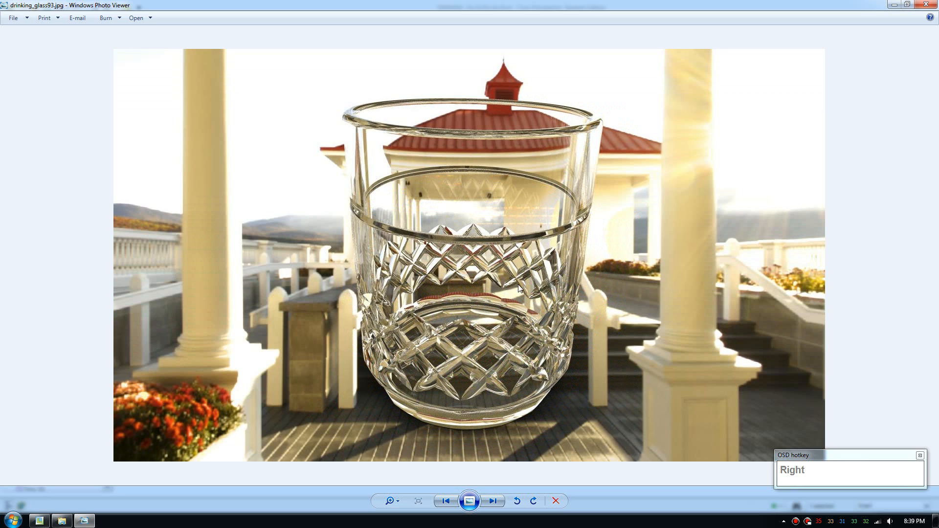
mouse_move(499, 300)
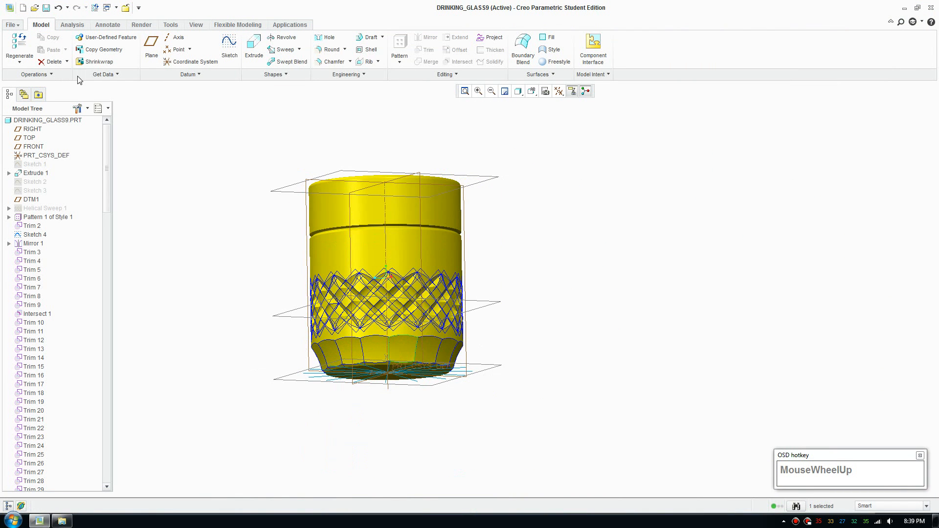
Create a new part named DRINKINGLASS2
click(21, 8)
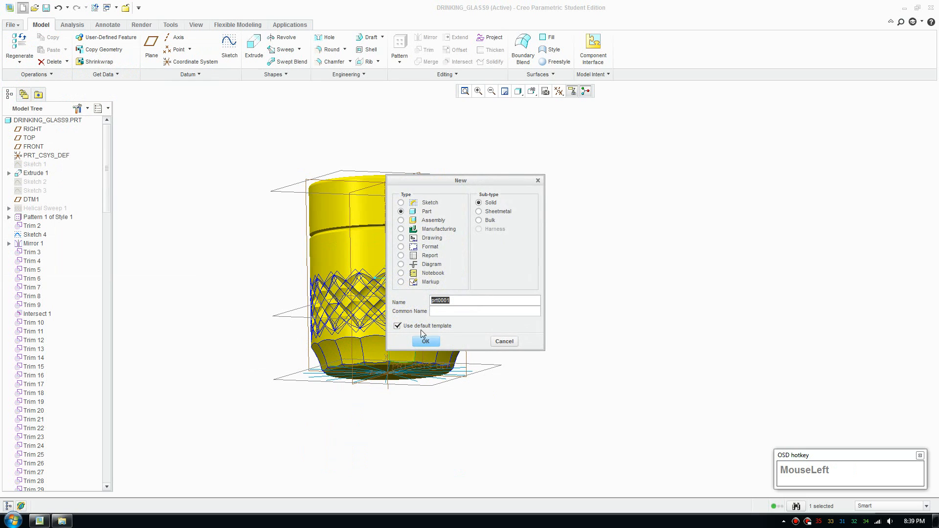
text(Drinkinglas)
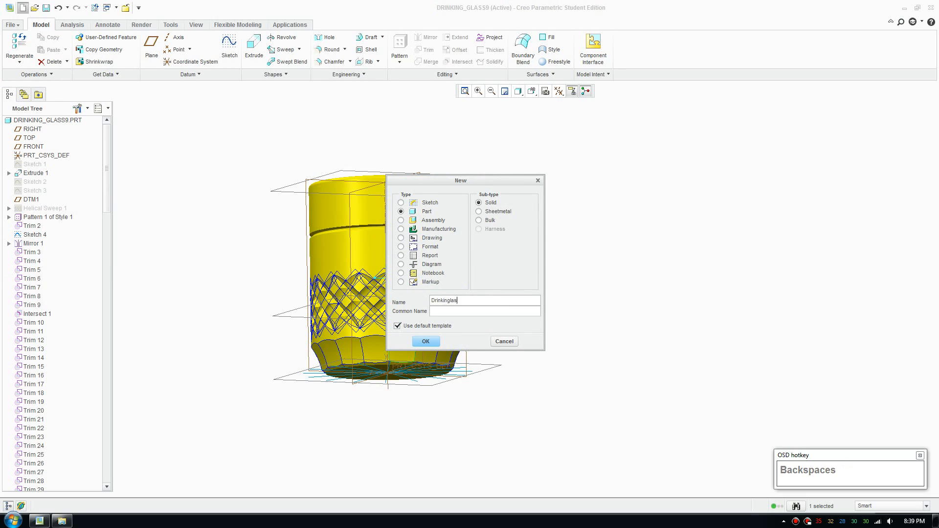
click(425, 341)
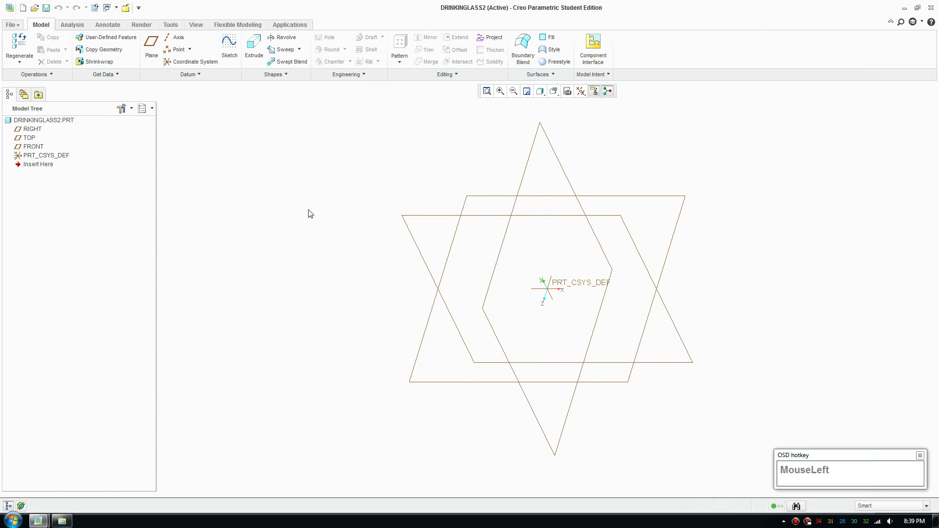
Set the part's unit system to millimeter Kilogram Sec in Model Properties
click(10, 24)
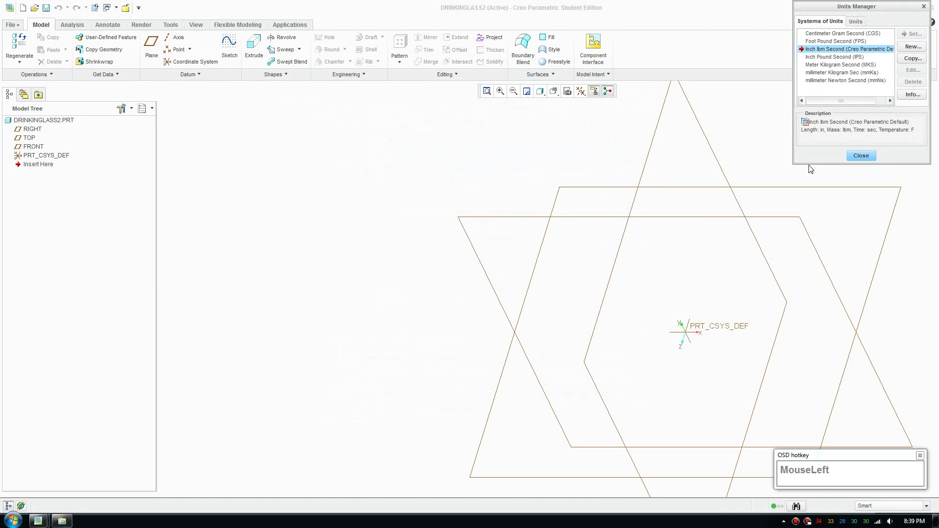
click(841, 73)
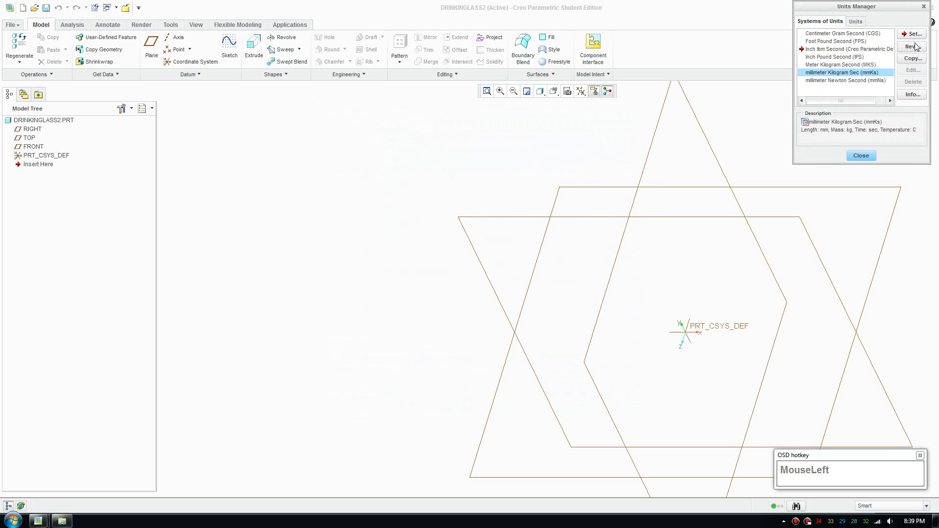
click(916, 33)
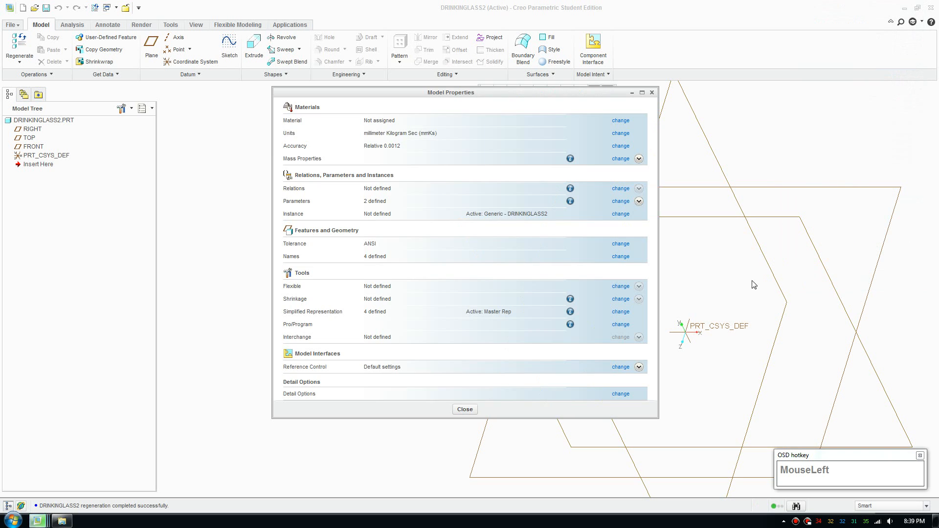
click(464, 409)
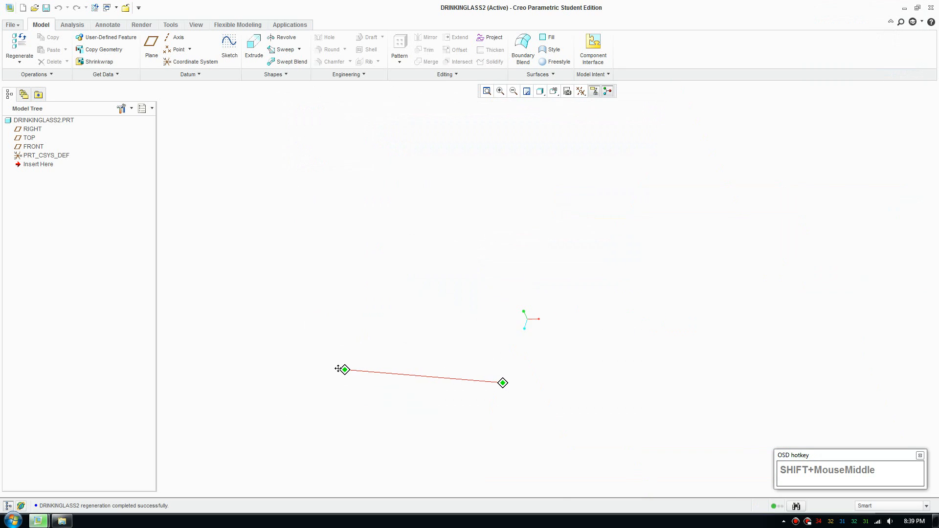
Start an extrusion and sketch a 76 mm diameter circle centred on the origin
click(253, 47)
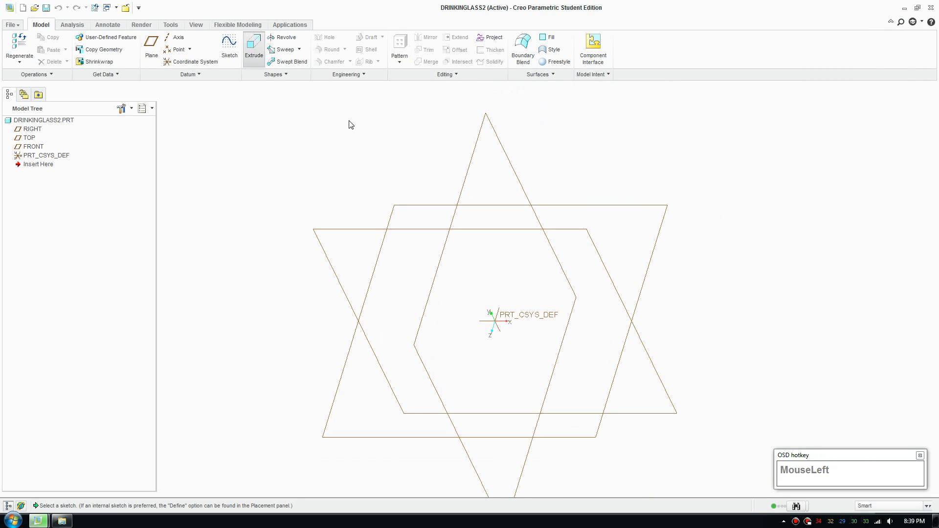
click(253, 42)
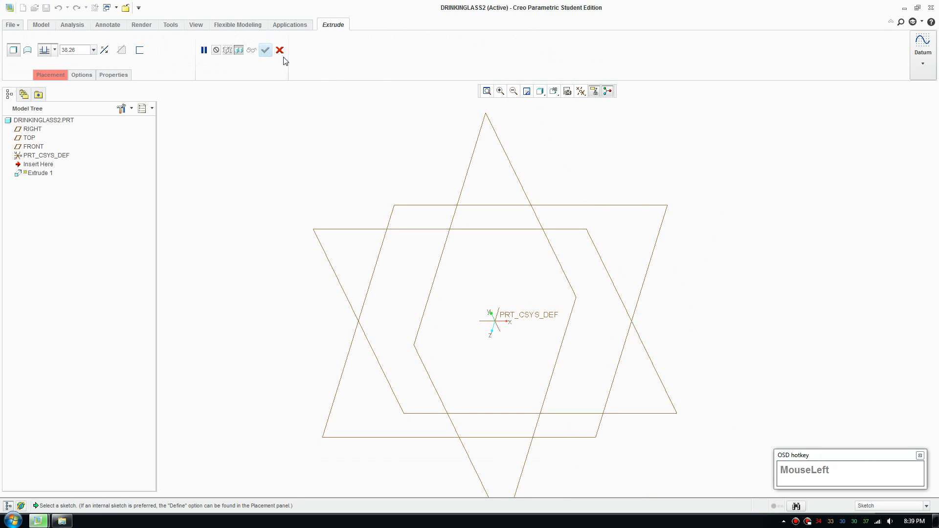
click(280, 49)
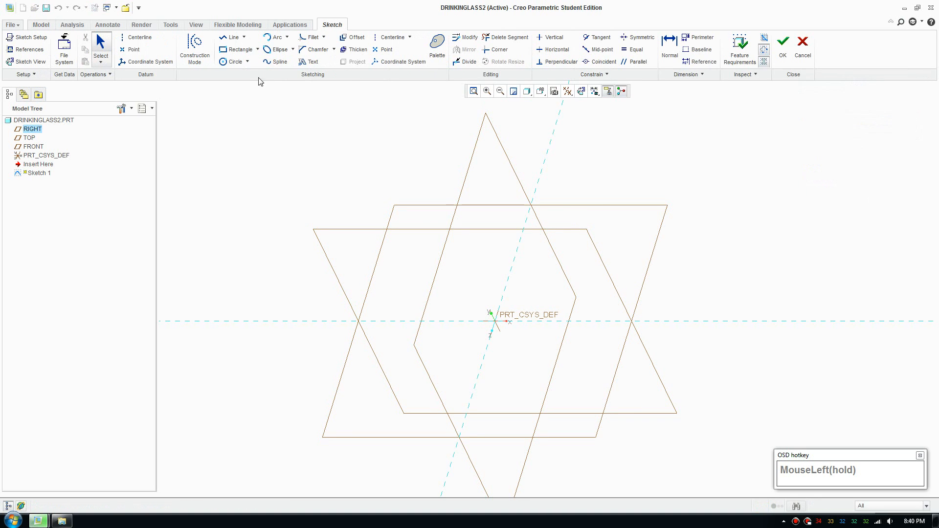
click(233, 61)
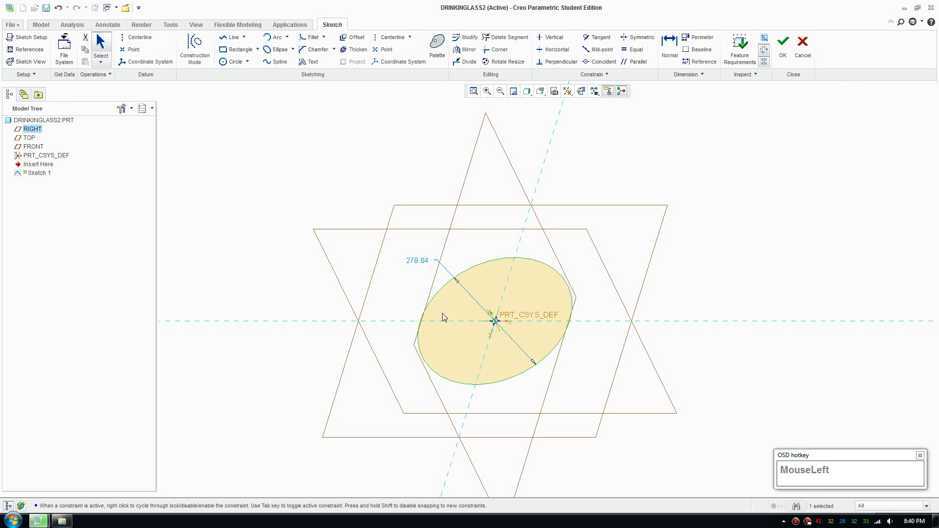
double_click(417, 260)
text(76)
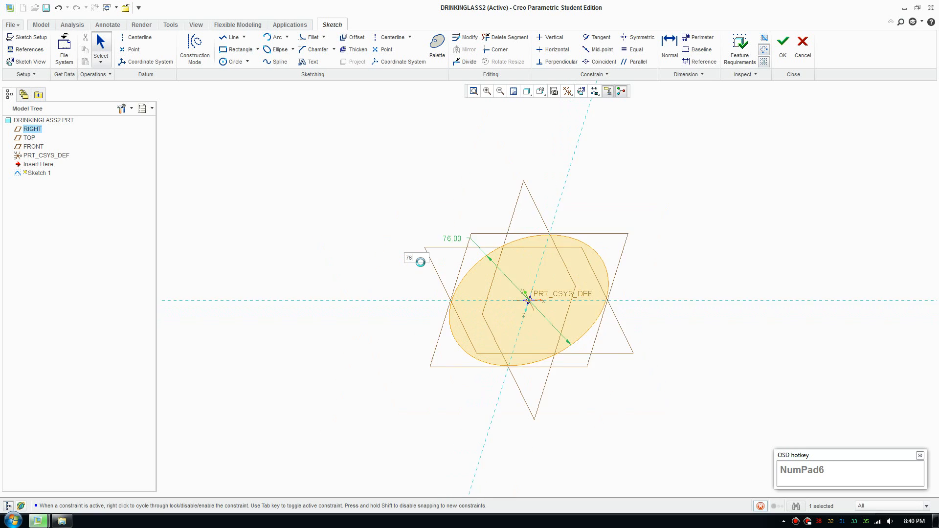
click(782, 41)
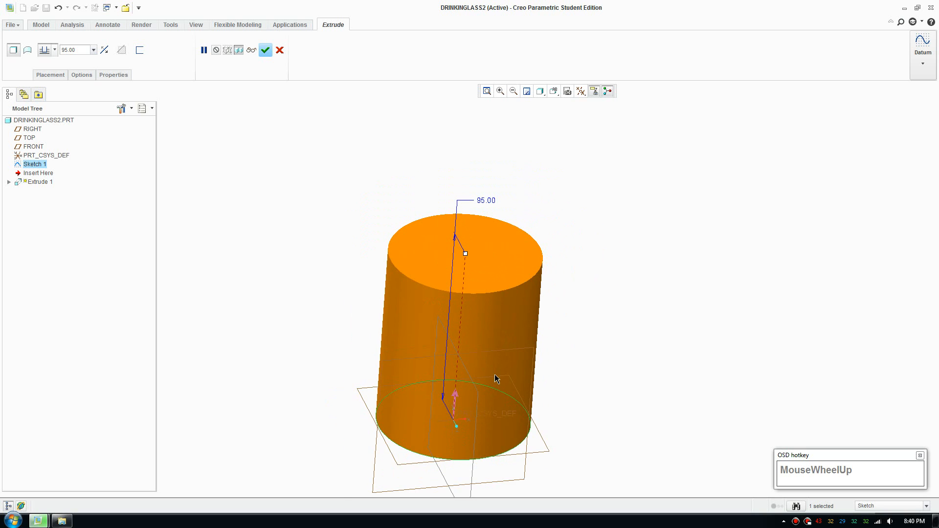
Preview the circle extruded as a 95 mm tall cylinder
scroll(down, 3)
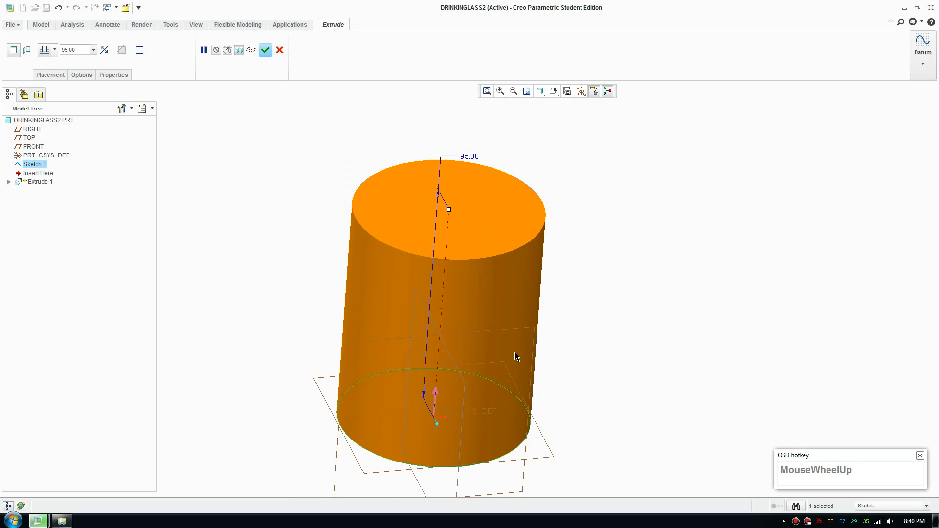
drag(517, 356, 526, 360)
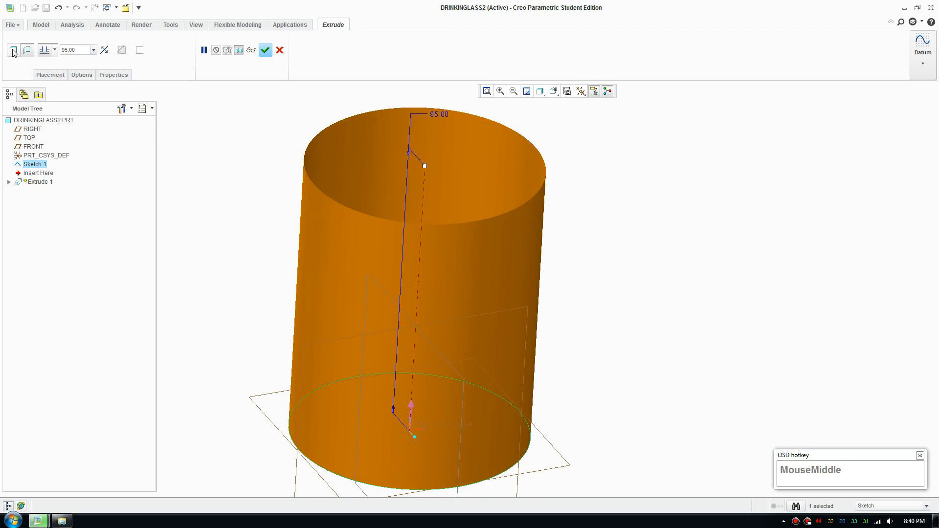
mouse_move(27, 50)
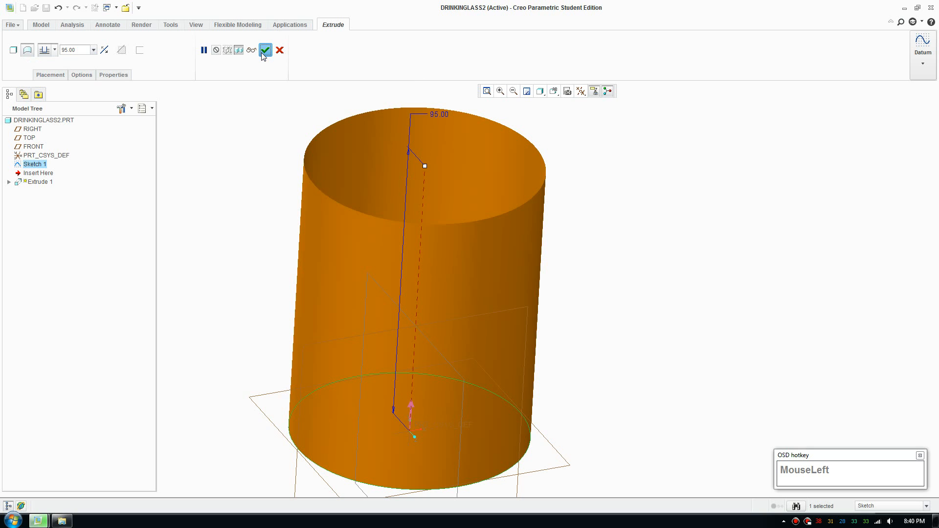
Complete Extrude 1 as a 95 mm open surface cylinder and tilt it to inspect
click(265, 50)
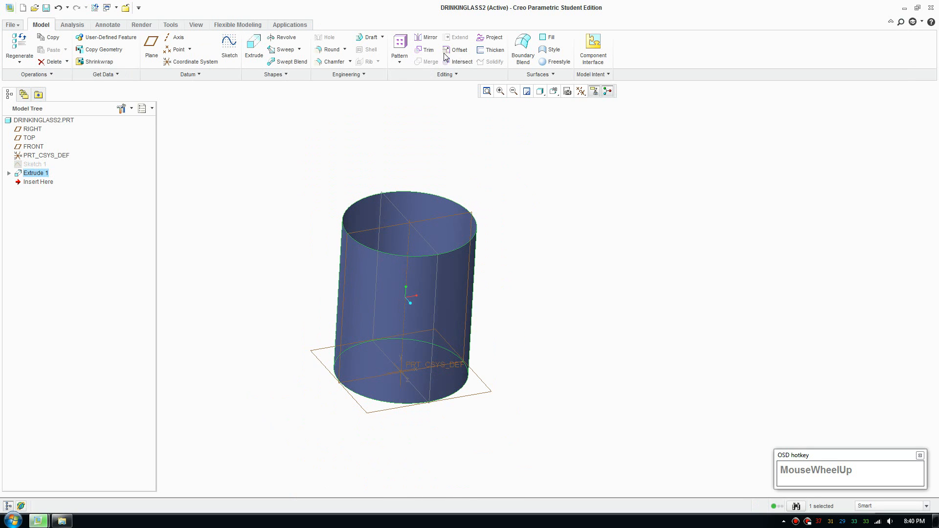
scroll(down, 3)
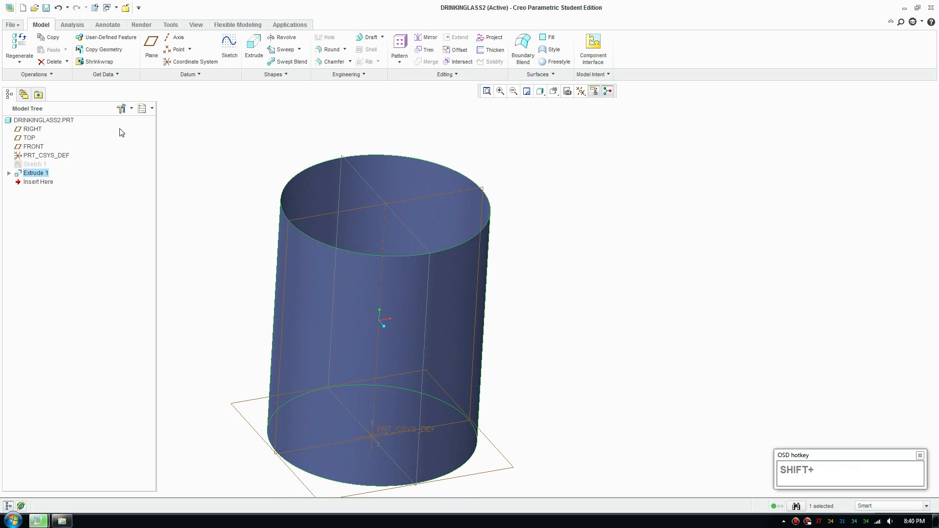
scroll(up, 3)
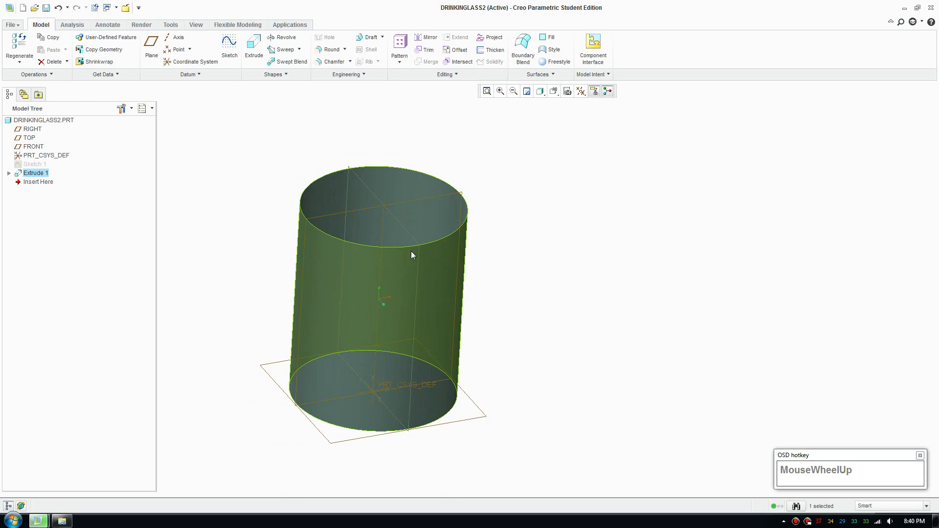
scroll(down, 3)
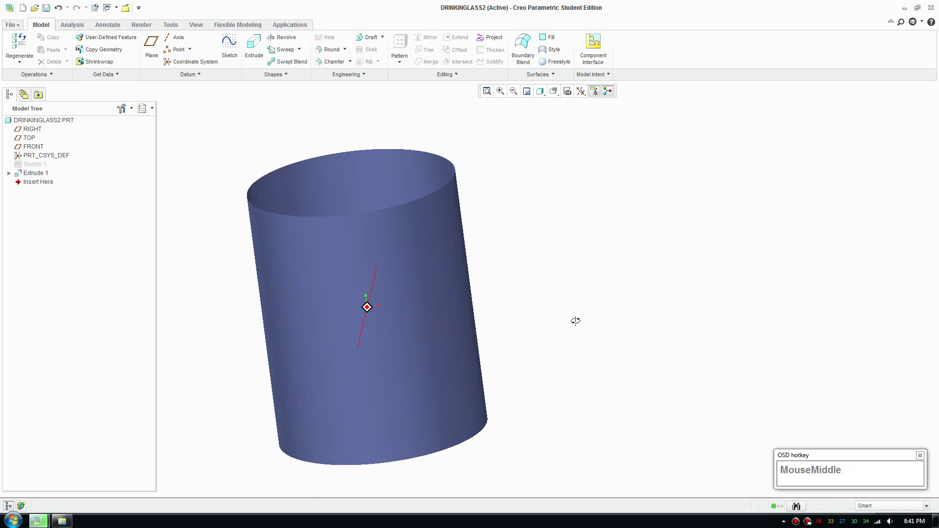
drag(575, 320, 559, 336)
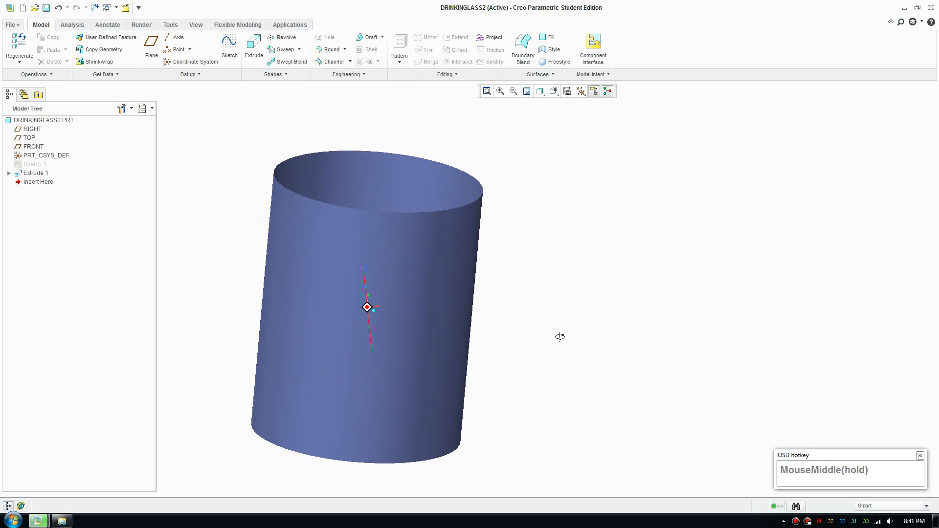
Switch to the saved FRONT orientation to face the cylinder straight on
click(552, 91)
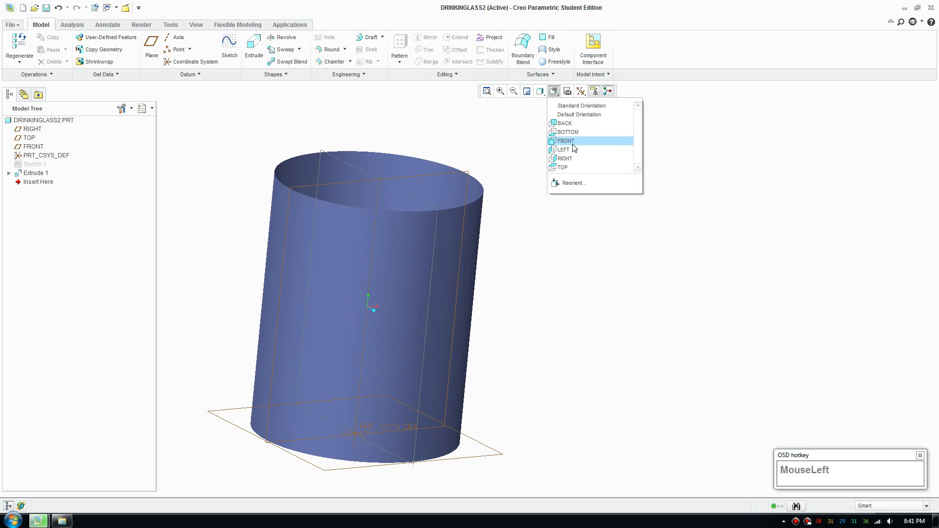
click(567, 141)
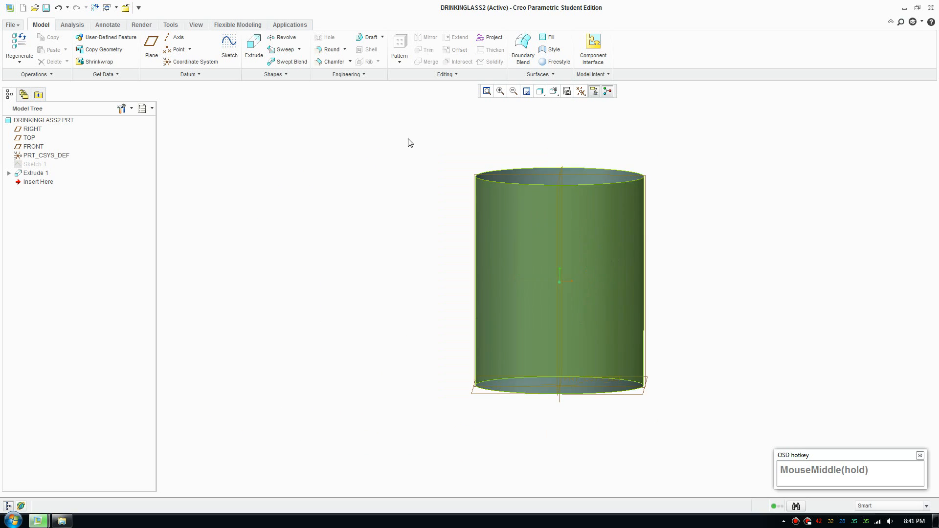
Begin a Helical Sweep and enter its profile sketch on the FRONT datum plane
click(297, 49)
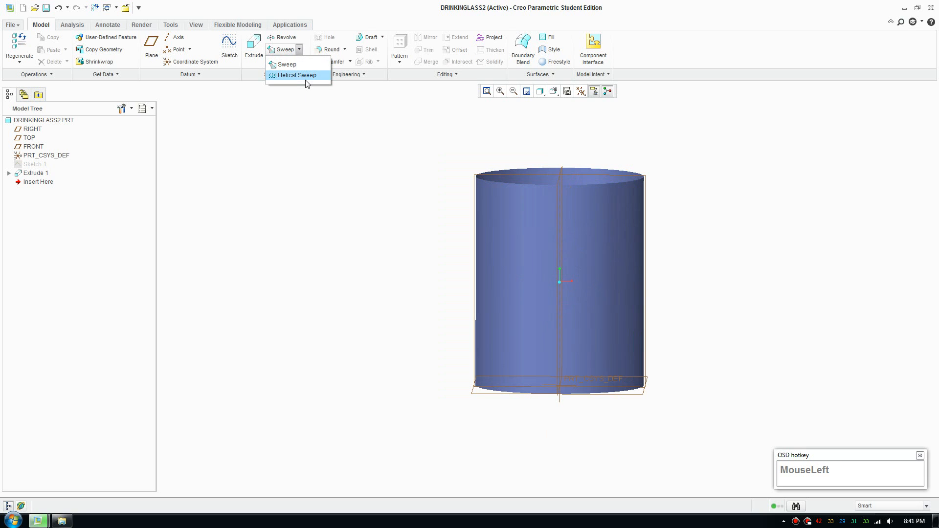
click(296, 75)
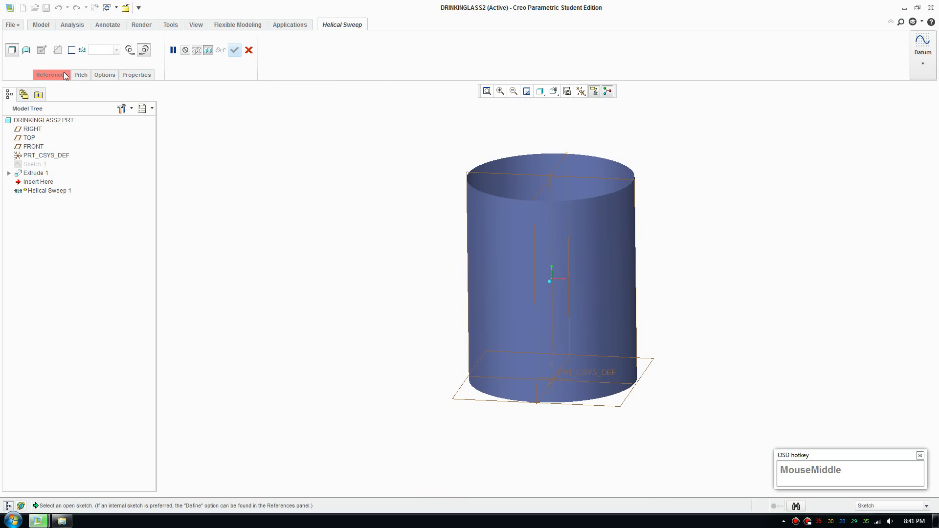
click(52, 74)
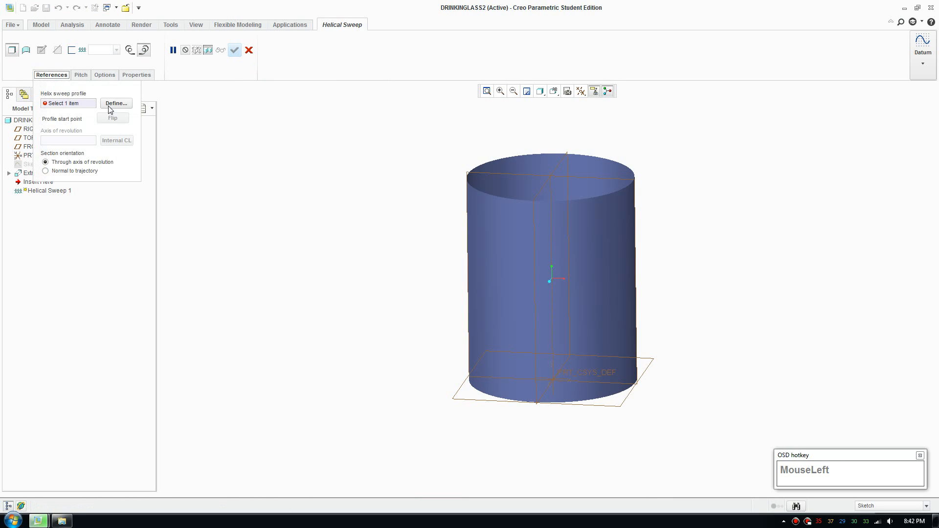
click(116, 102)
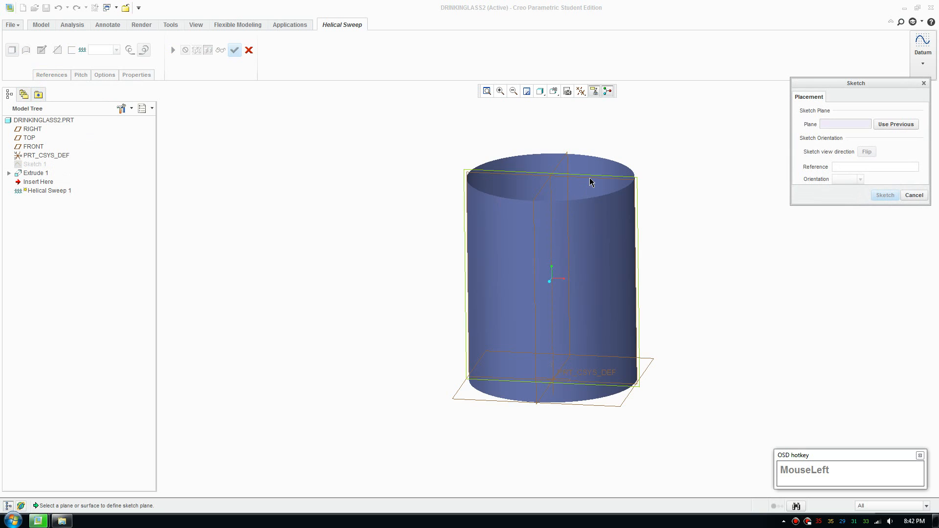
click(32, 129)
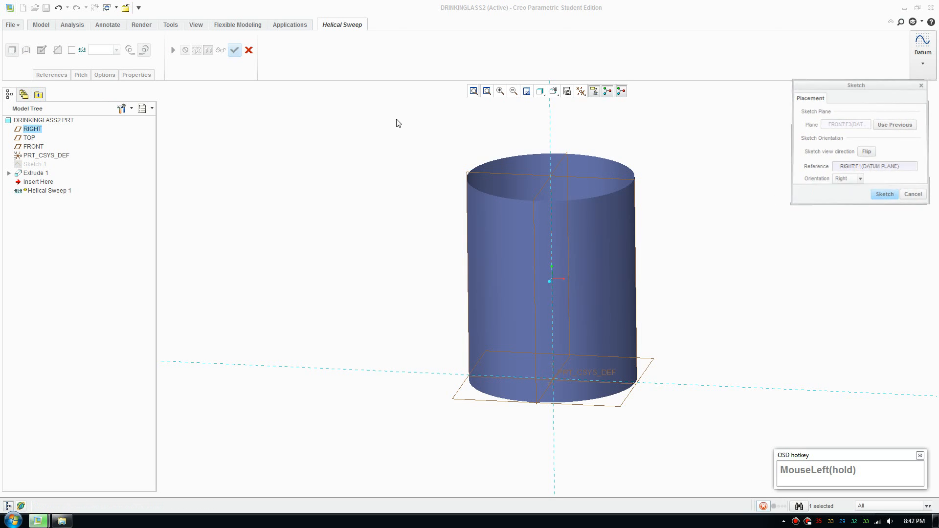
click(884, 193)
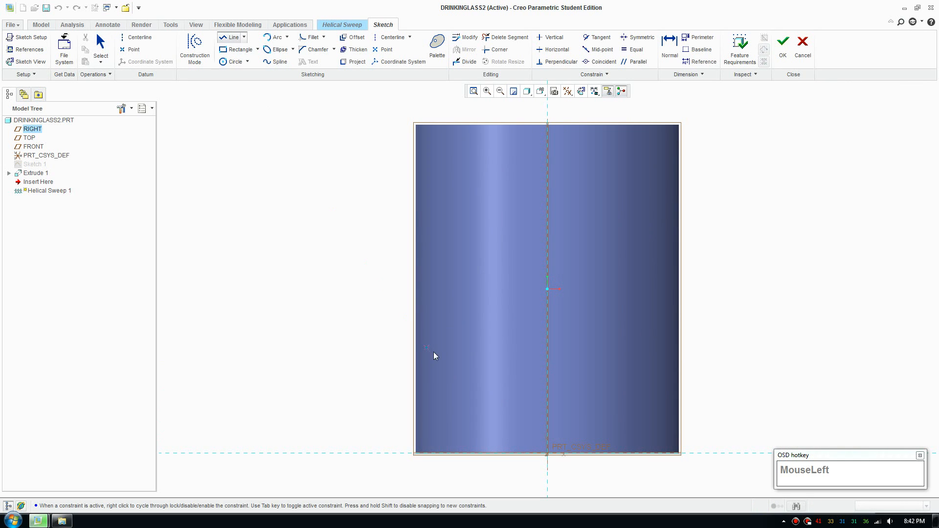
mouse_move(452, 375)
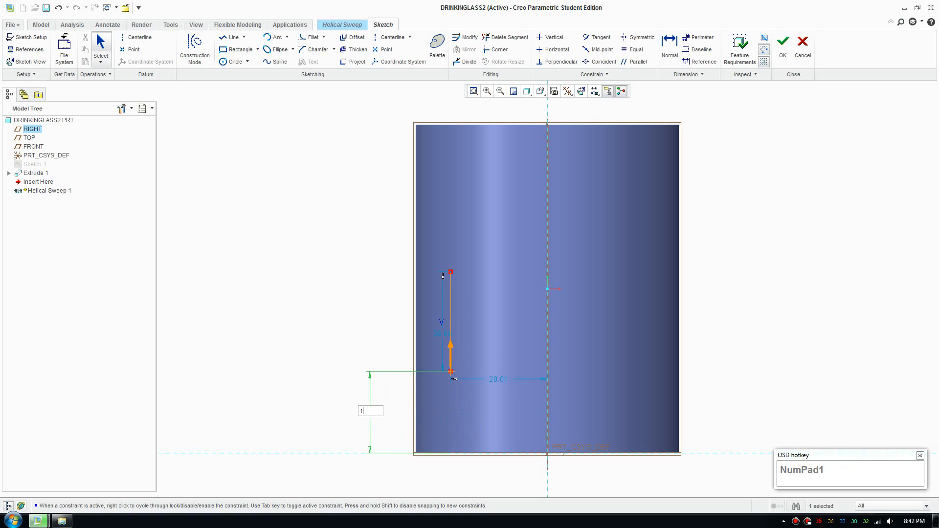
Dimension the vertical profile line 18 above the base, 28 long and 30 off the axis
text(18)
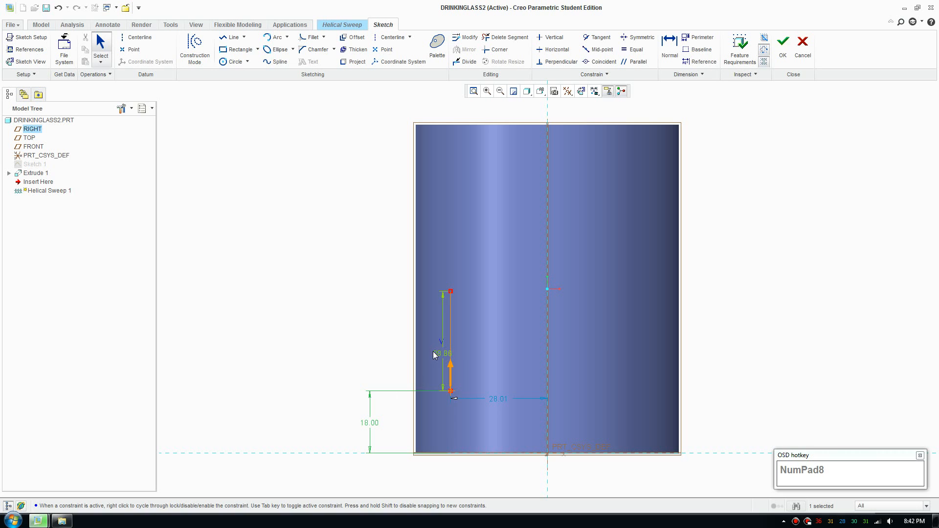
double_click(442, 353)
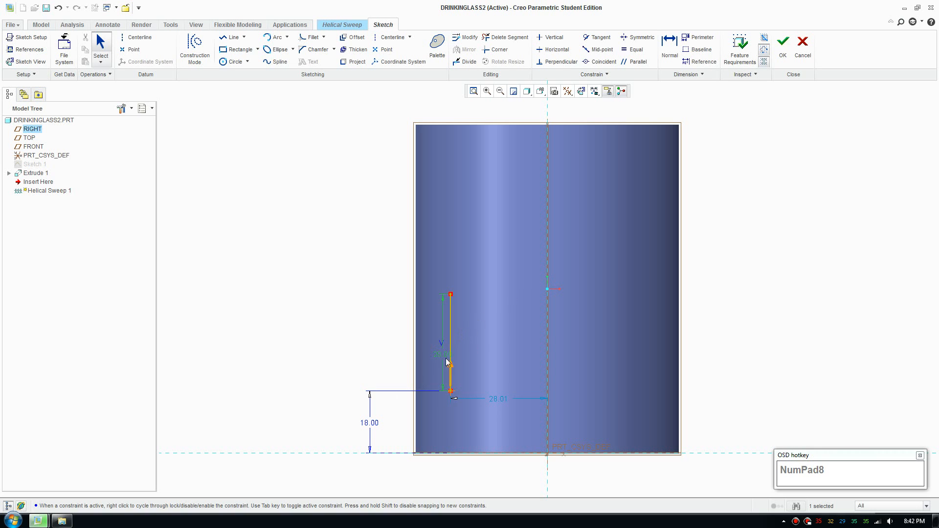
double_click(496, 399)
text(30)
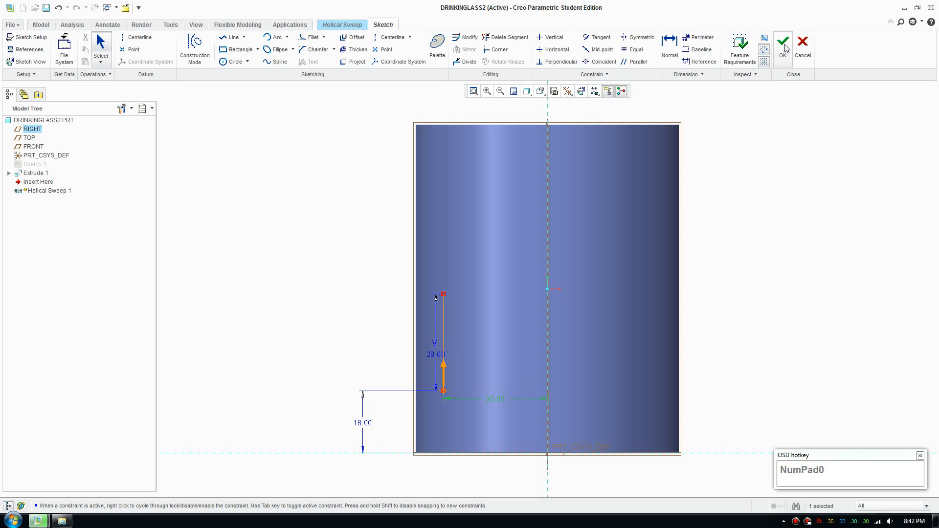
click(784, 42)
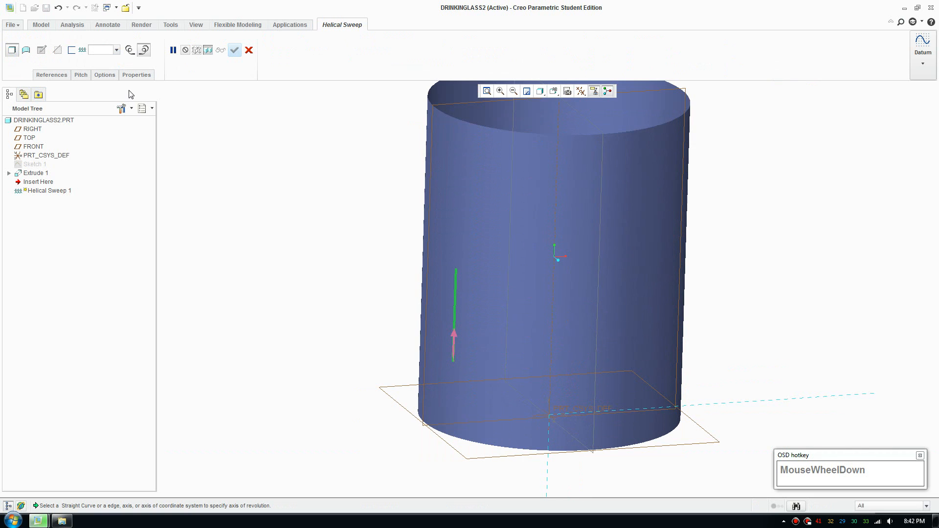
mouse_move(373, 144)
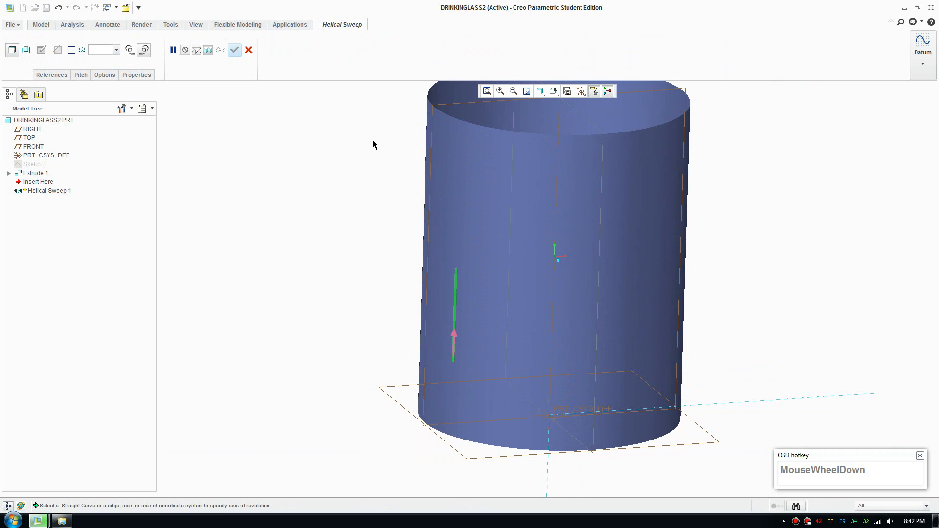
Pick the cylinder's axis as the helix's axis of revolution
click(51, 74)
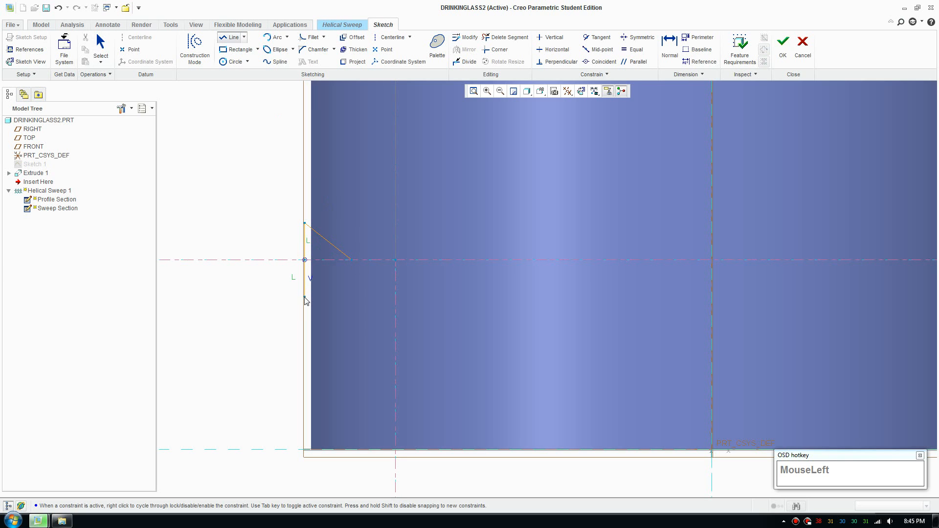
Dimension the triangular sweep cross-section 4 high and 8 wide and accept it
scroll(down, 3)
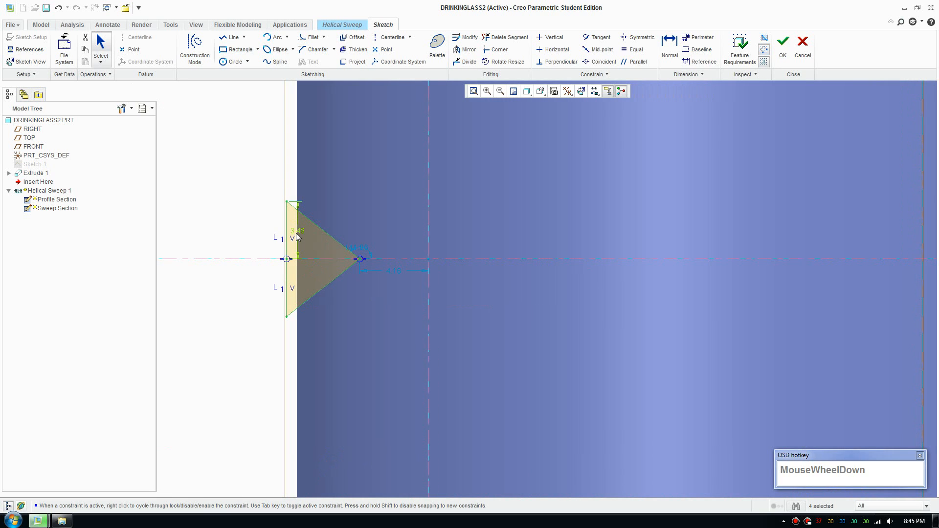
double_click(296, 231)
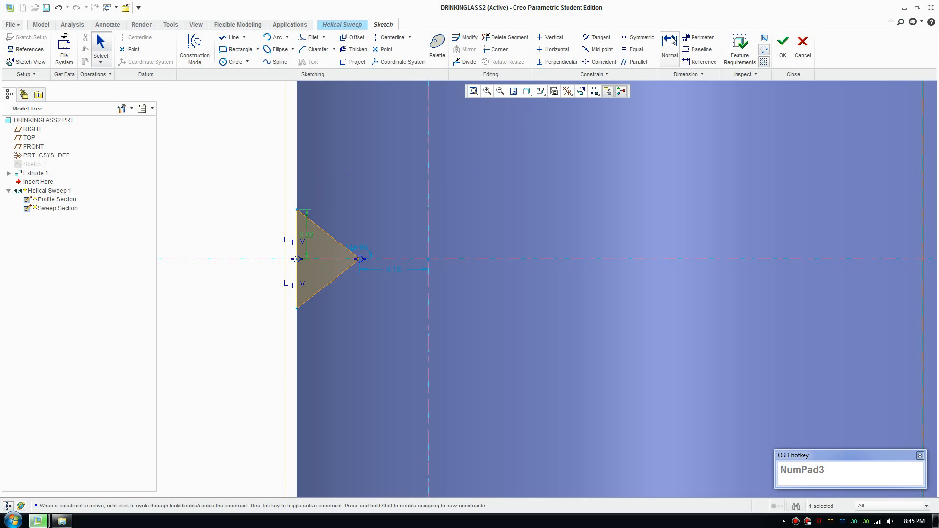
click(310, 242)
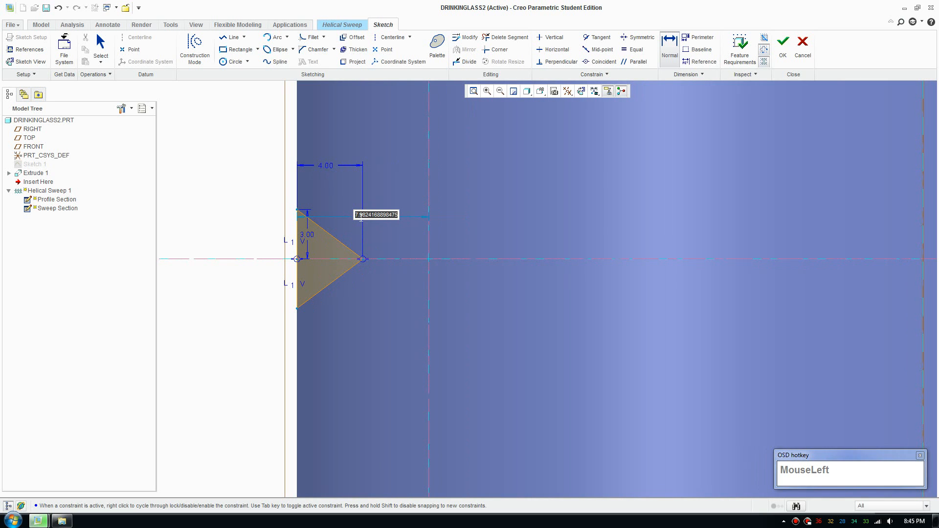
text(8.10)
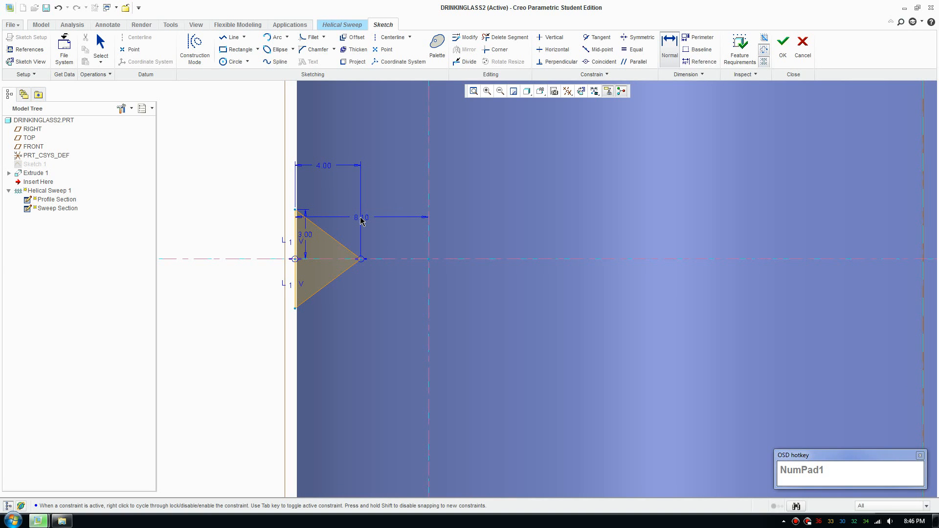
double_click(360, 217)
text(8.2)
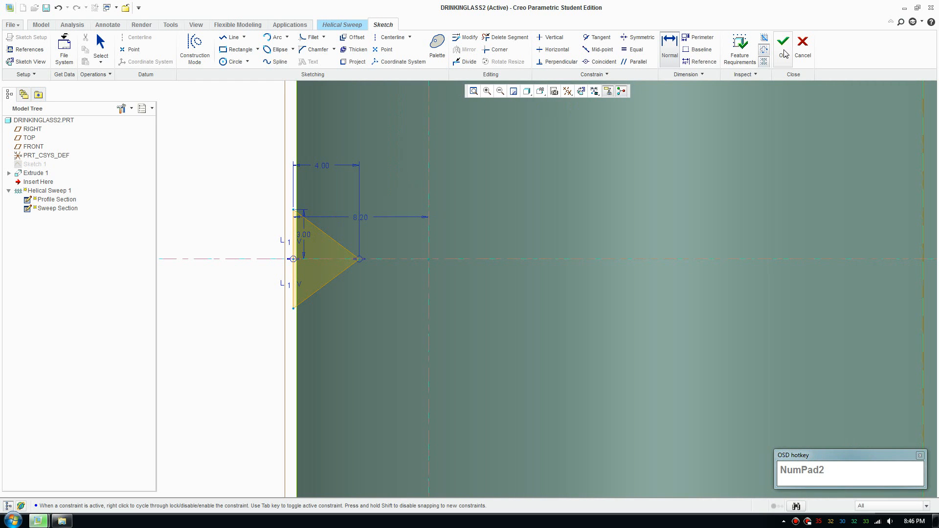
click(782, 41)
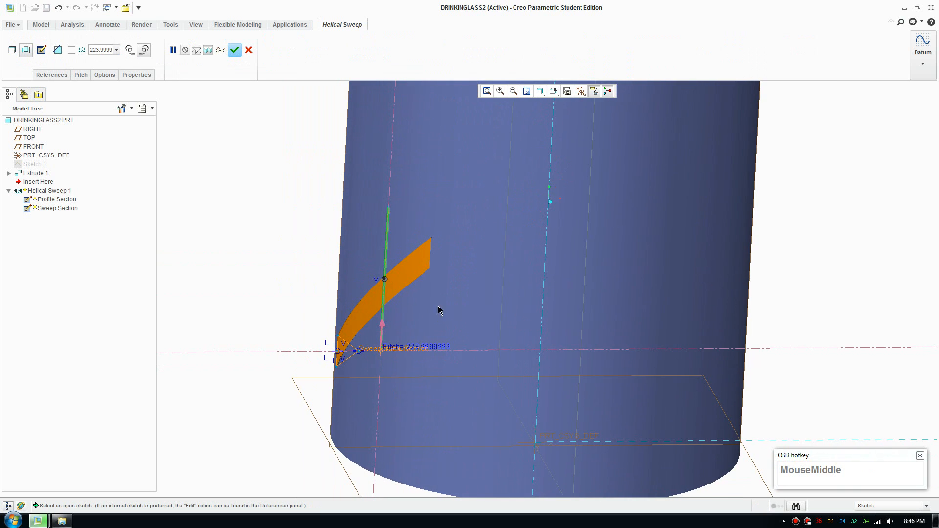
Review the helix pitch while orbiting into the opening, then confirm Helical Sweep 1
click(51, 75)
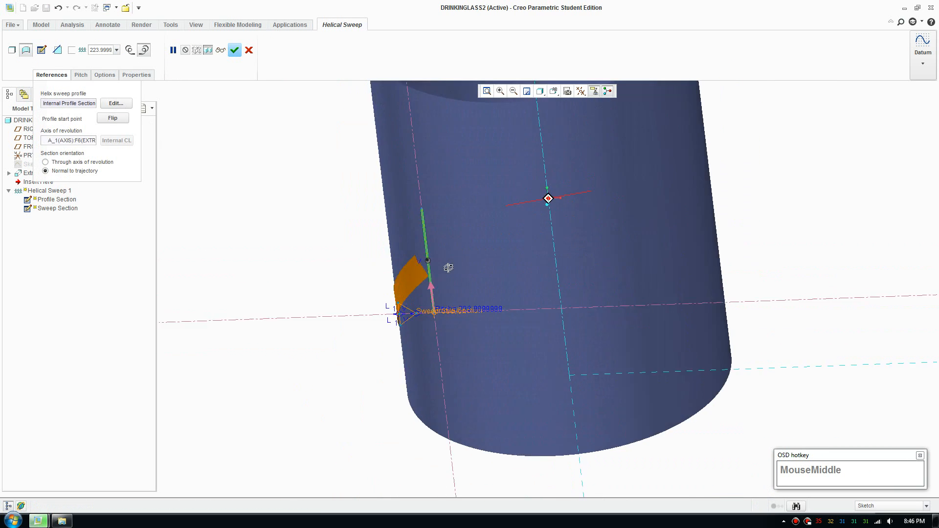
scroll(down, 3)
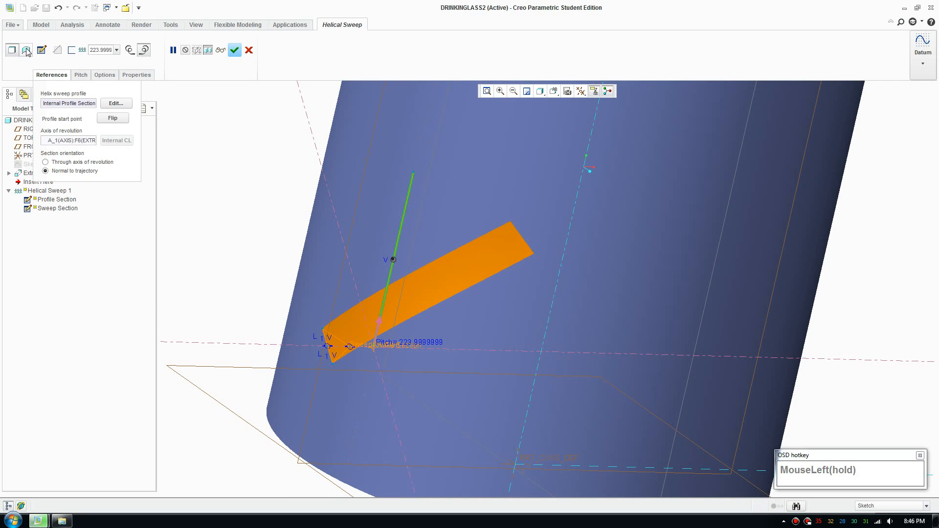
drag(522, 270, 425, 263)
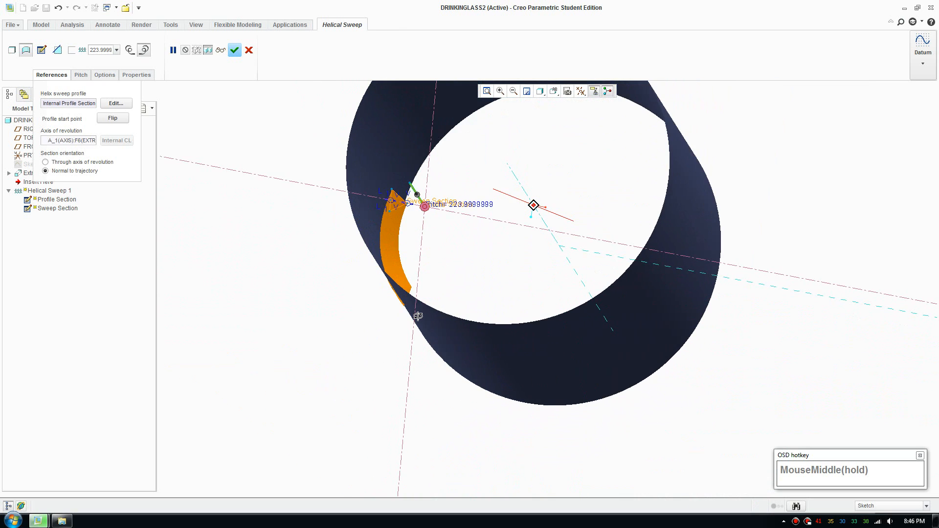
scroll(down, 3)
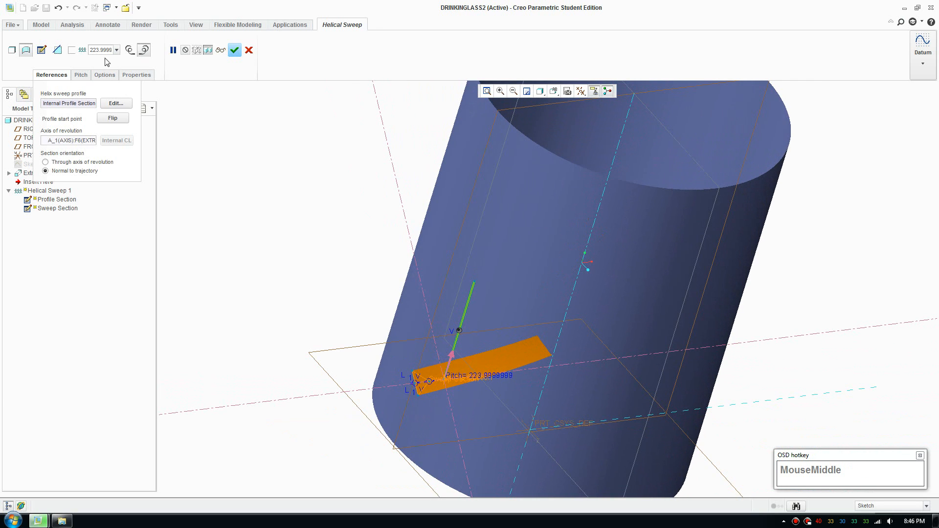
click(110, 50)
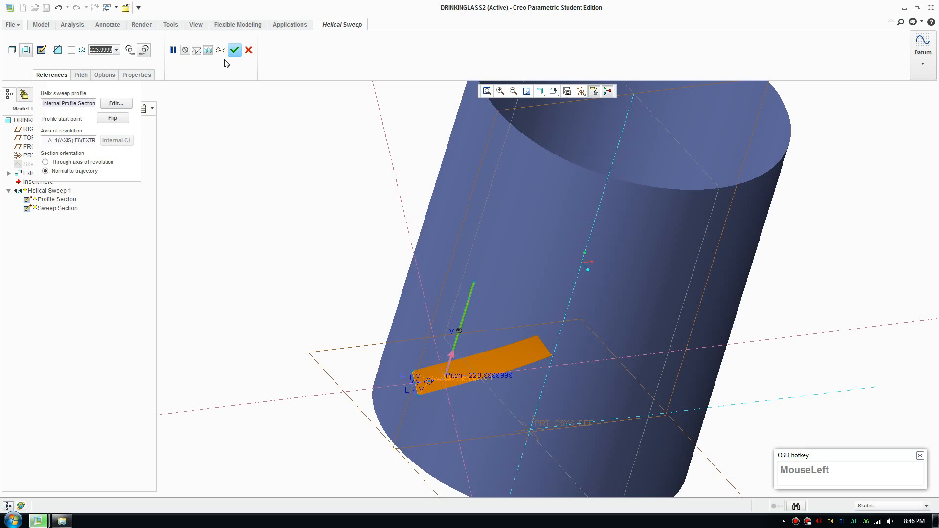
mouse_move(476, 343)
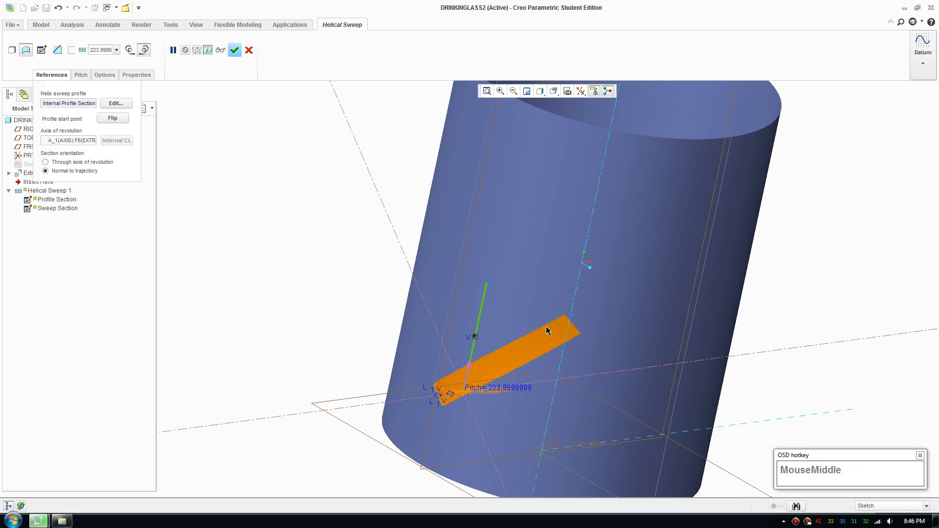
scroll(up, 3)
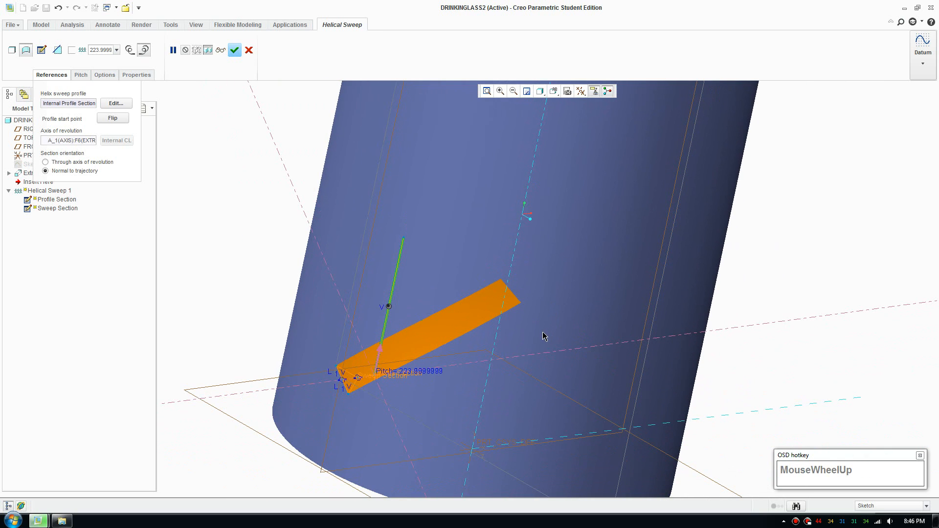
mouse_move(234, 51)
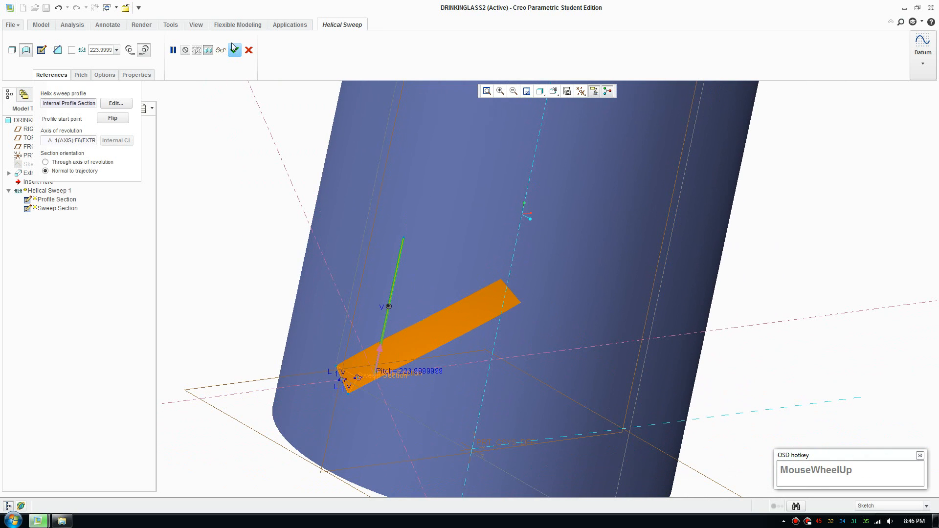
click(234, 49)
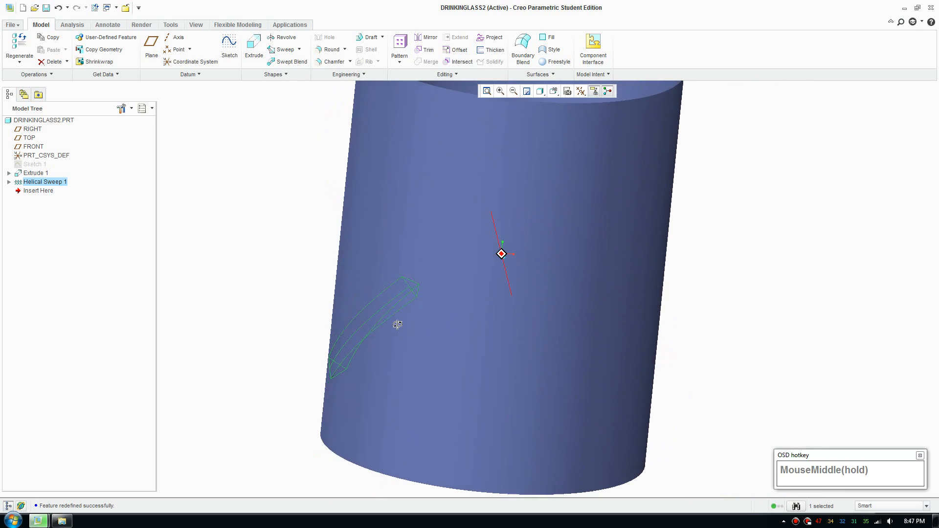
Launch Style 1 from the Surfaces group to draw freeform curves on the glass
scroll(down, 3)
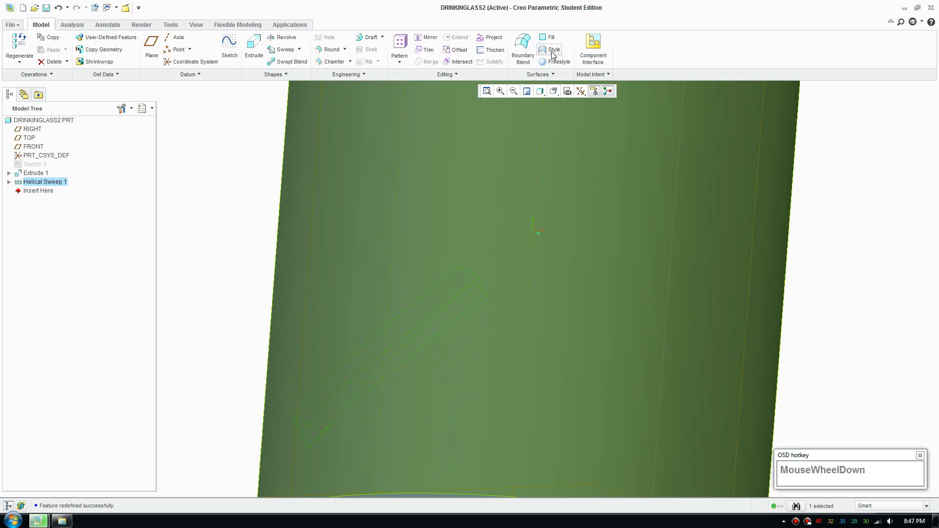
click(552, 49)
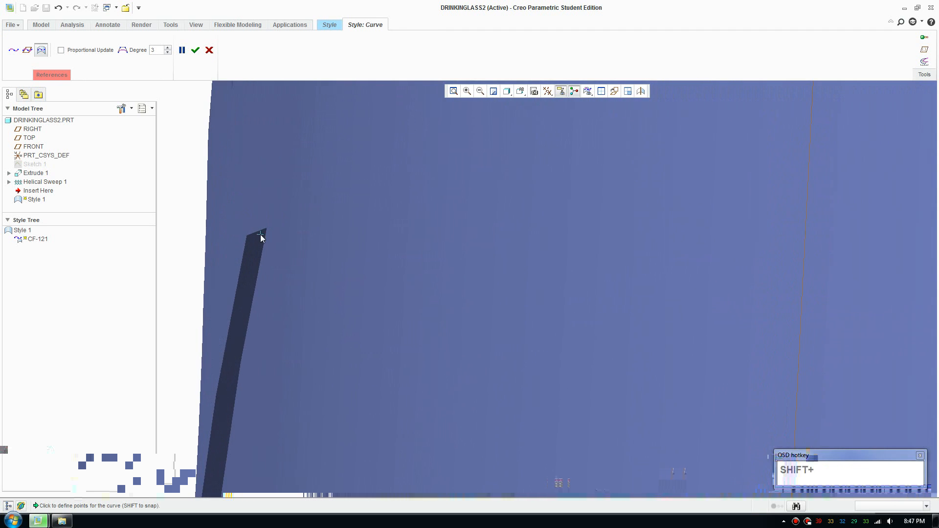
Draw freeform curve CF-121 from the sweep's end along the glass wall, undoing a bad attempt
click(264, 228)
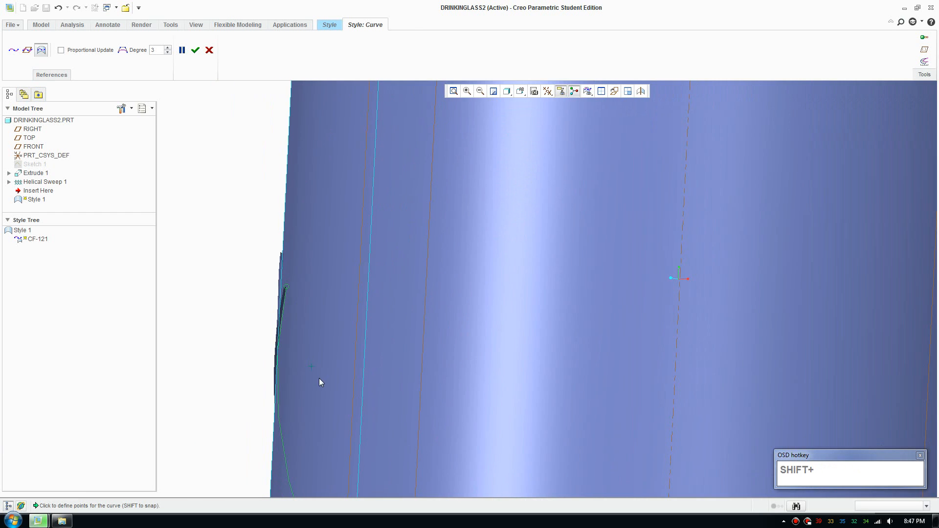
scroll(down, 3)
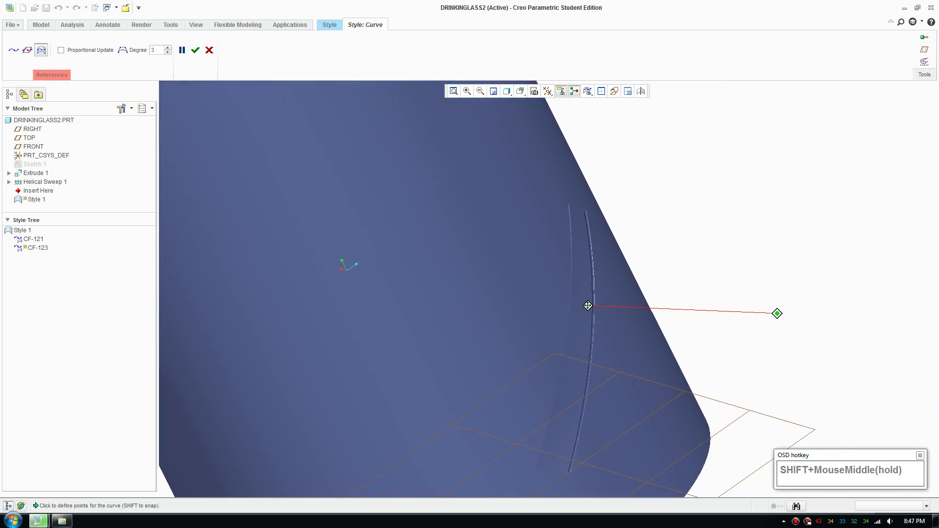
scroll(down, 3)
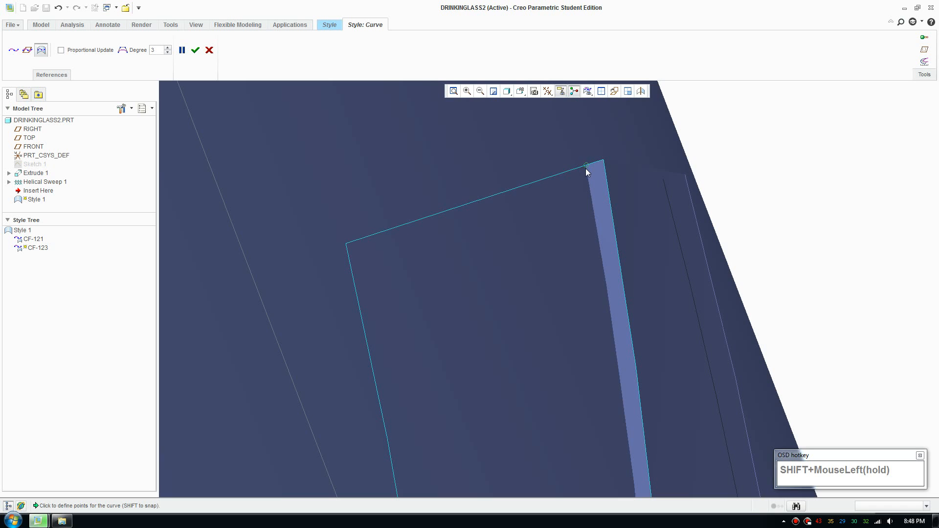
scroll(up, 3)
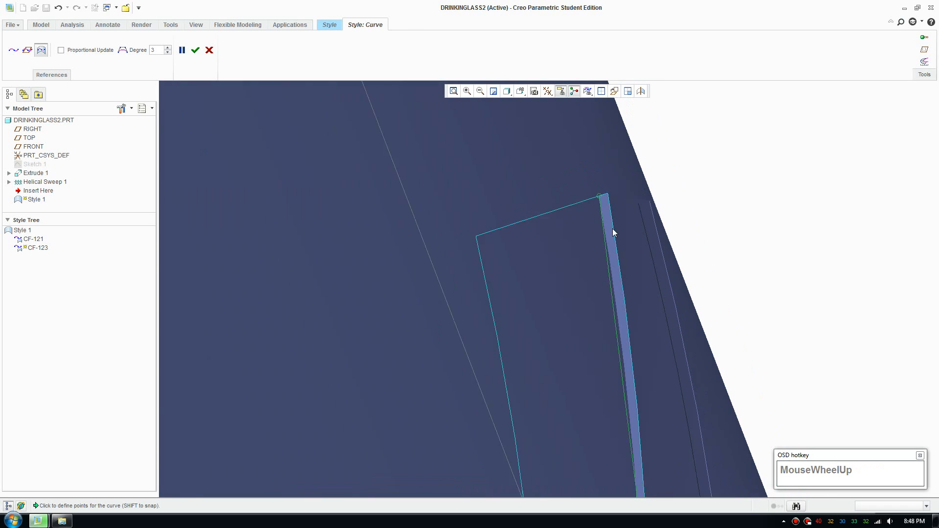
scroll(down, 3)
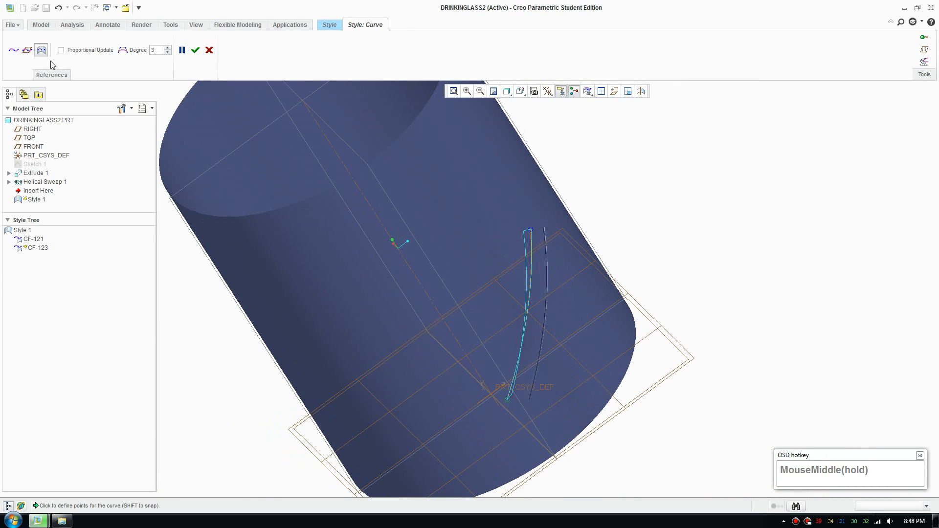
key(ctrl+z)
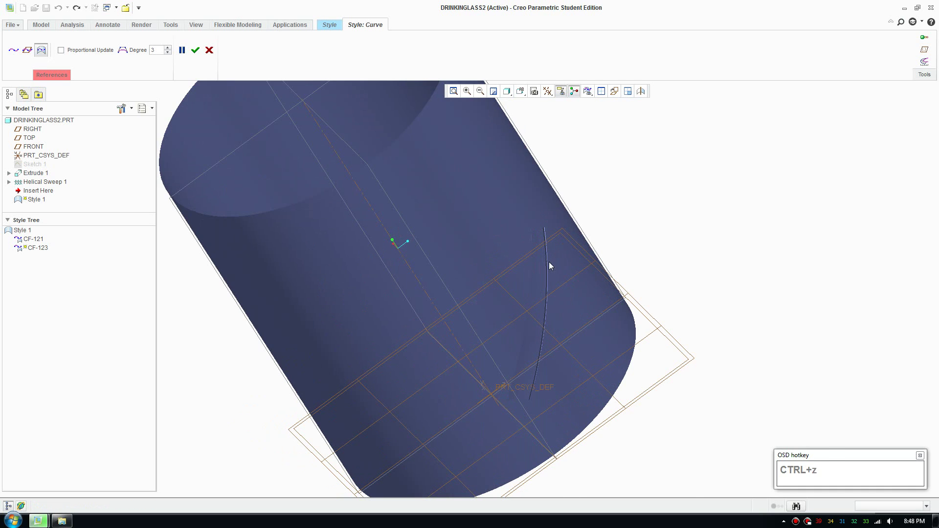
Start the second curve CF-123 on the glass wall, orbiting to view it from below
scroll(down, 3)
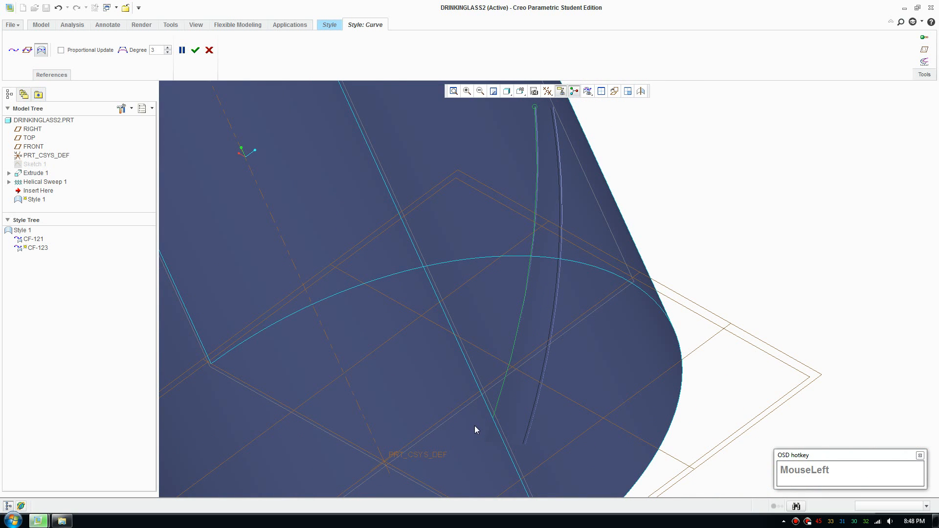
drag(477, 430, 449, 339)
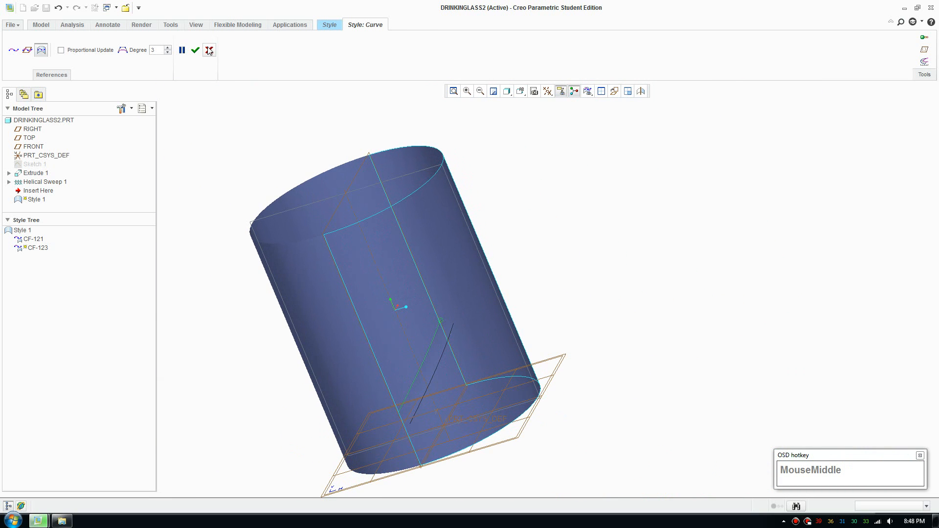
mouse_move(209, 50)
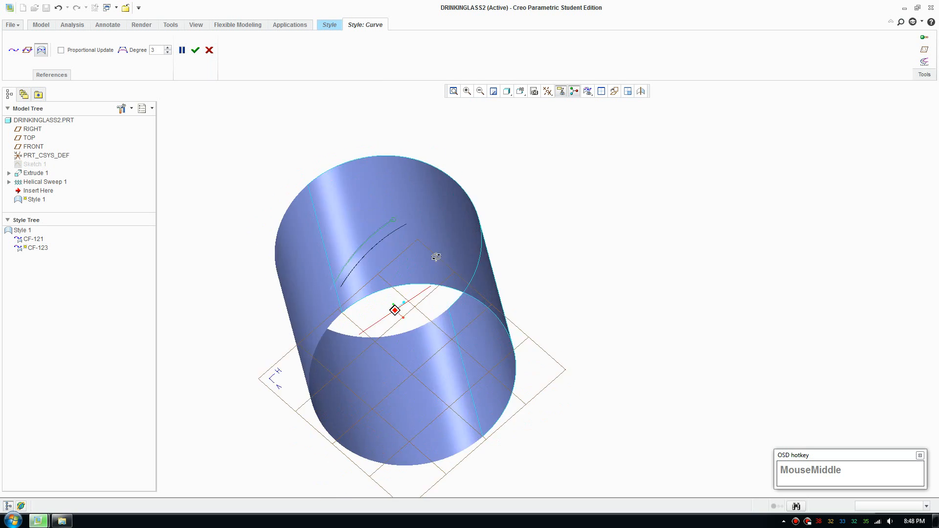
drag(435, 257, 415, 331)
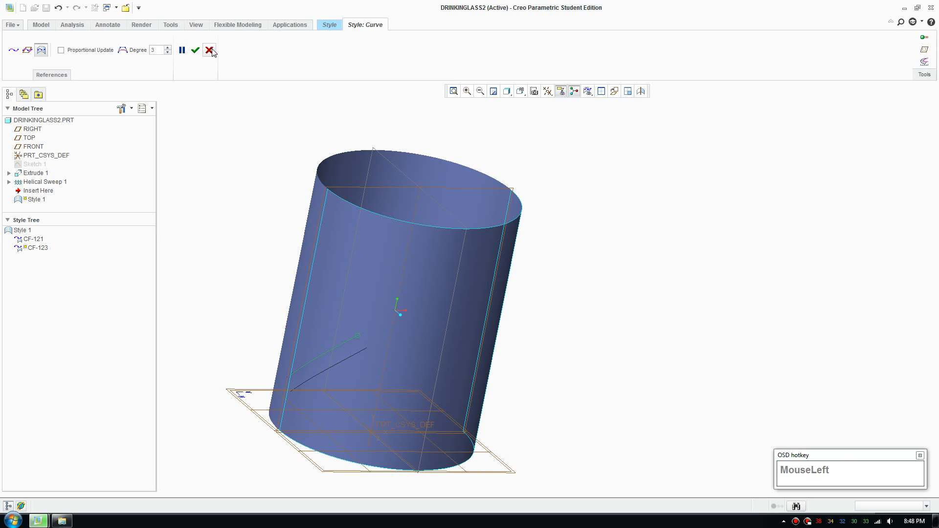
Discard the curve in progress and cancel the whole Style feature, confirming with Yes
click(208, 51)
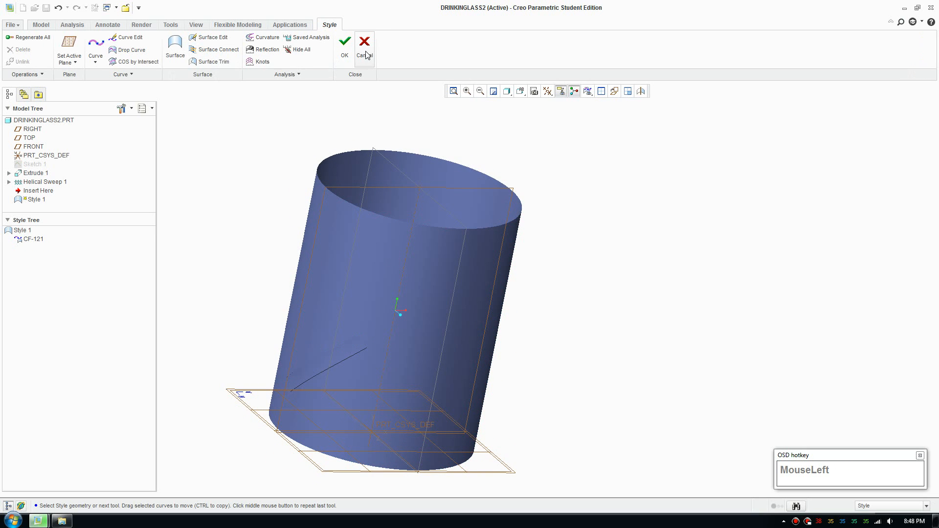
click(365, 41)
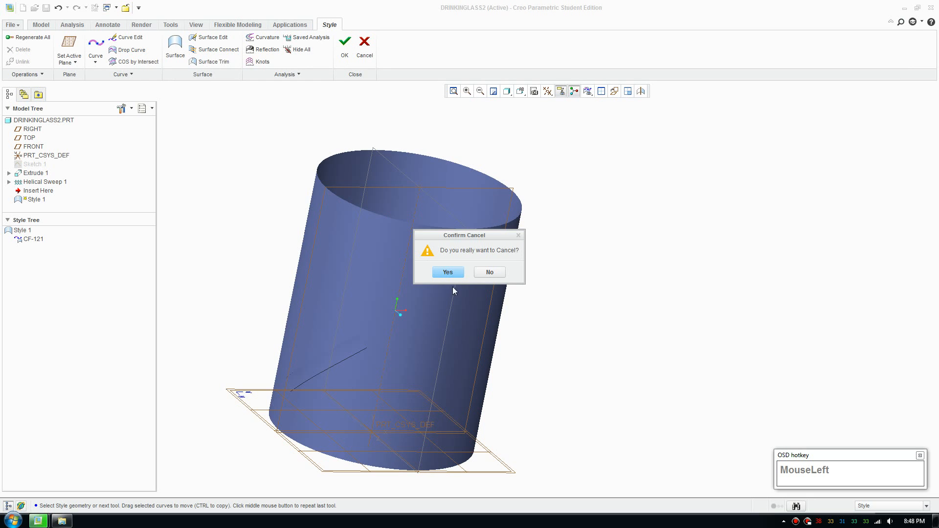
click(448, 272)
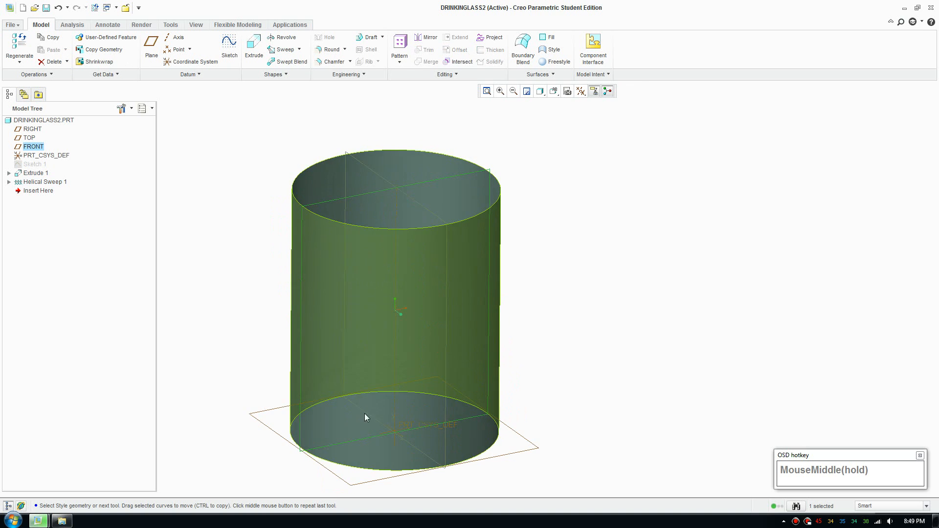
scroll(up, 3)
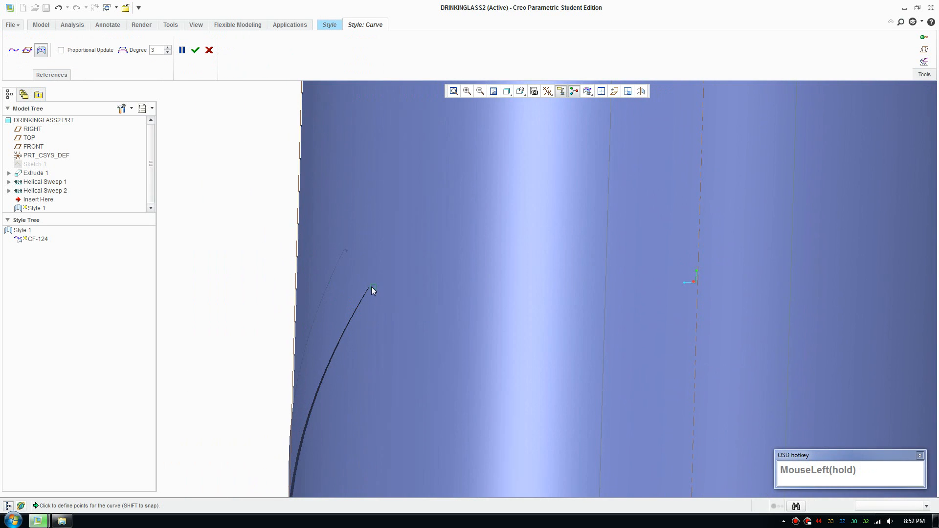
Place curve CF-125 from the sweep's end to the sweep edge and pull its points along the glass edge
drag(371, 291, 406, 328)
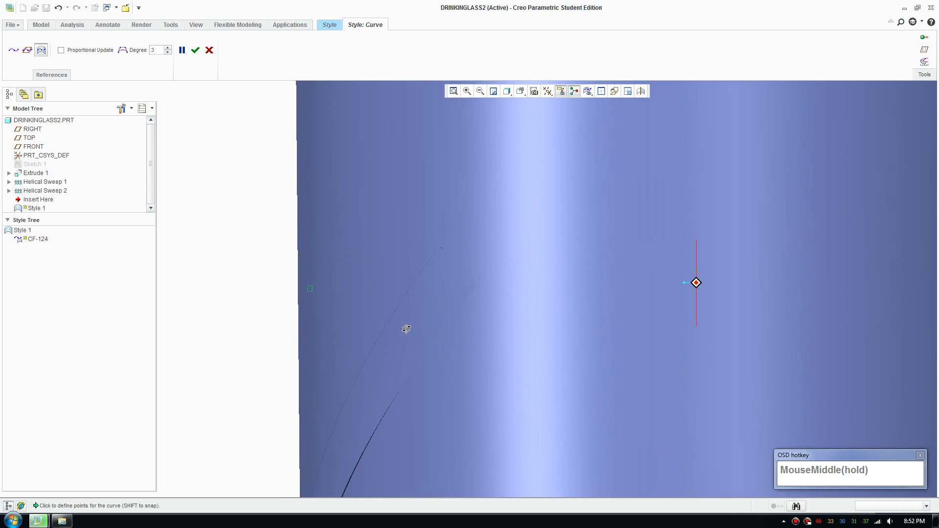
scroll(down, 3)
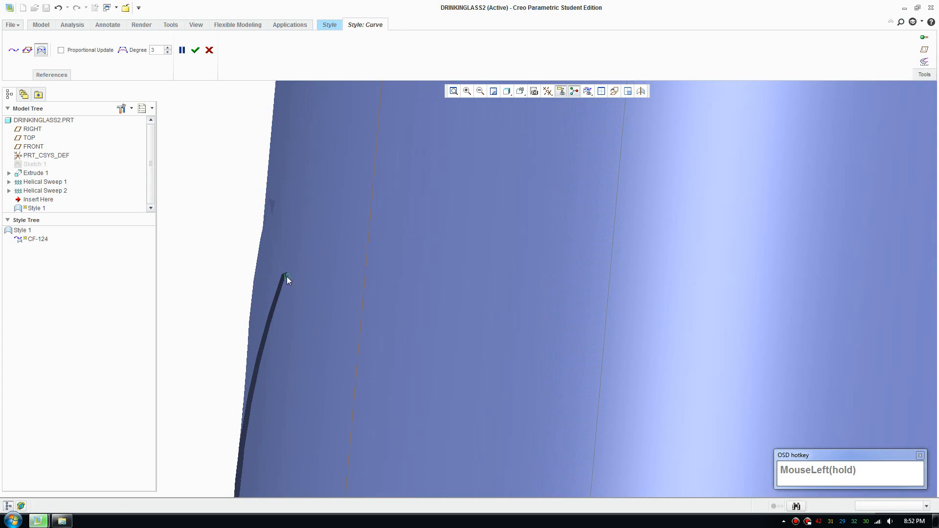
drag(288, 280, 362, 349)
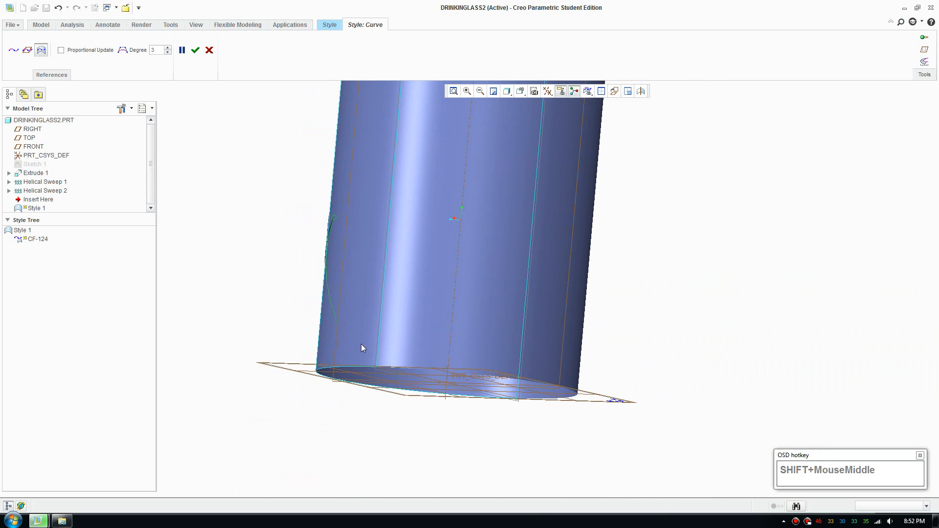
scroll(down, 3)
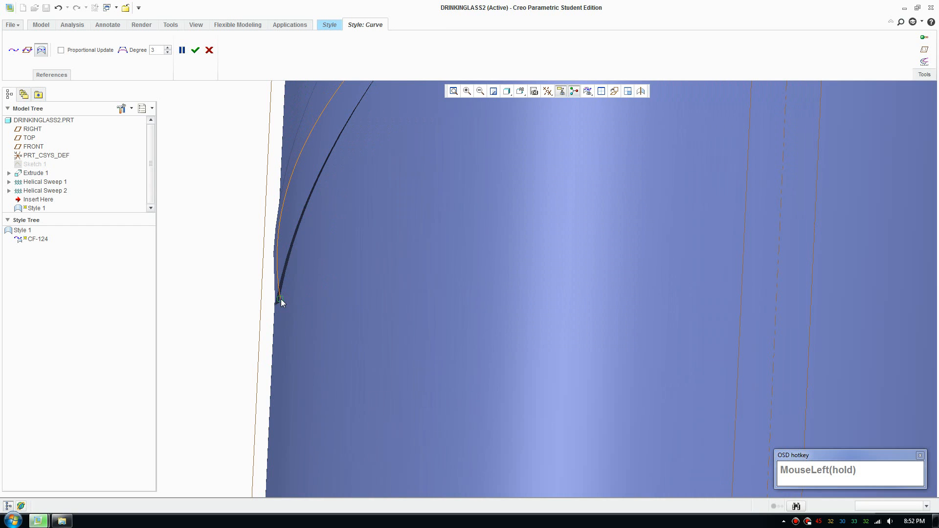
drag(281, 302, 368, 214)
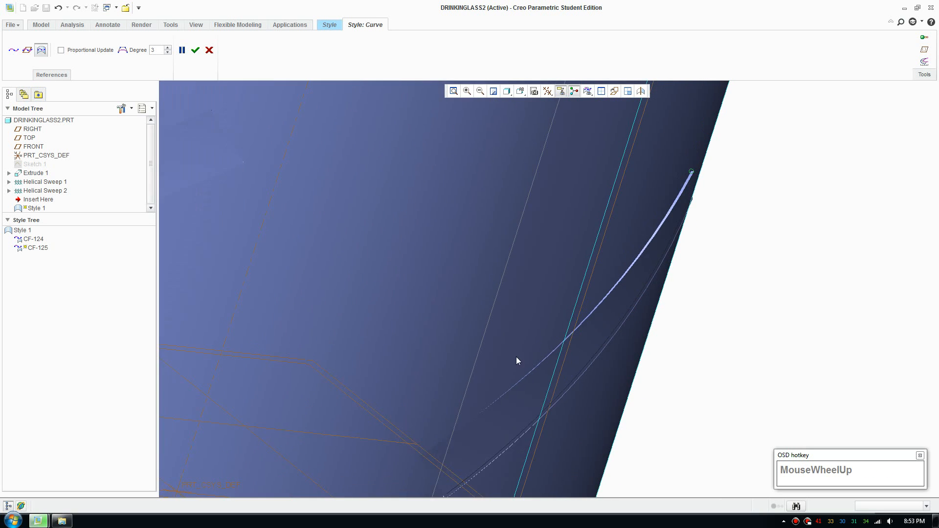
drag(518, 361, 545, 382)
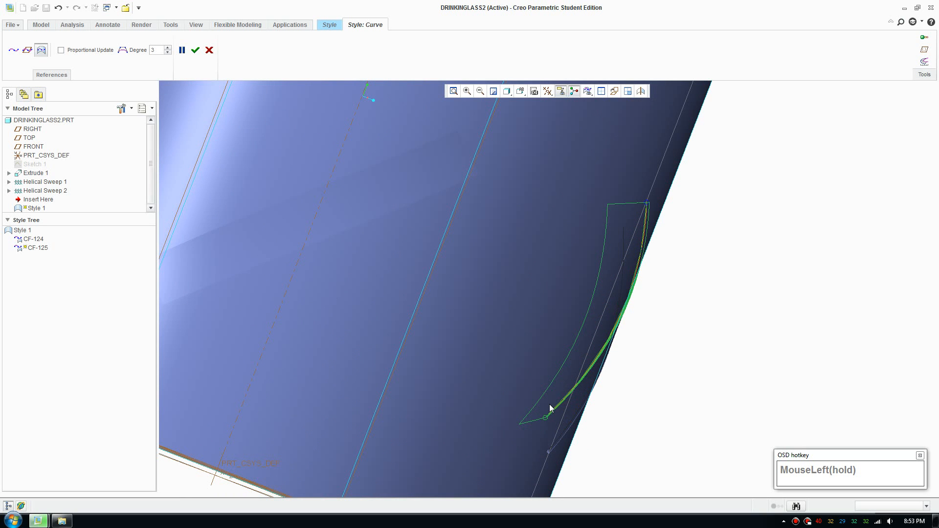
drag(546, 417, 549, 375)
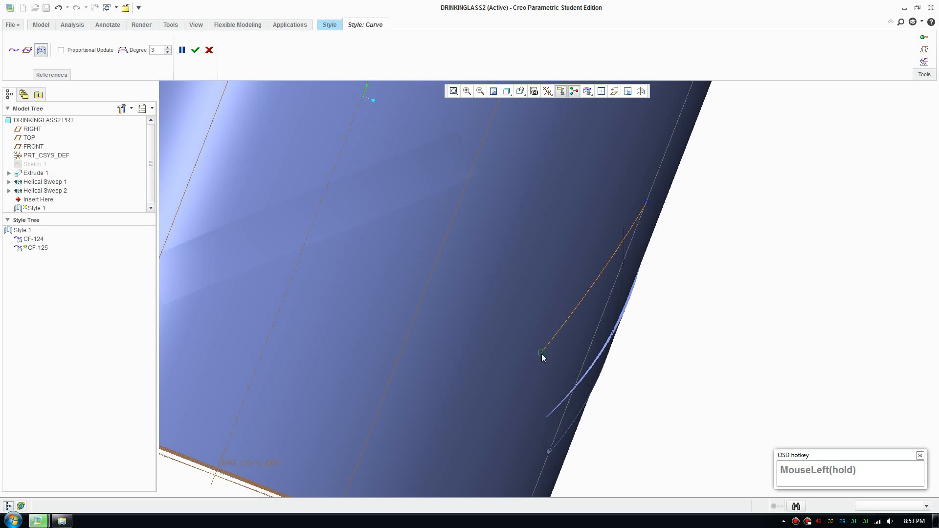
drag(541, 352, 533, 383)
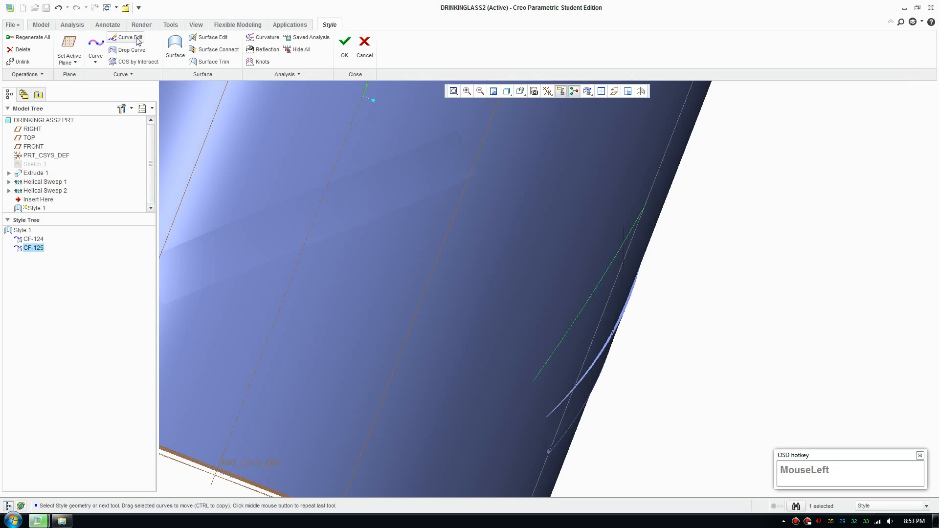
Reshape CF-125 with Curve Edit, checking it all round the glass, and accept the edit
click(128, 38)
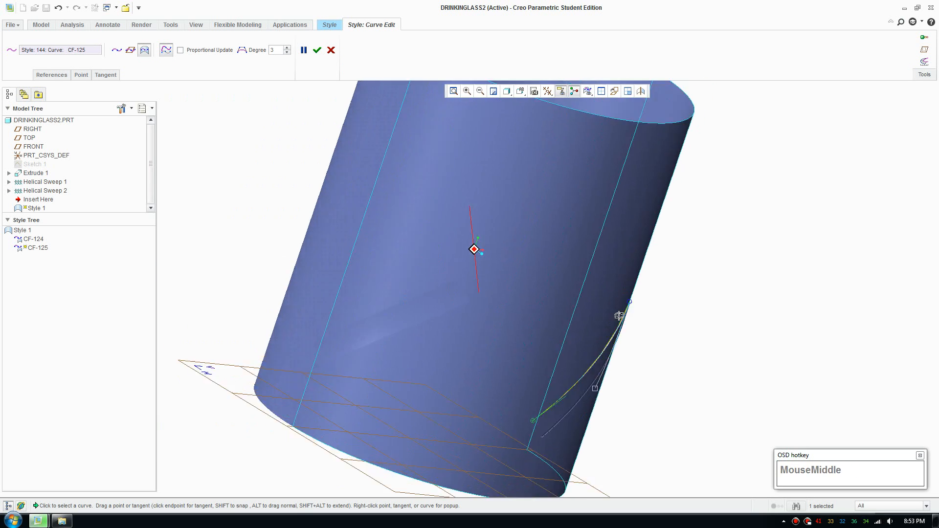
scroll(down, 3)
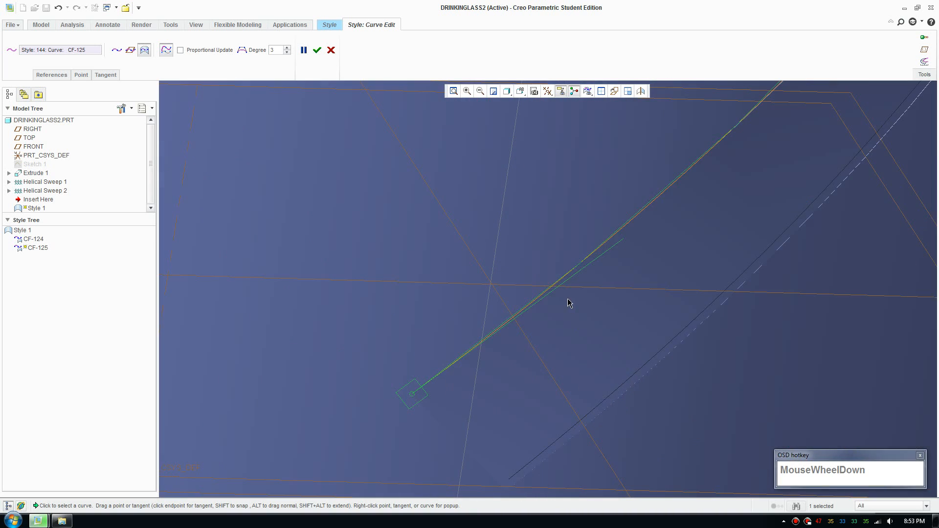
drag(569, 304, 597, 306)
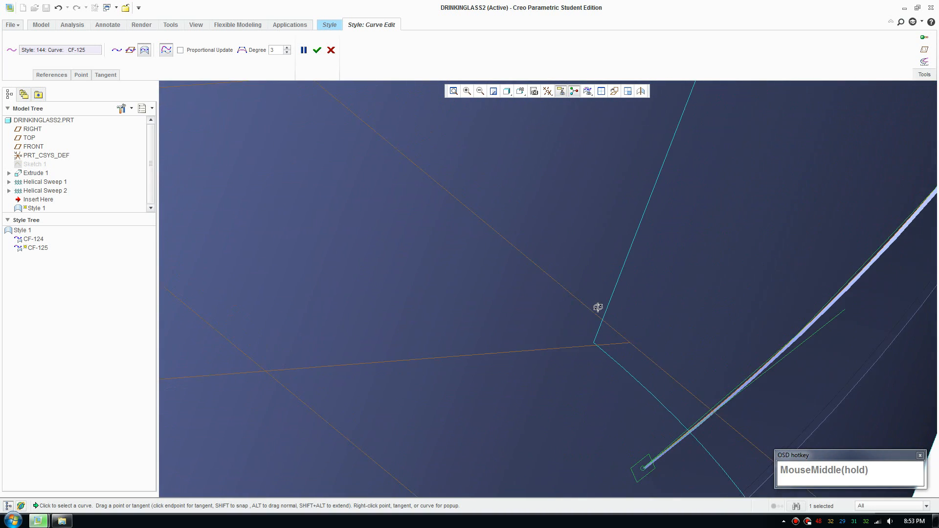
drag(598, 307, 515, 274)
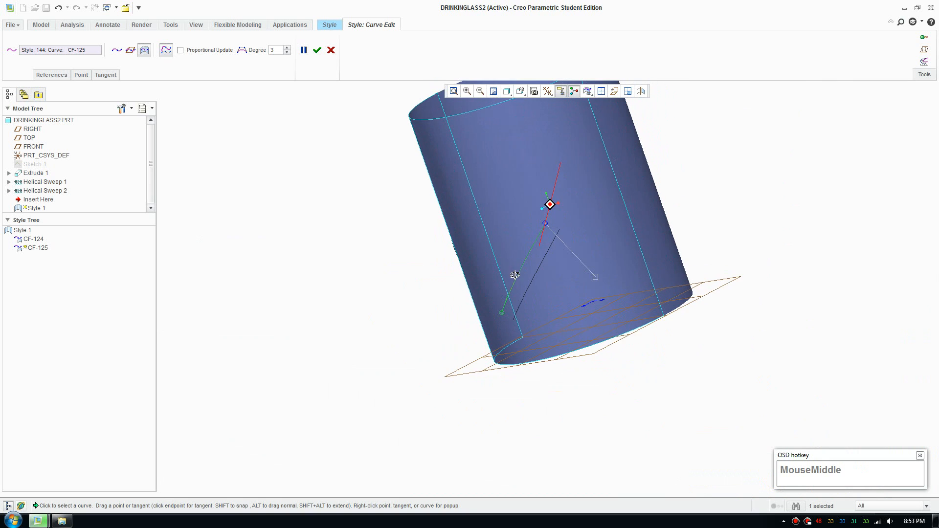
drag(516, 274, 496, 251)
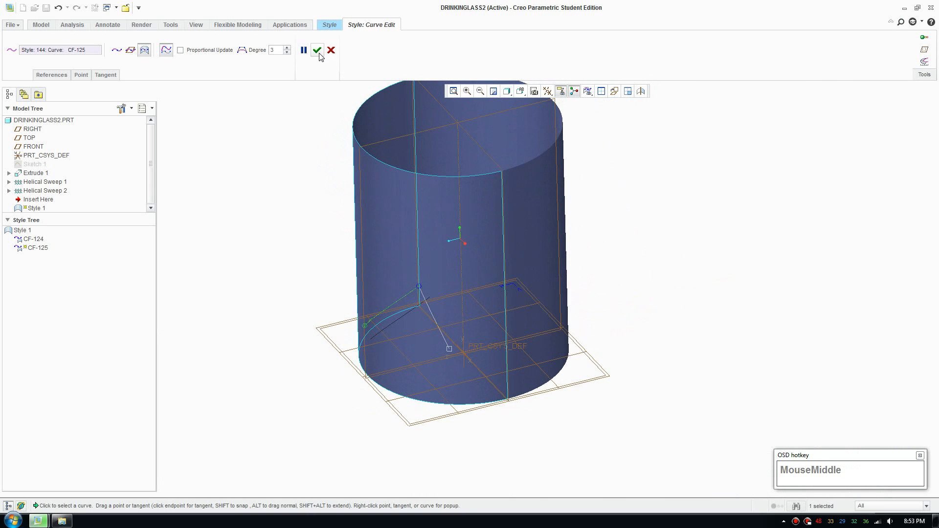
click(319, 49)
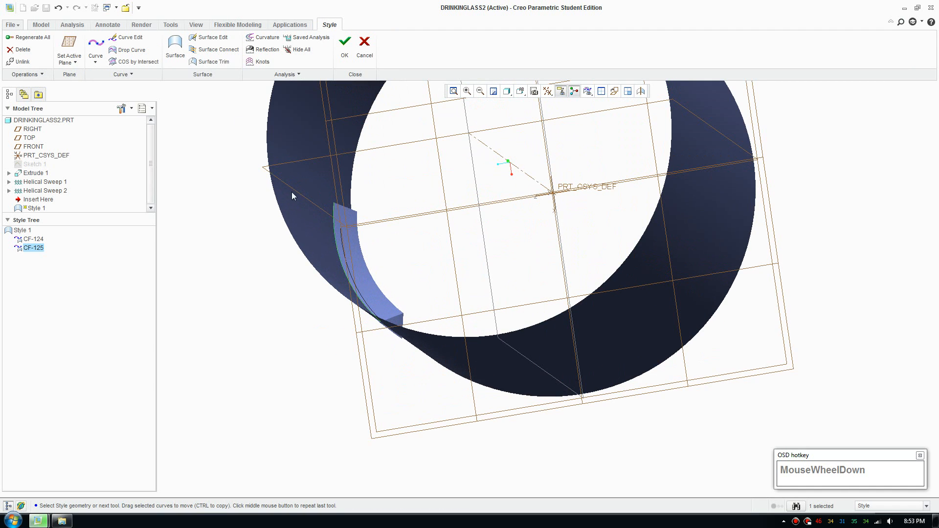
Create Style curves CF-126 and CF-127 with points snapped onto the glass surface edge
click(94, 44)
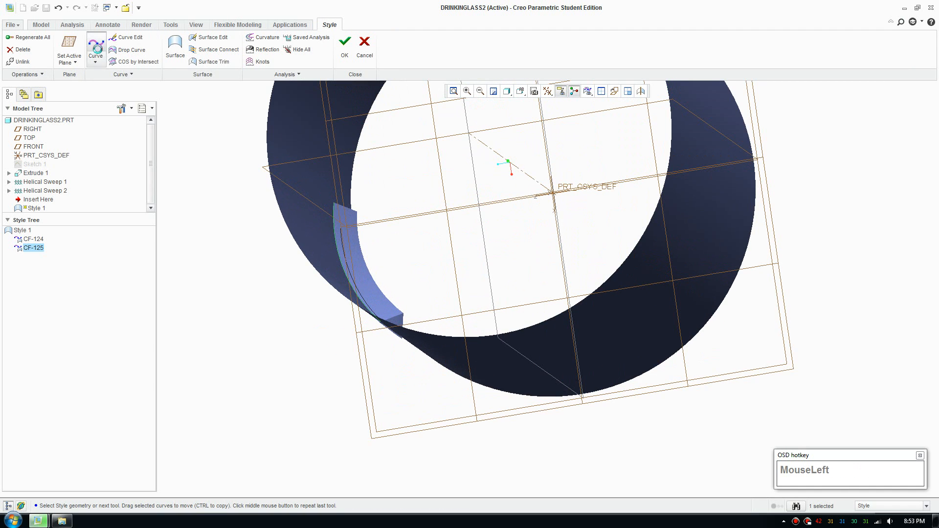
click(96, 44)
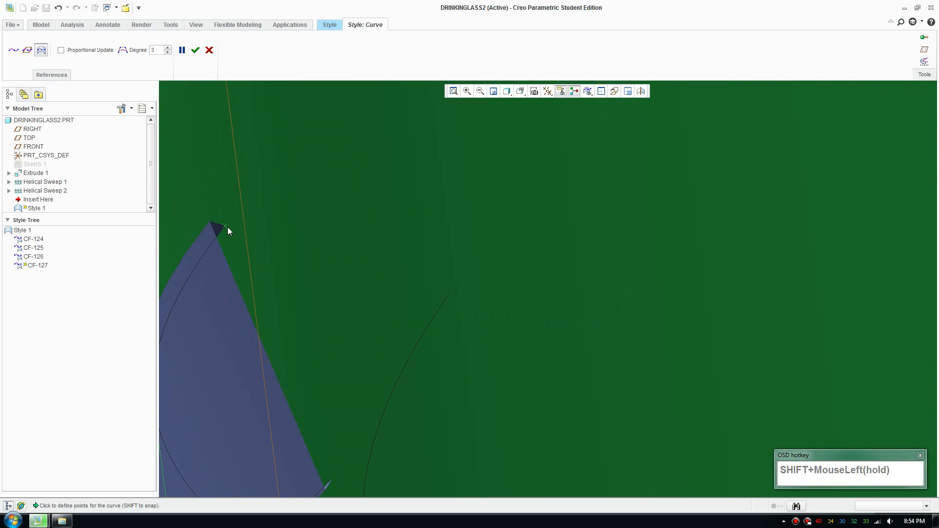
drag(228, 231, 324, 306)
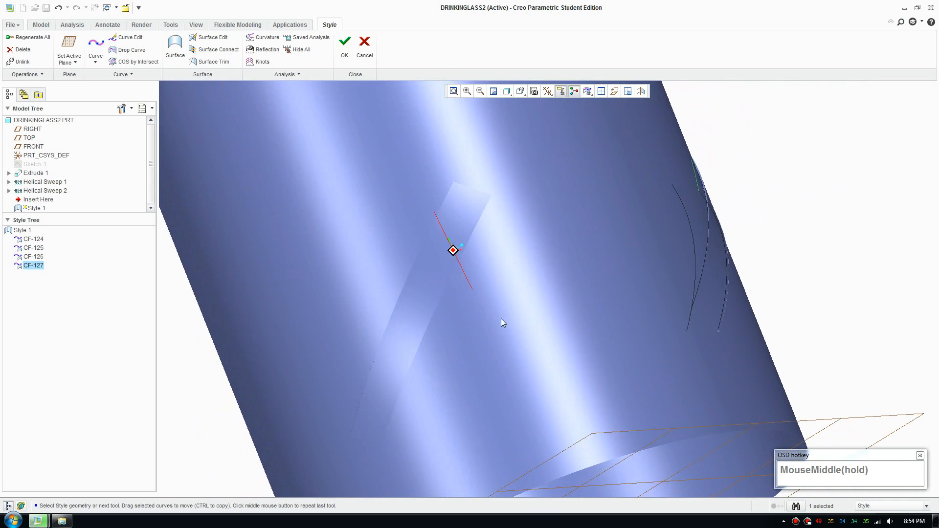
scroll(down, 3)
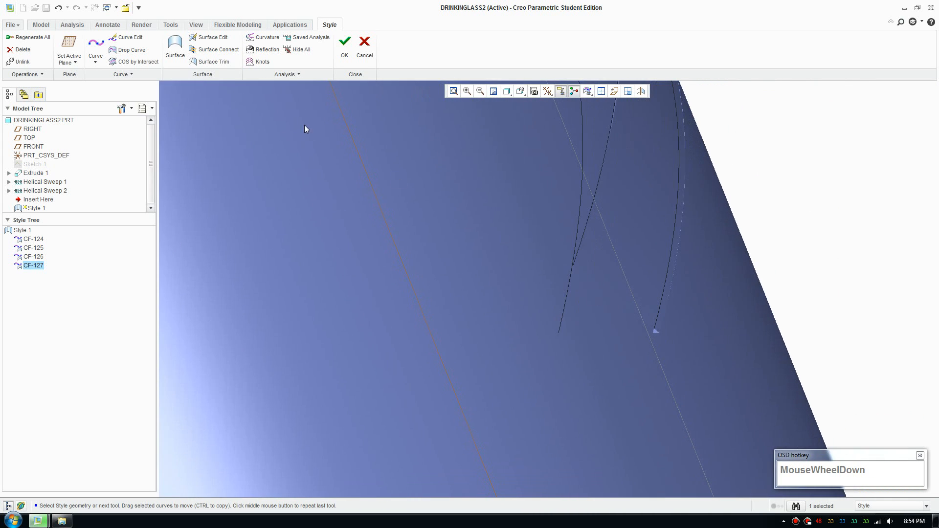
Begin curve CF-128, orbiting to bring the whole glass wall into view
click(95, 46)
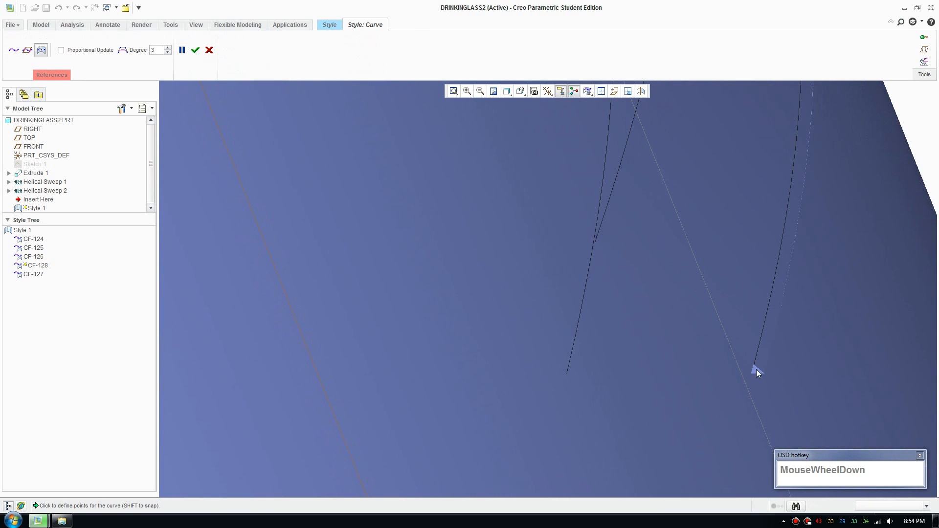
drag(757, 372, 743, 366)
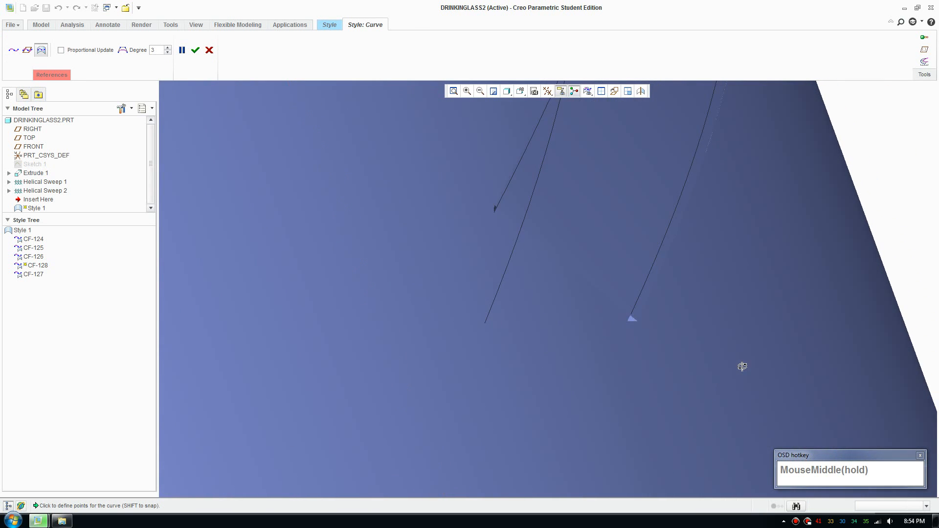
scroll(down, 3)
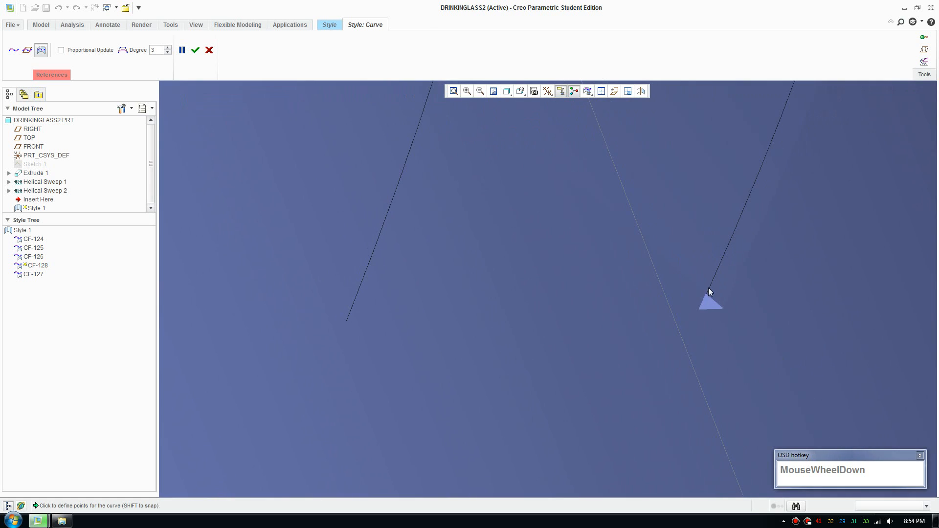
drag(710, 294, 603, 264)
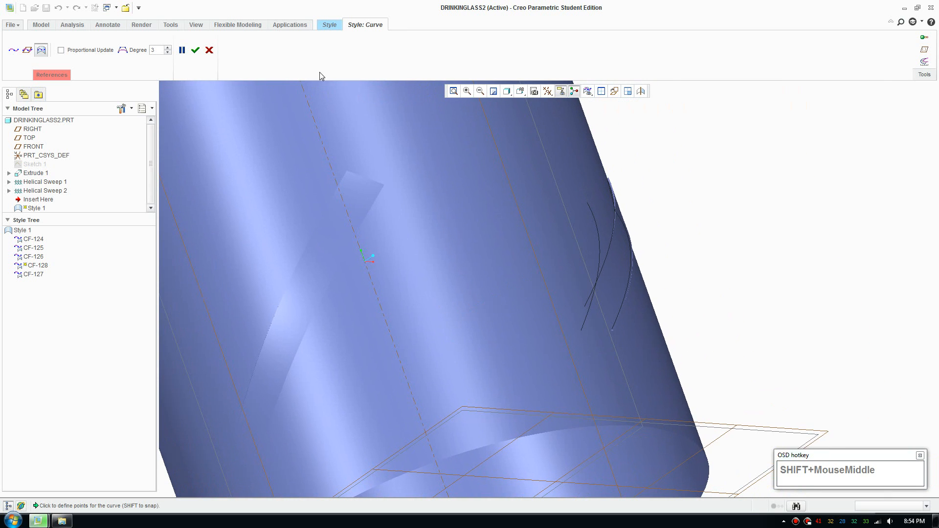
Discard the unfinished curve, leave Style and give the helical sweep strip a red appearance
click(195, 49)
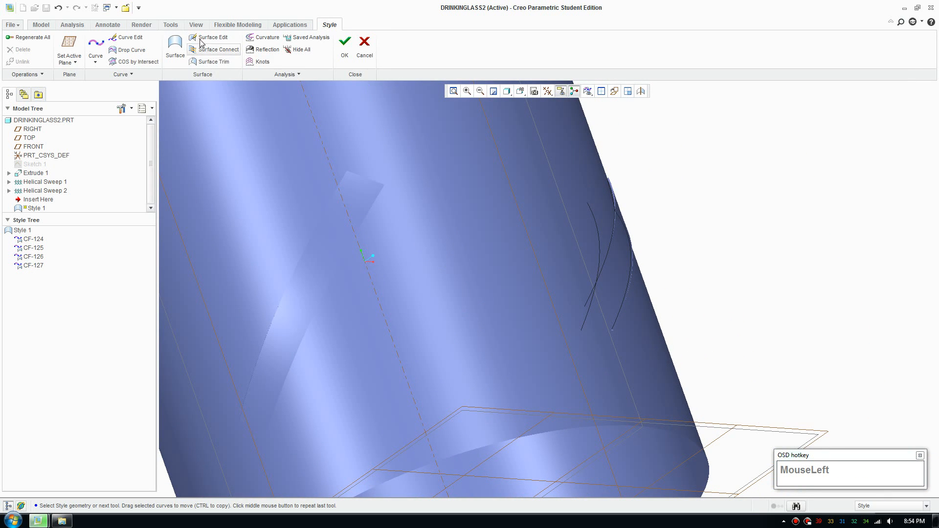
click(344, 41)
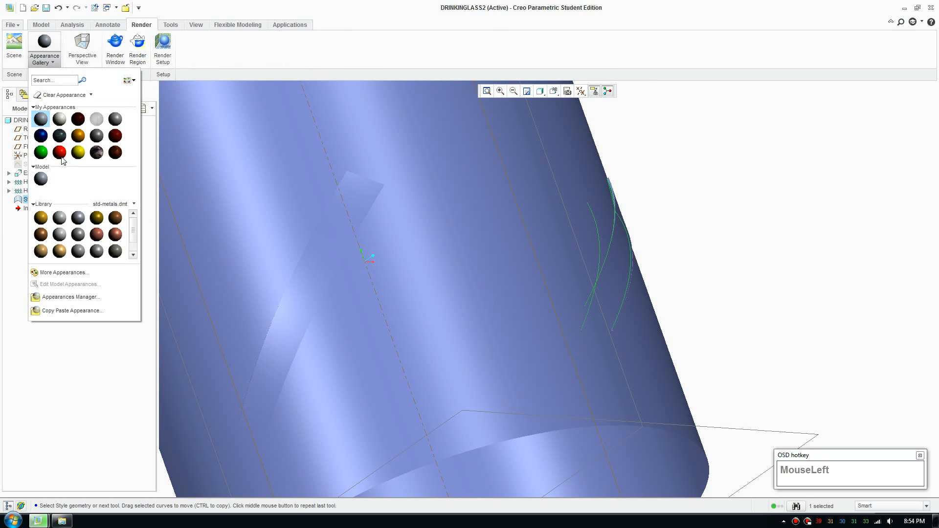
click(58, 152)
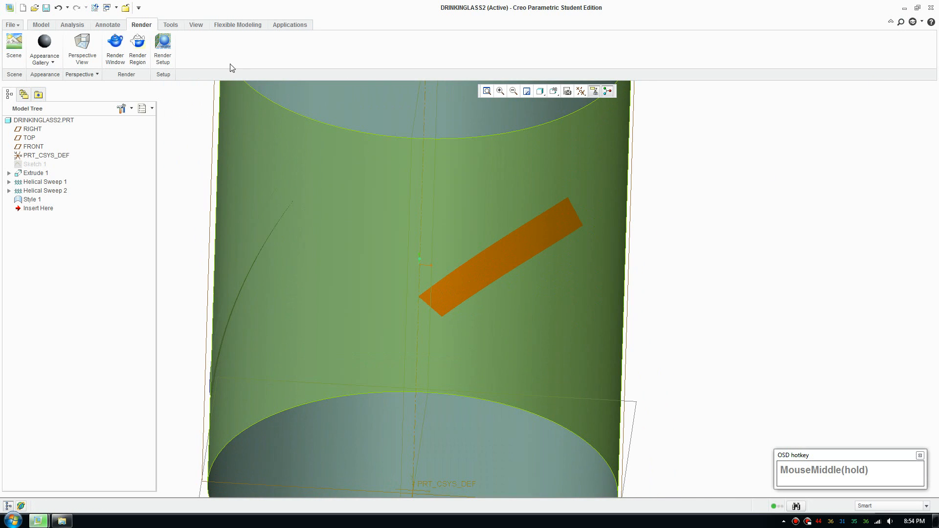
right_click(33, 200)
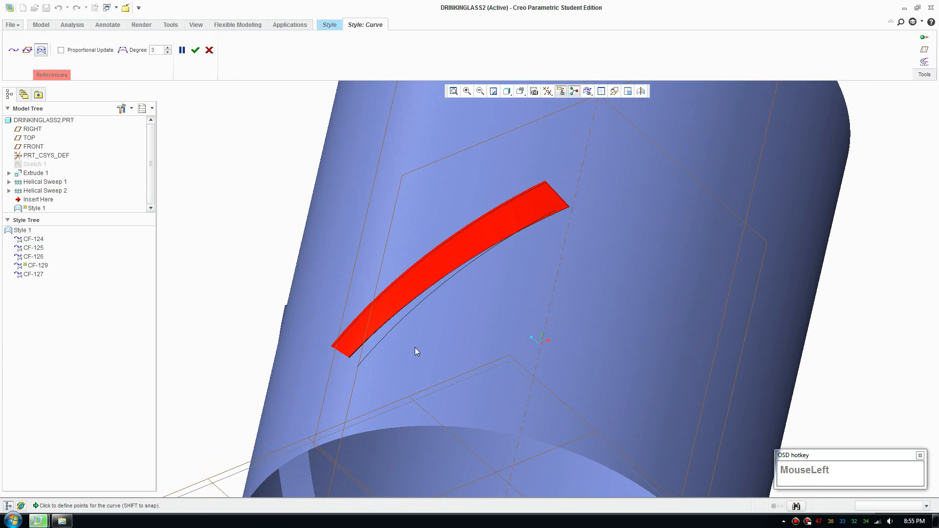
Finish curve CF-129 beside the red strip and orbit to see the strip's far end
scroll(down, 3)
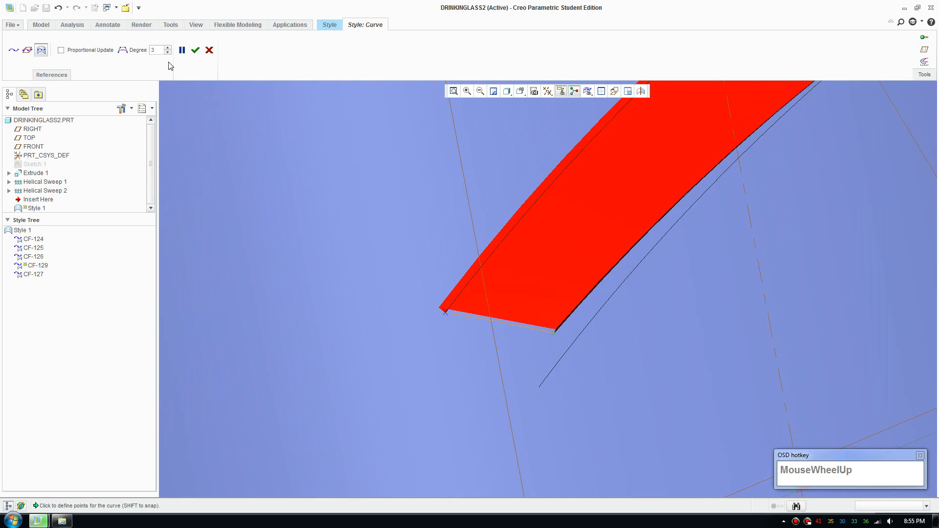
click(196, 50)
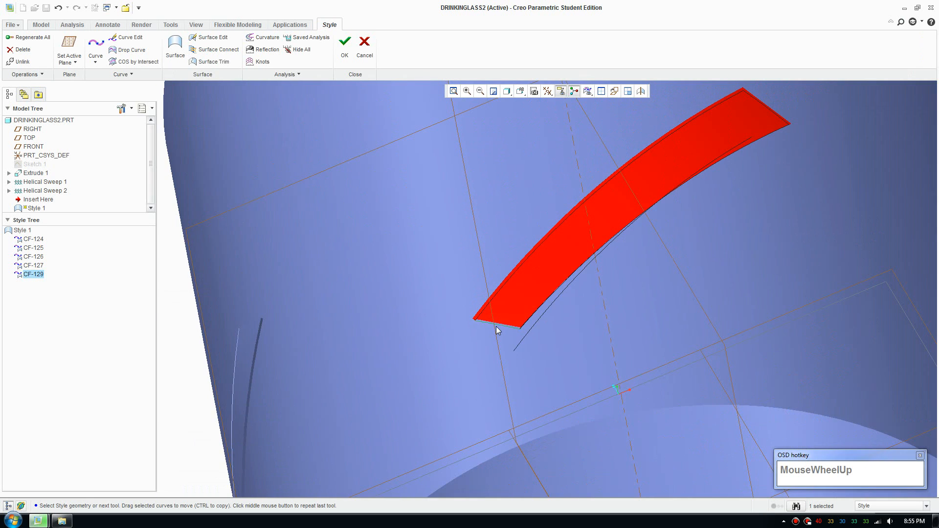
drag(496, 329, 623, 241)
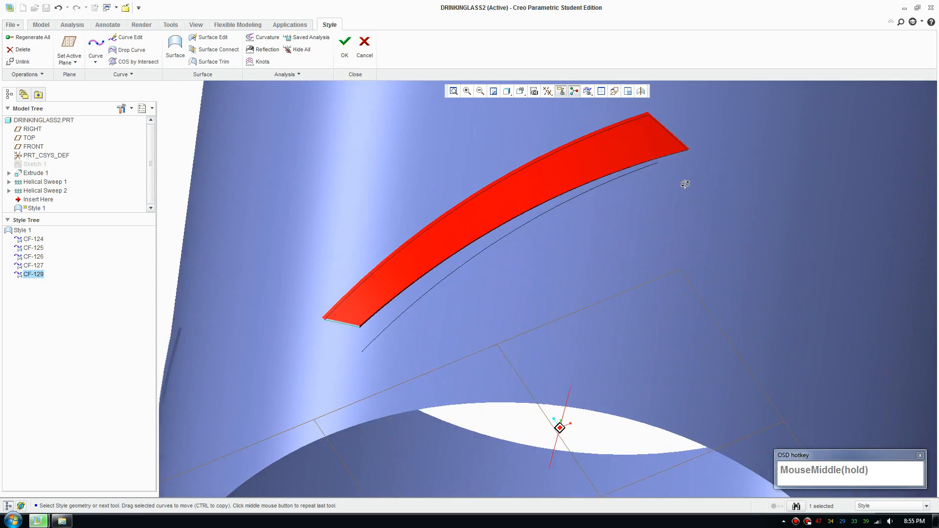
drag(685, 184, 691, 172)
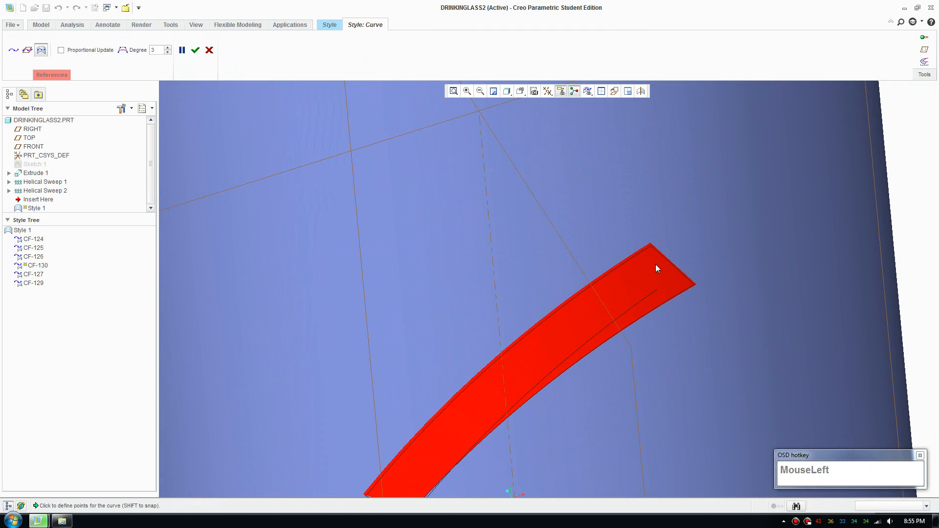
Draw curve CF-130 across the red strip with its points snapped to the strip's edges
scroll(down, 3)
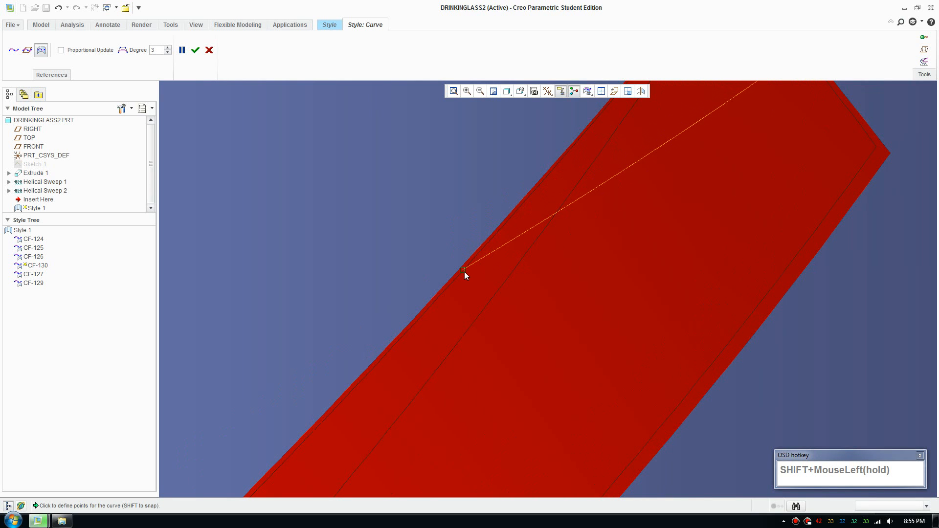
scroll(up, 3)
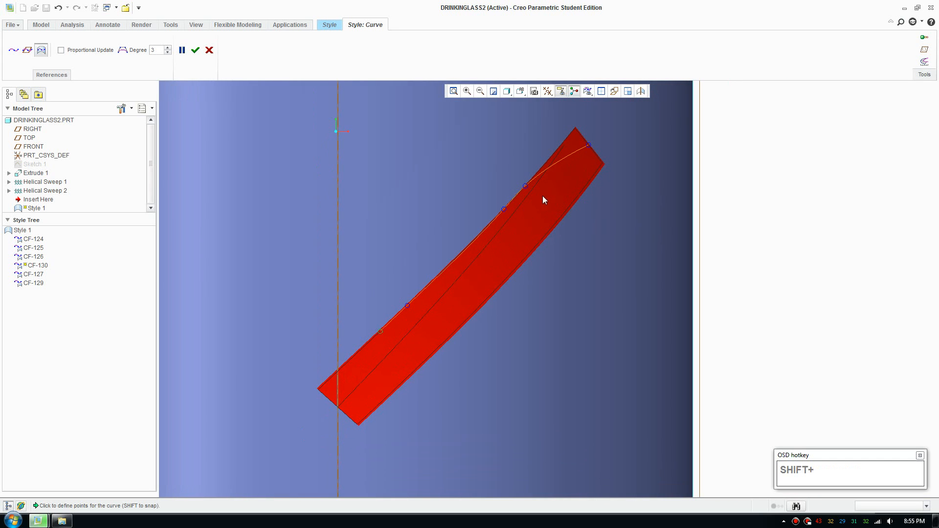
scroll(down, 3)
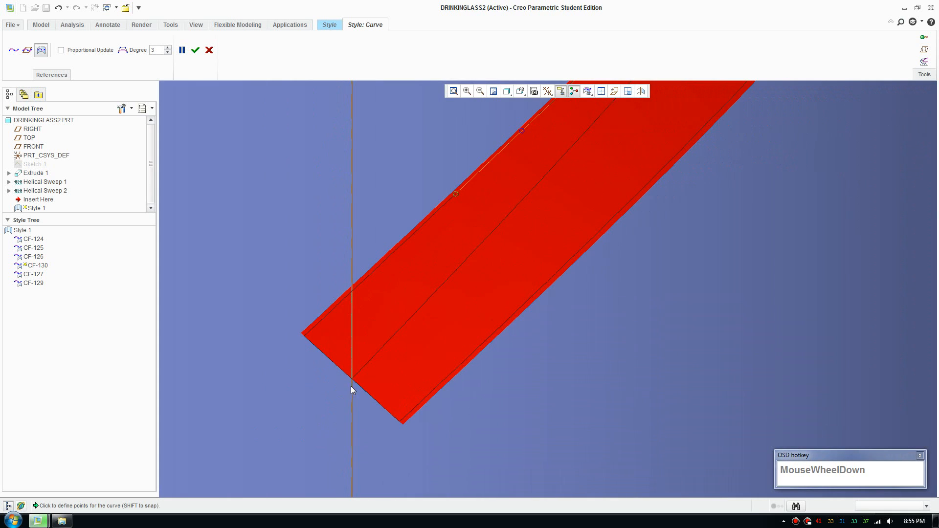
scroll(down, 3)
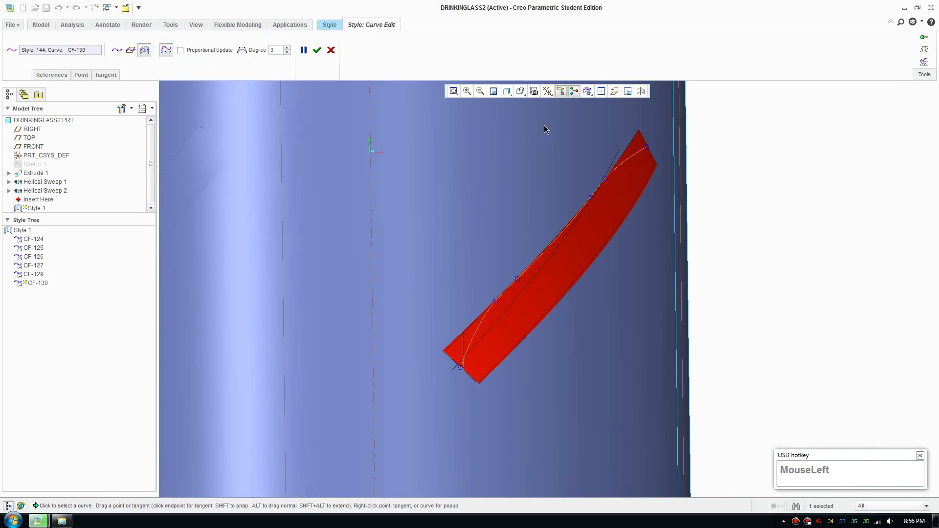
From a saved view orientation, bend CF-130 toward the red strip edge
click(520, 91)
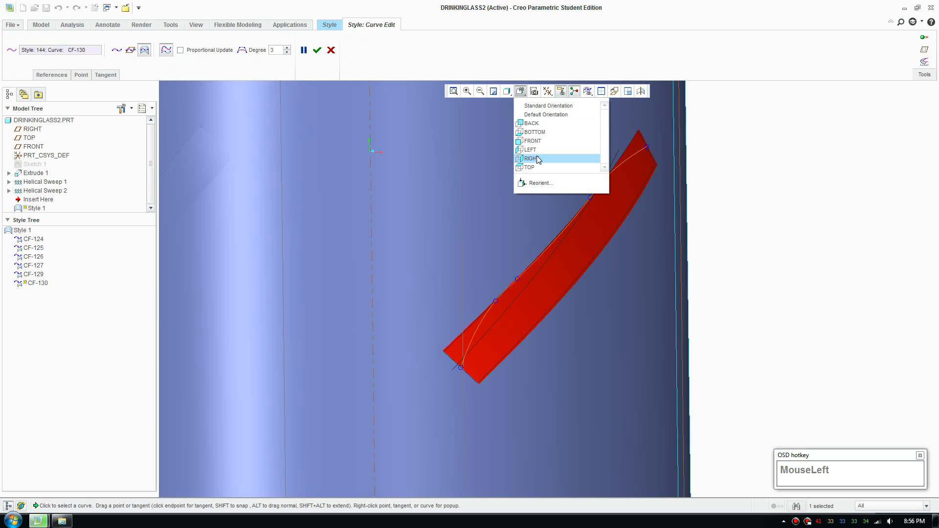
scroll(down, 3)
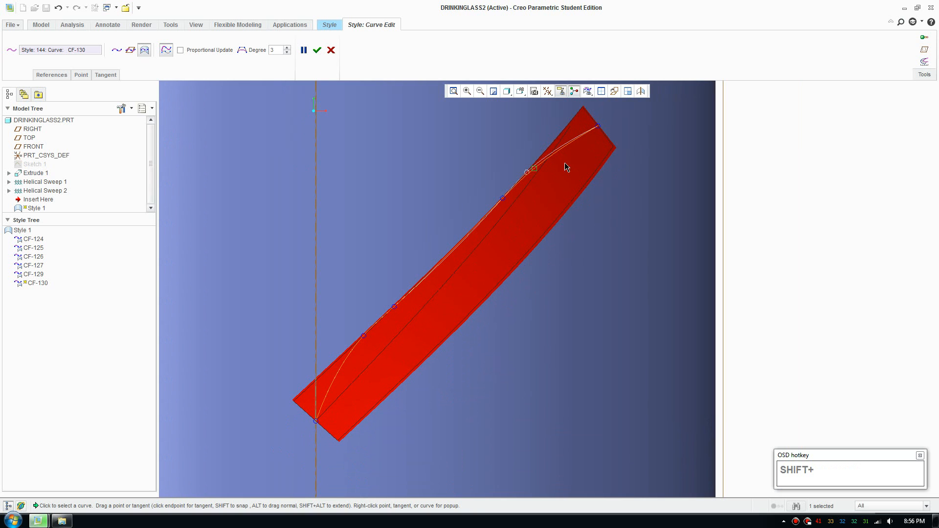
scroll(down, 3)
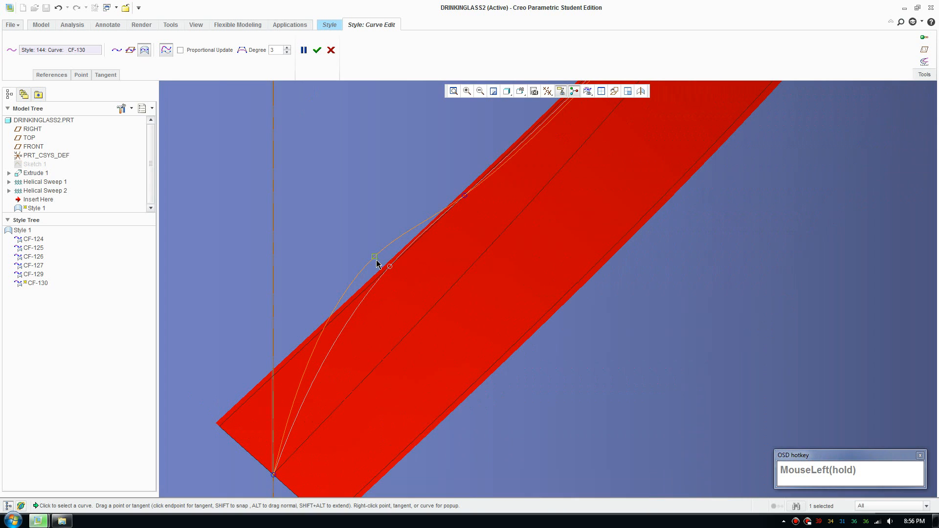
drag(375, 256, 395, 273)
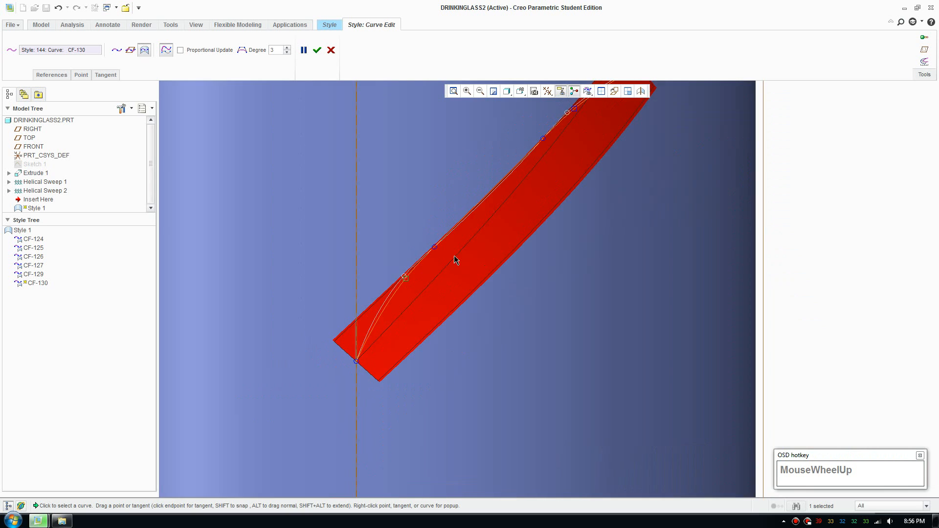
scroll(down, 3)
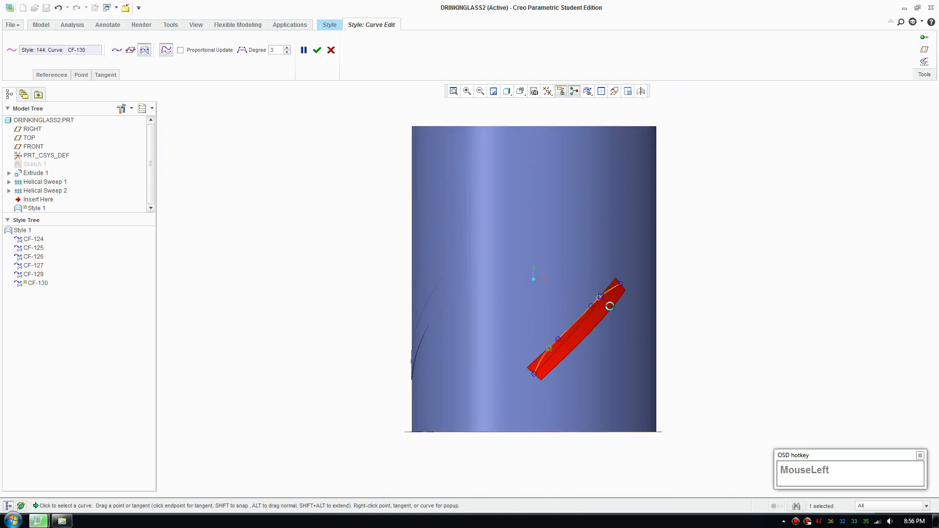
scroll(down, 3)
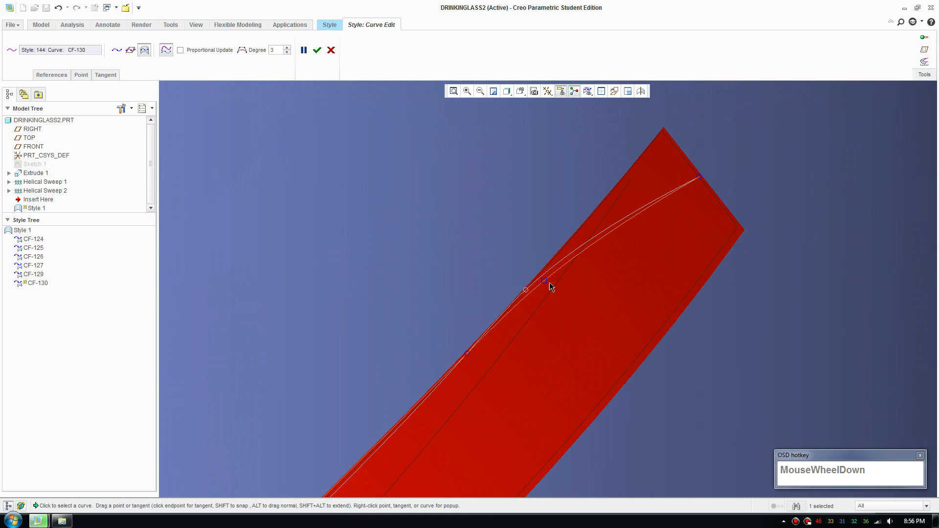
Reshape CF-130 near its upper end so it arcs smoothly along the band, and accept the edit
drag(550, 287, 564, 258)
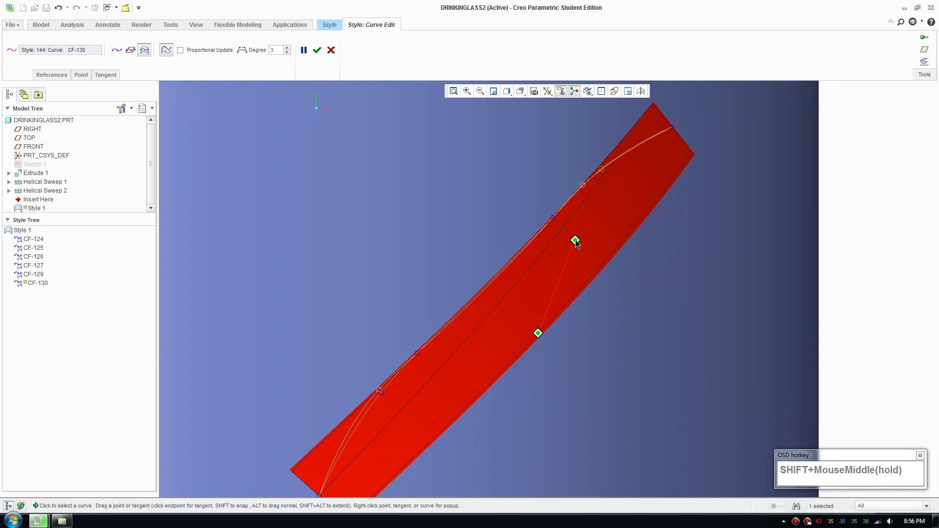
drag(575, 242, 431, 368)
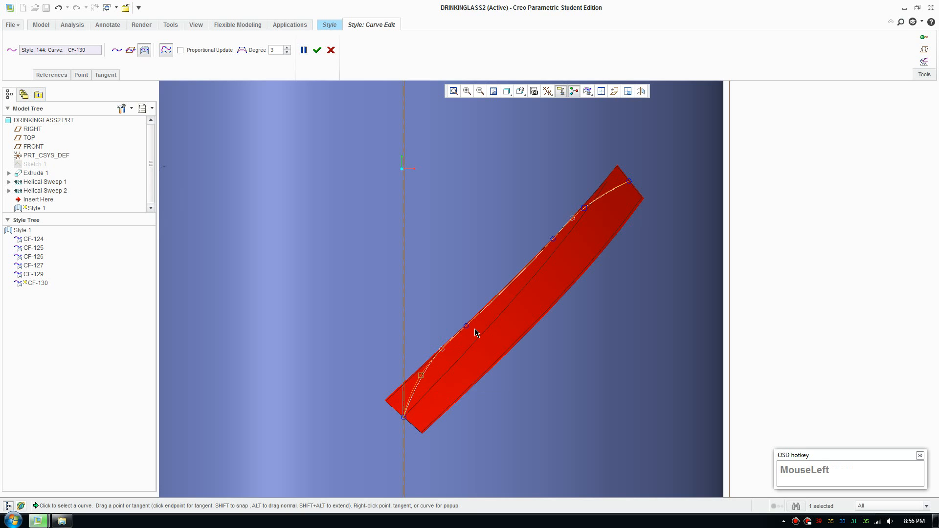
scroll(up, 3)
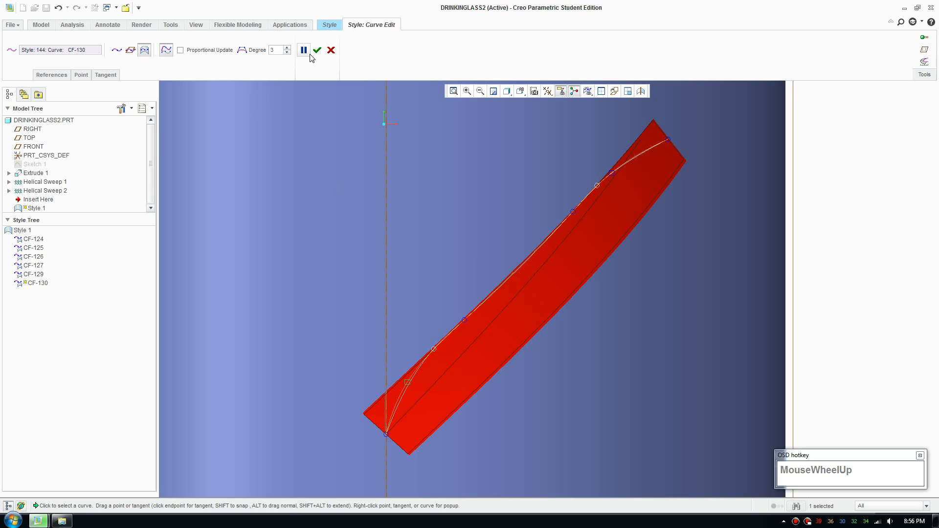
click(321, 50)
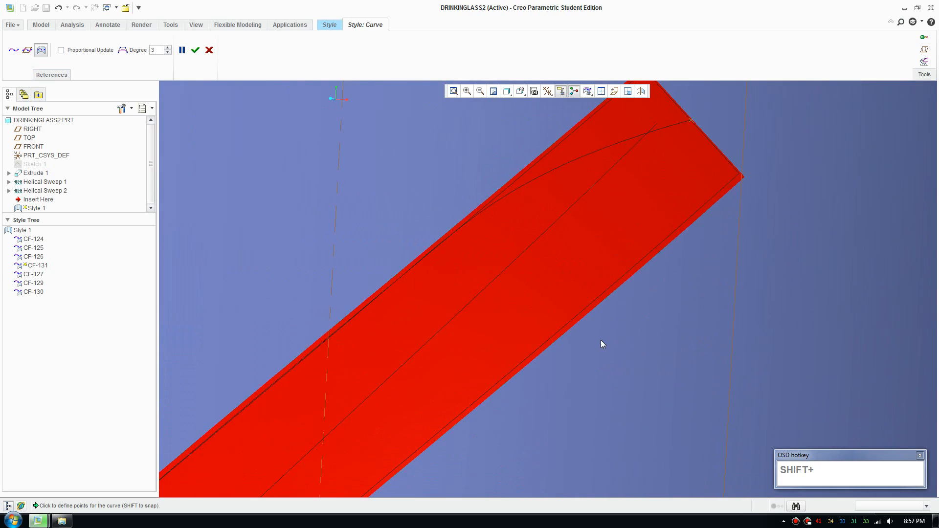
Draw curve CF-131 across the red band so it and CF-130 form a lens shape
scroll(down, 3)
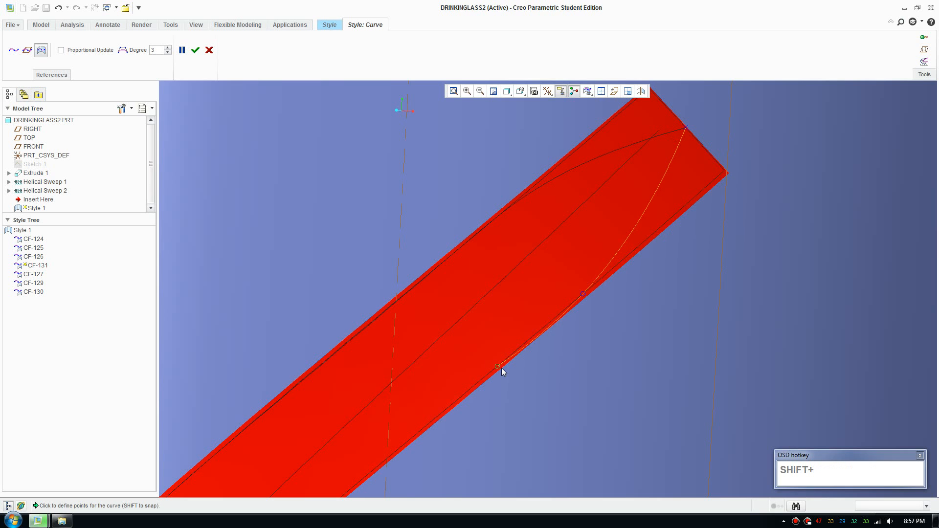
scroll(down, 3)
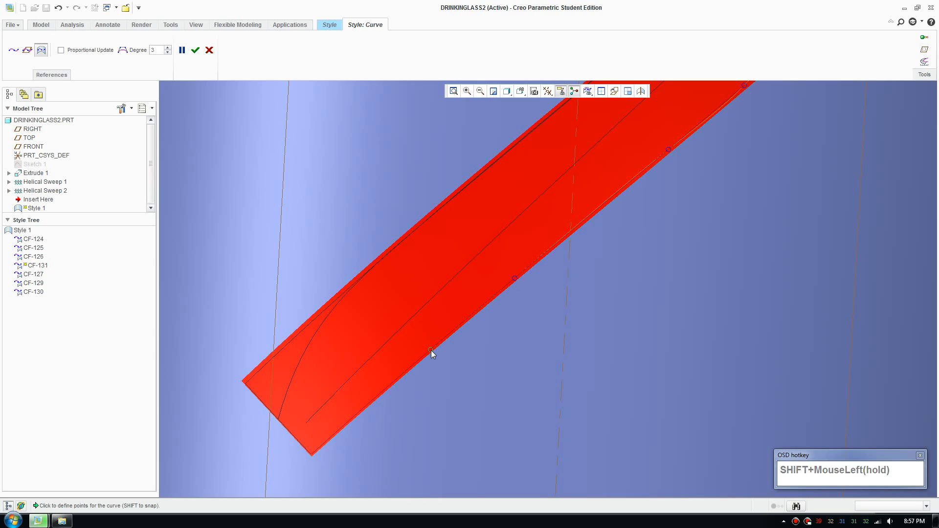
scroll(down, 3)
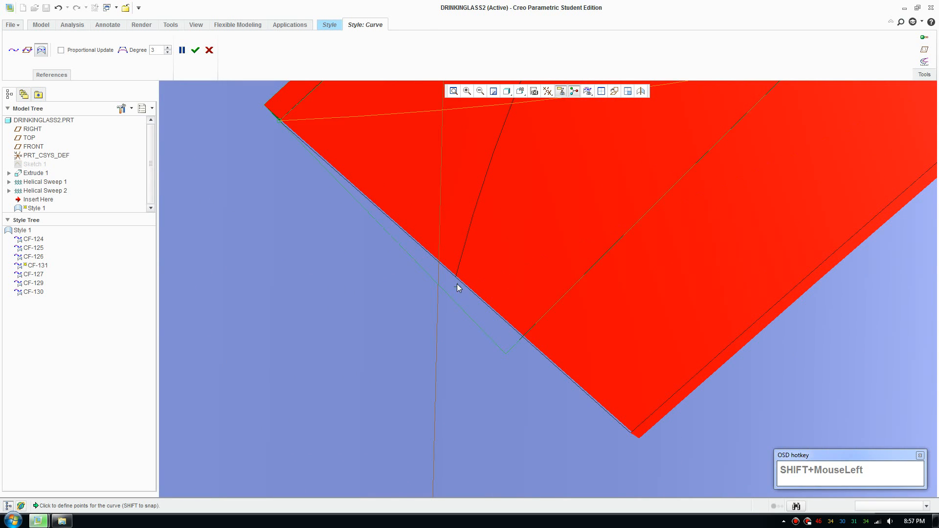
scroll(up, 3)
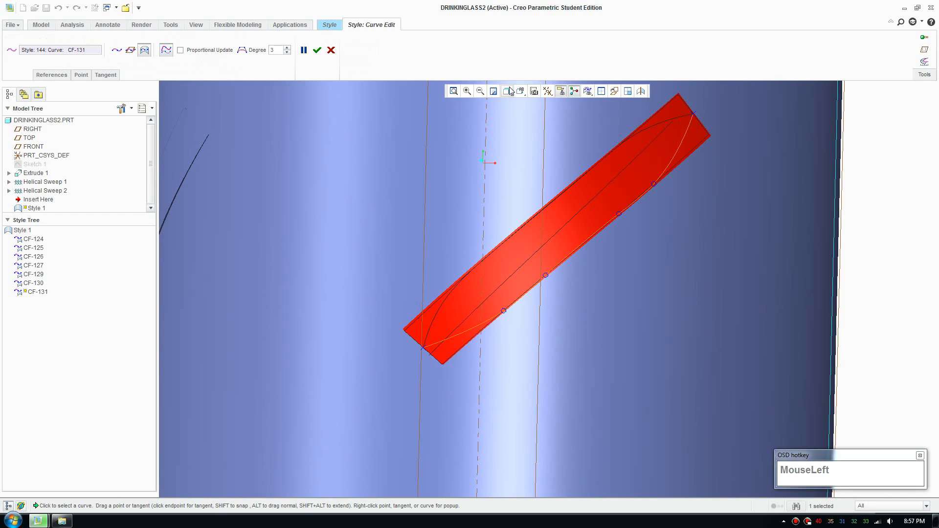
Set the view to FRONT and select curves CF-130 and CF-131 for Curve Edit
click(521, 91)
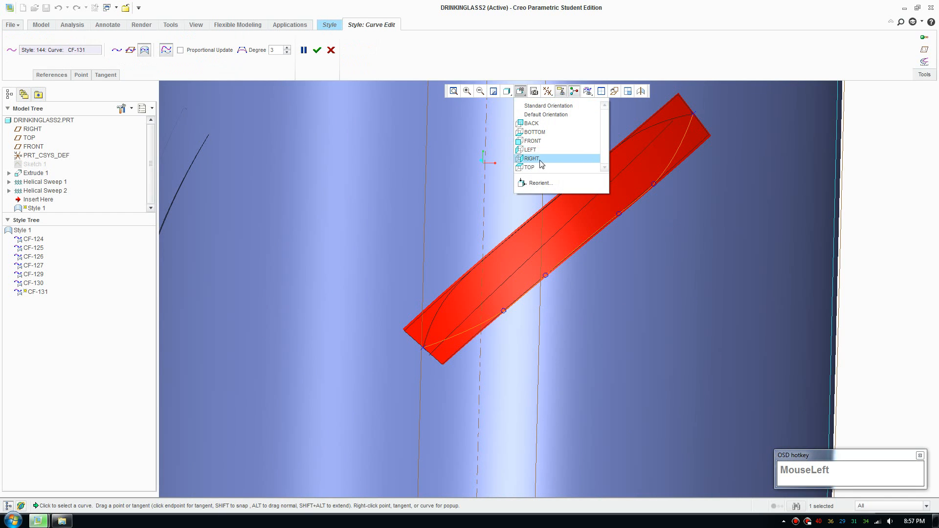
mouse_move(533, 141)
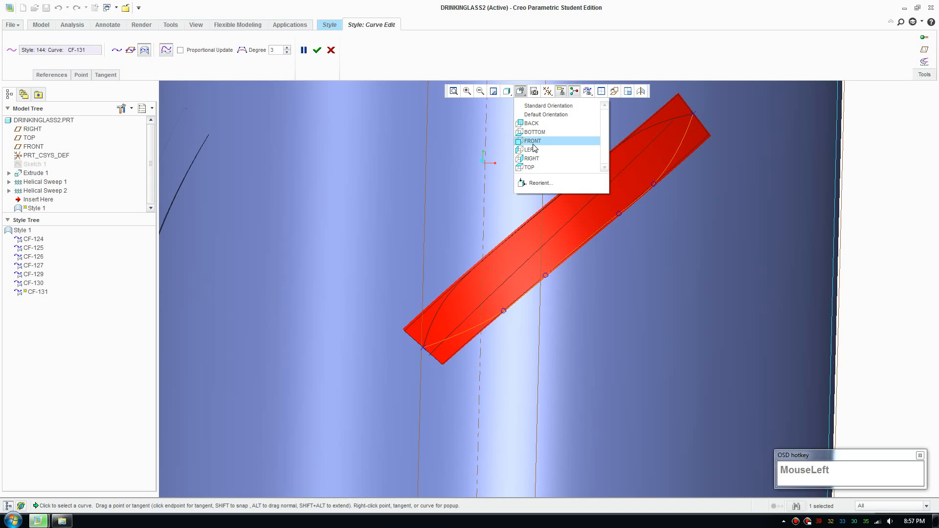
scroll(down, 3)
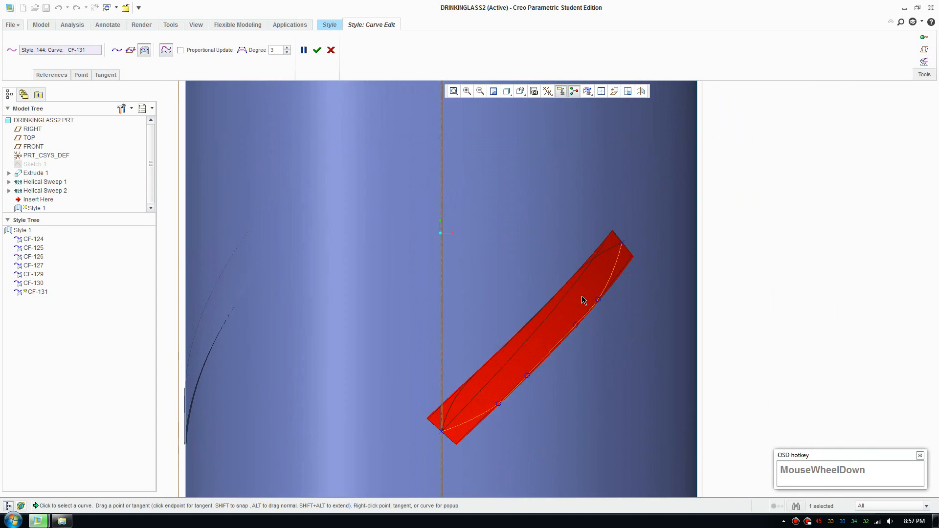
scroll(up, 3)
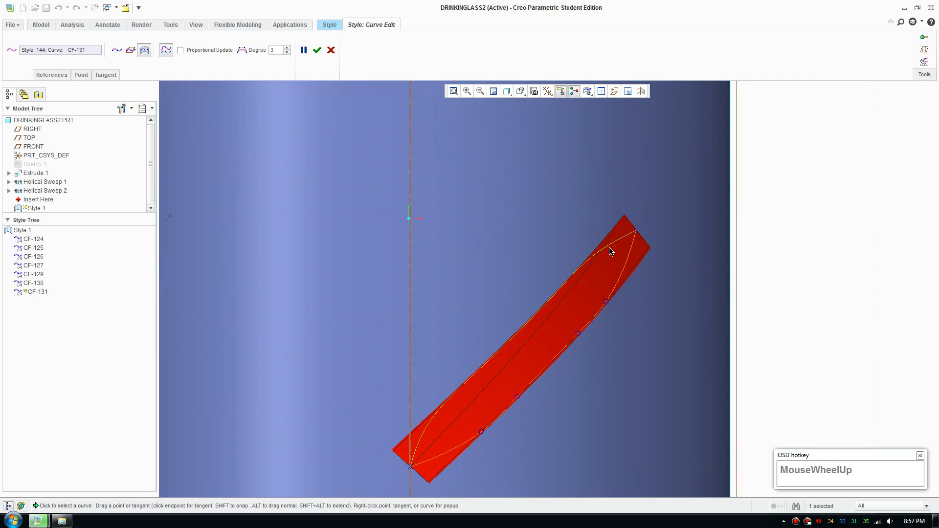
click(616, 287)
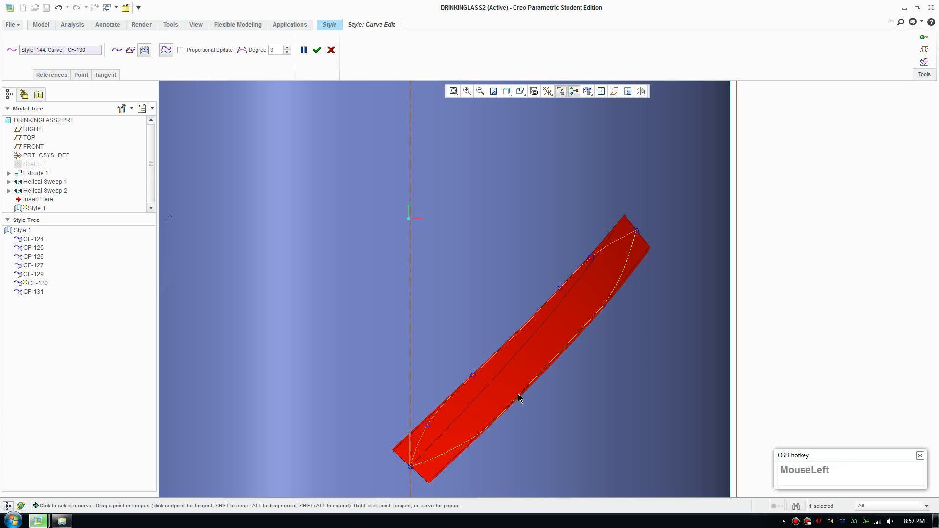
click(519, 401)
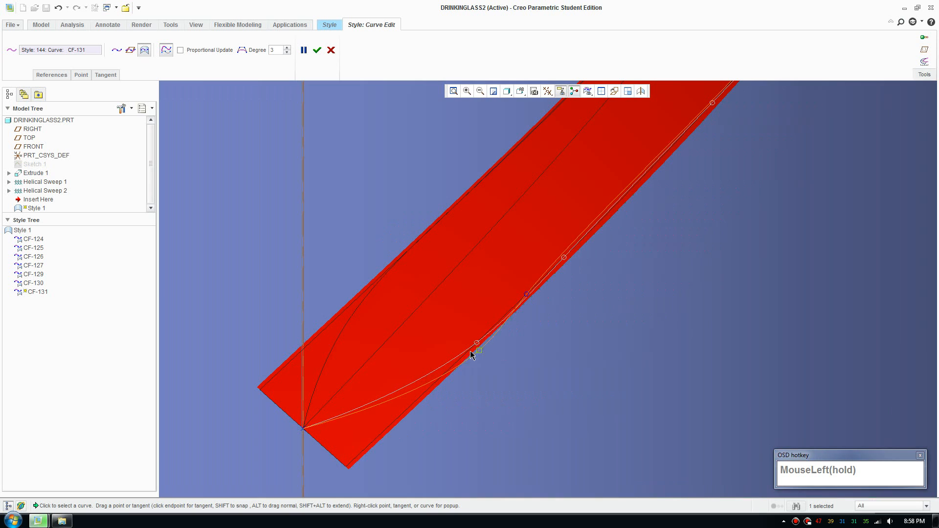
Move CF-131's points to adjust its upper part and middle bulge, then accept
drag(476, 343, 433, 369)
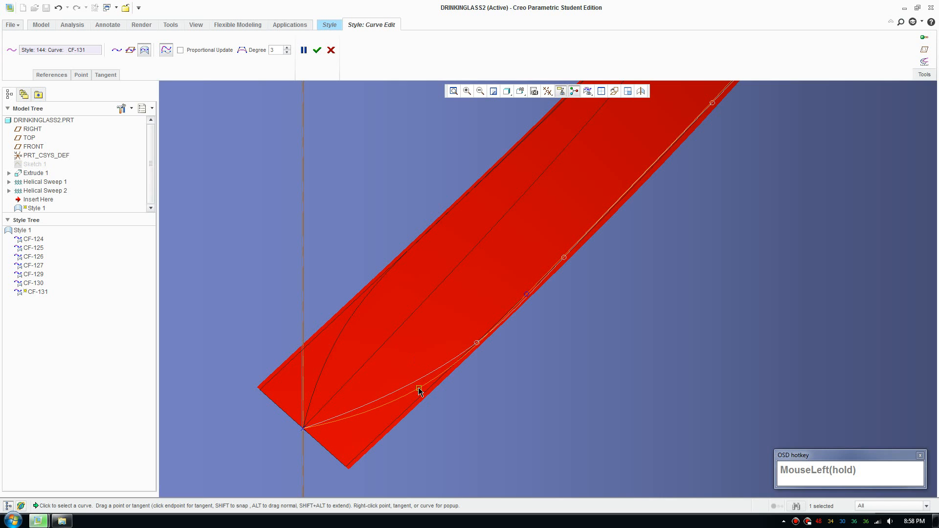
scroll(down, 3)
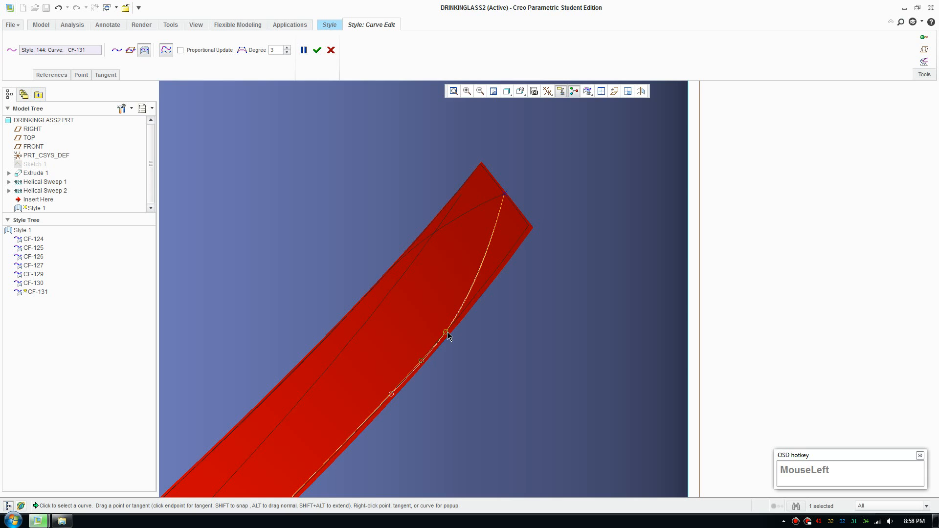
drag(447, 334, 464, 341)
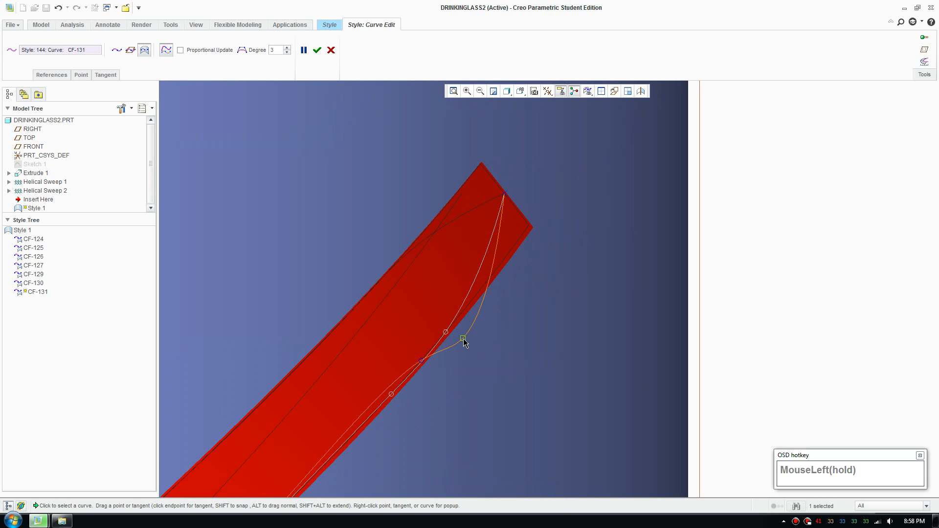
drag(464, 341, 474, 294)
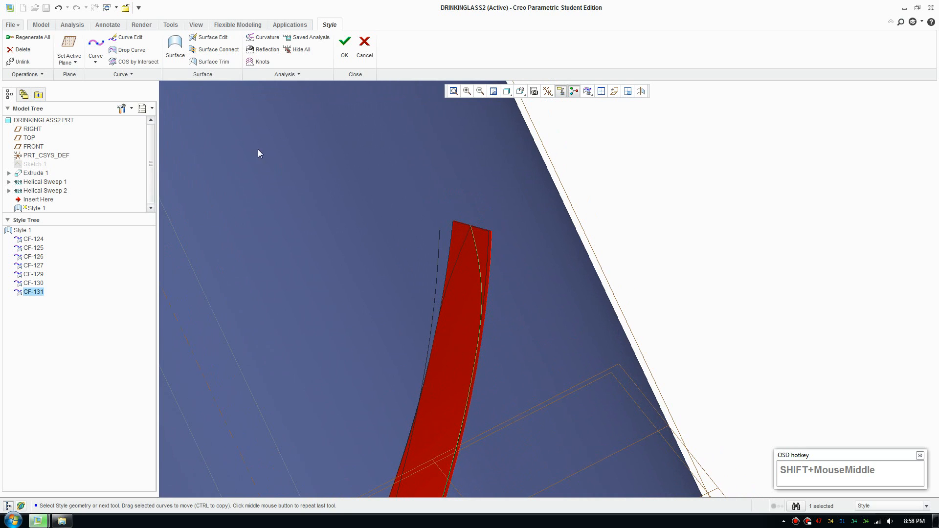
mouse_move(491, 162)
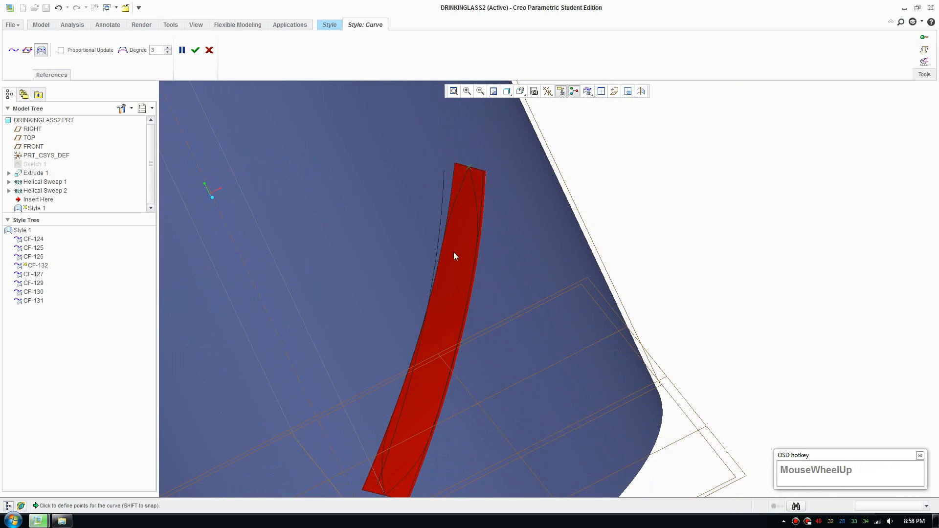
Draw Style curve CF-132 lengthwise along the band and convert it from curve-on-surface to free
drag(454, 256, 515, 303)
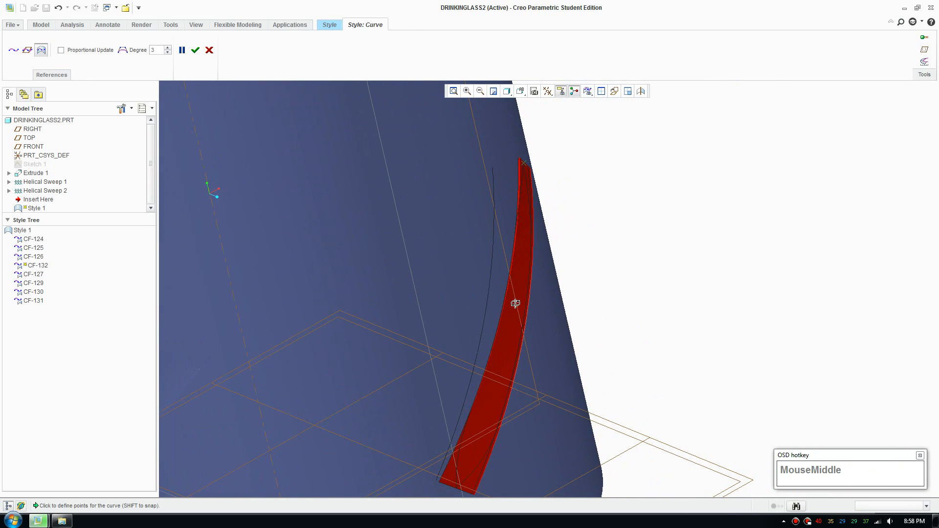
drag(515, 302, 488, 400)
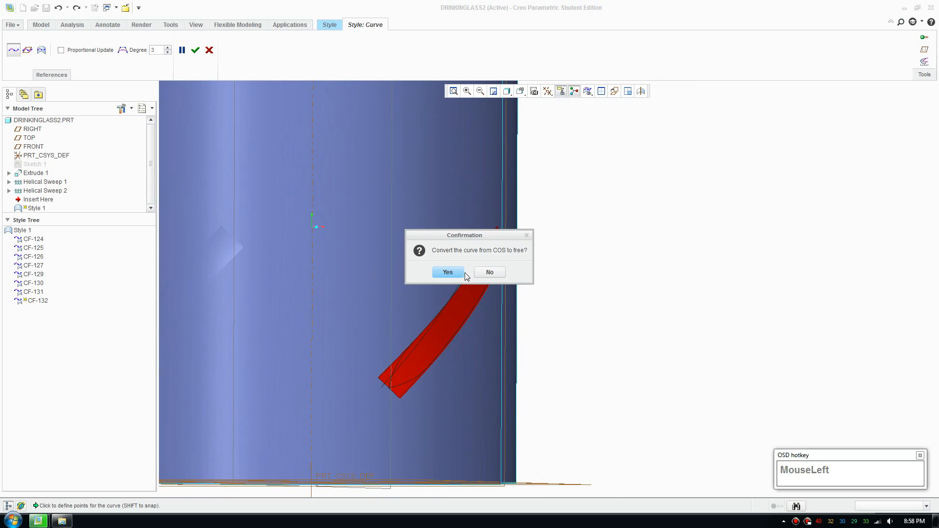
click(447, 272)
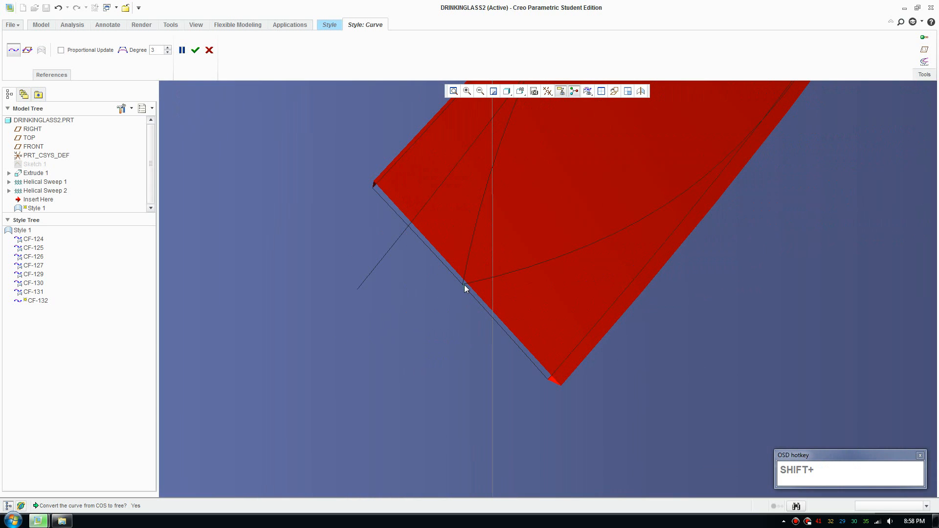
scroll(up, 3)
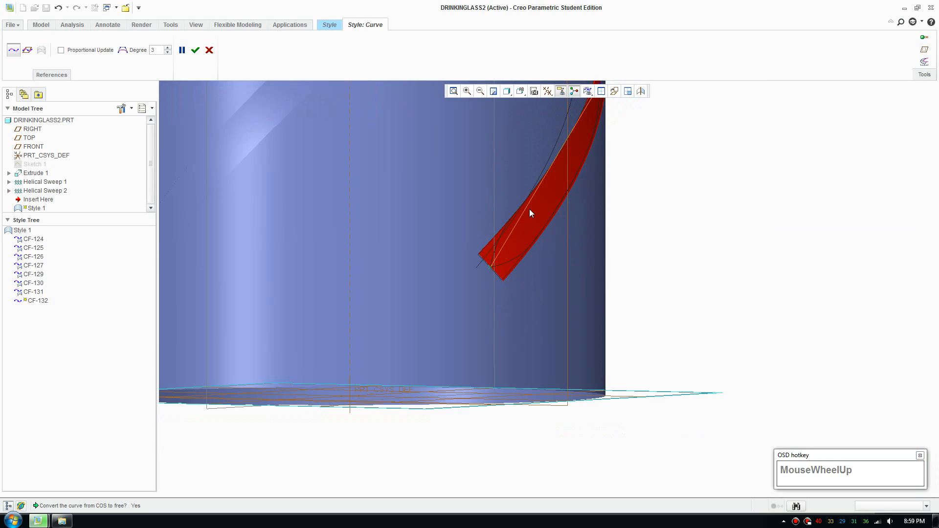
drag(529, 212, 504, 345)
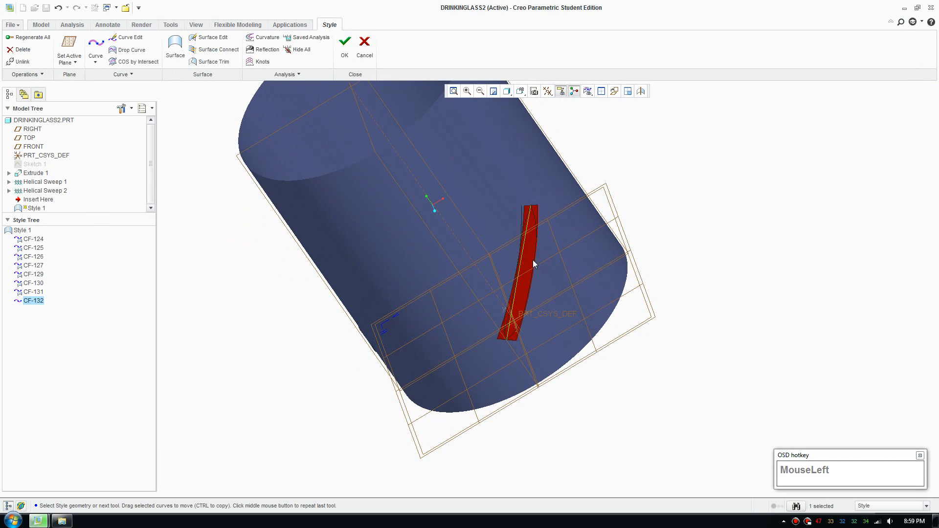
Build Style surfaces SF-134 and SF-135 spanning the red band's curves
drag(533, 263, 493, 291)
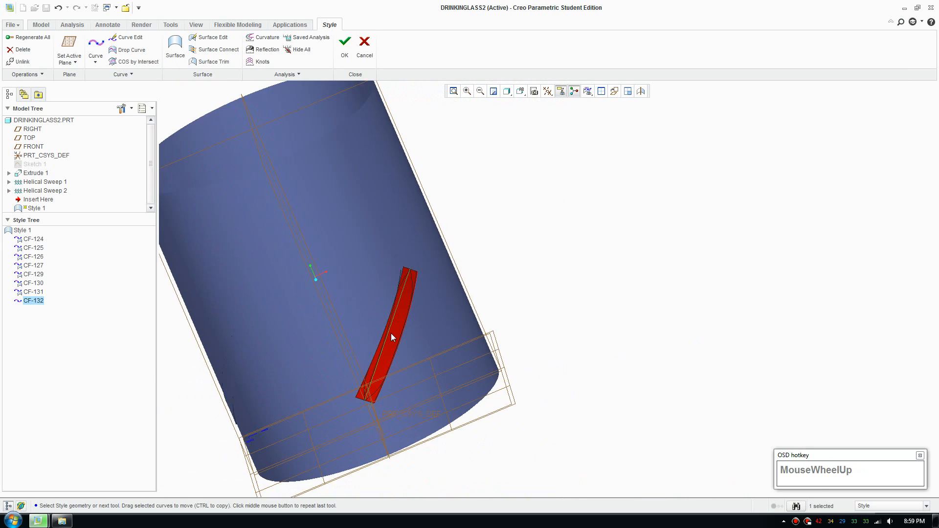
scroll(down, 3)
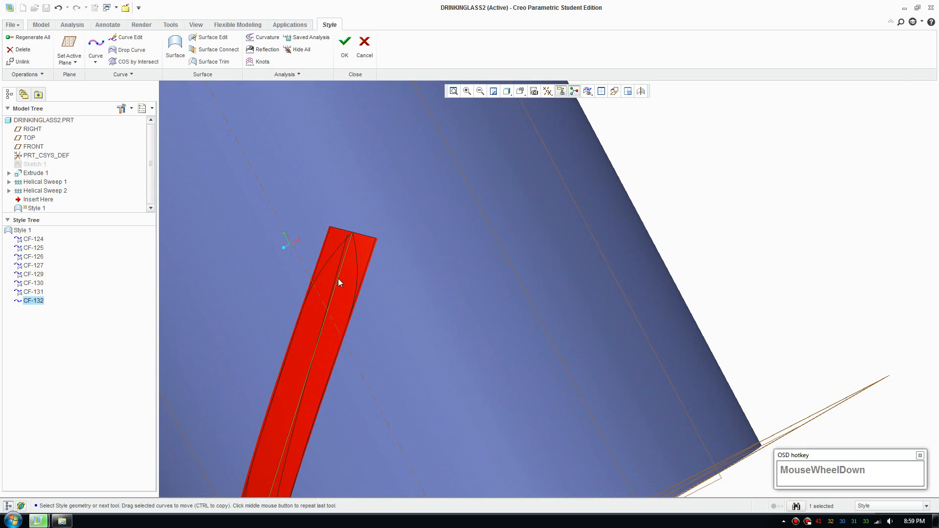
click(324, 260)
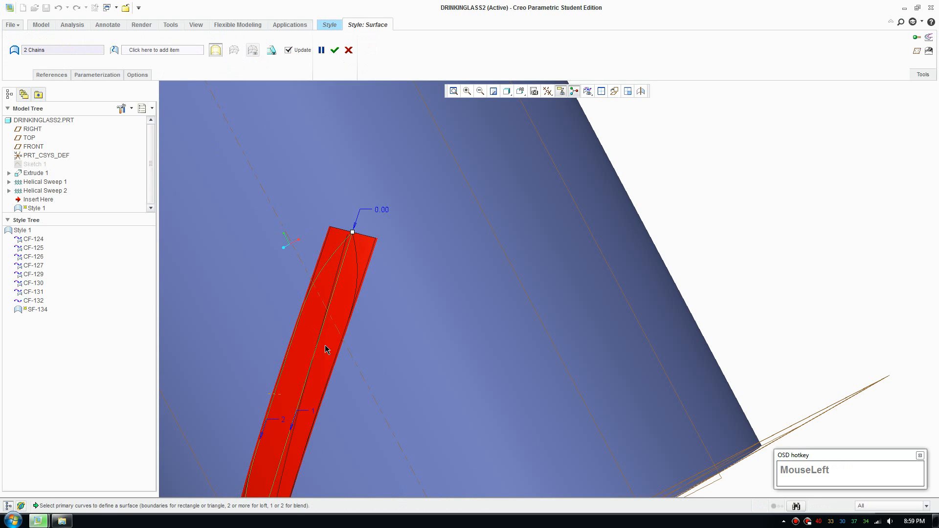
scroll(down, 3)
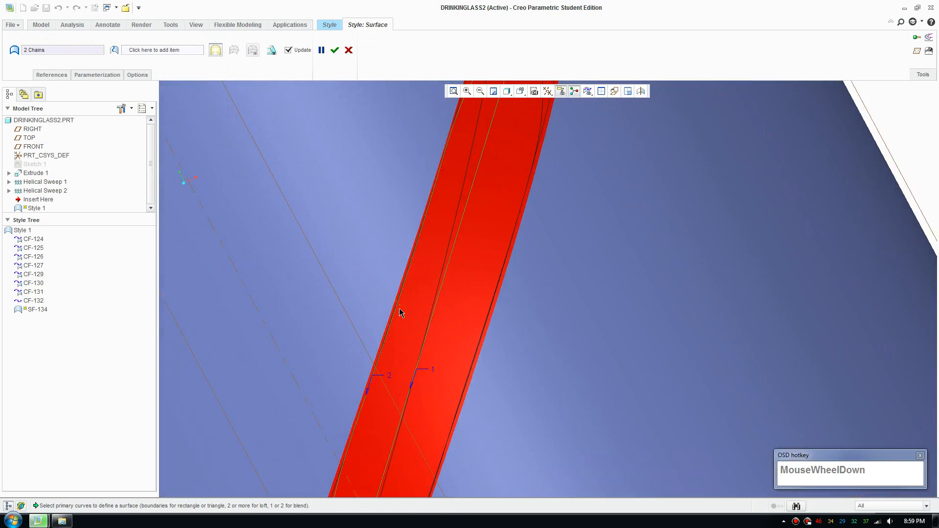
right_click(401, 314)
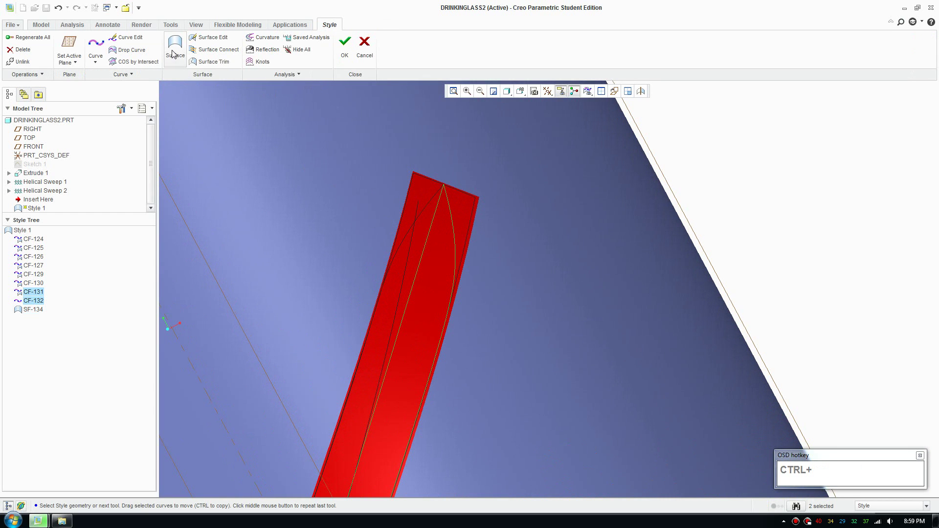
click(174, 46)
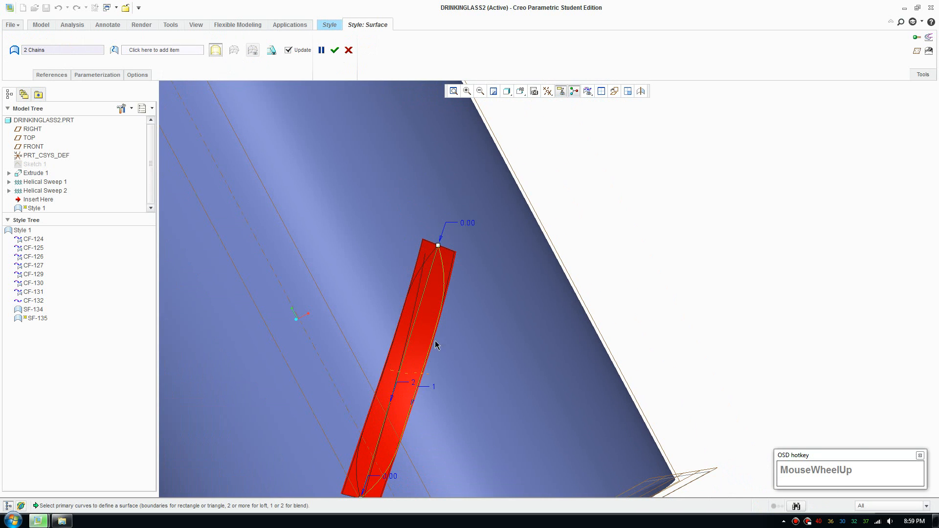
scroll(down, 3)
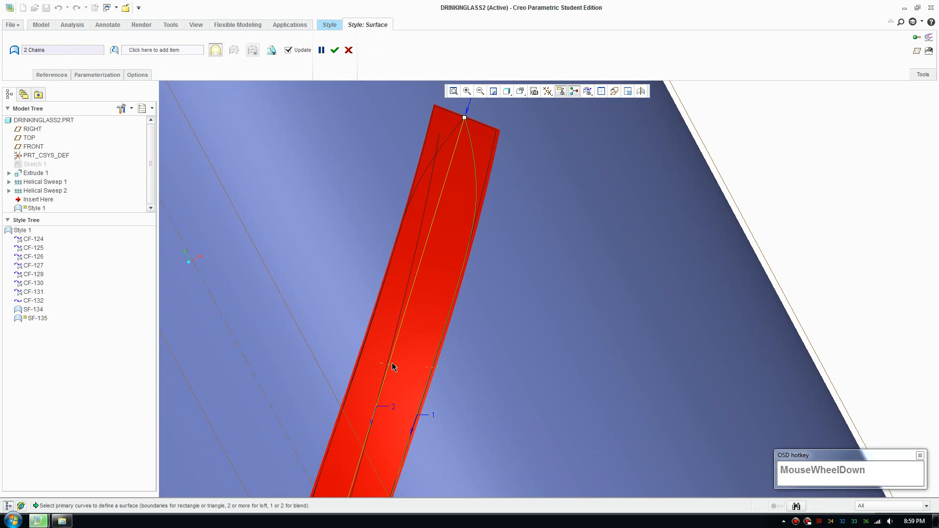
right_click(393, 368)
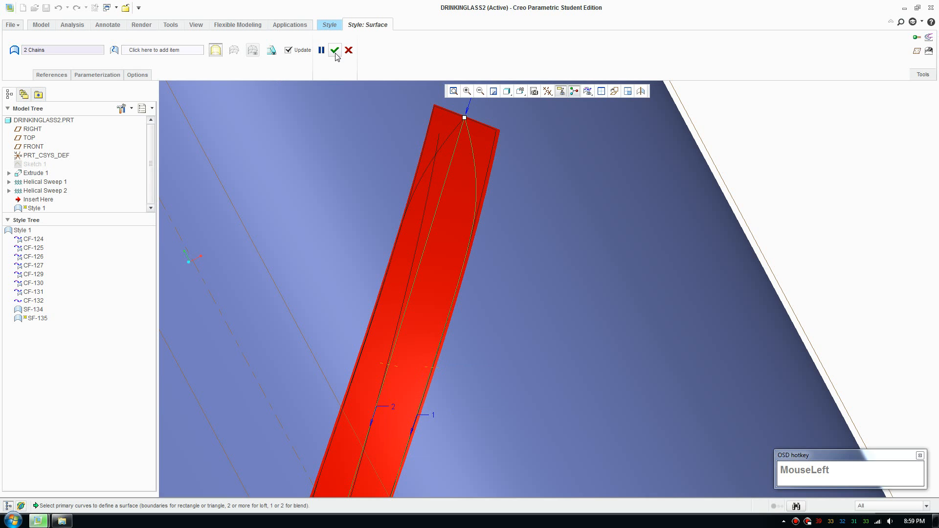
Confirm the new Style surface and complete the Style 1 feature
click(336, 51)
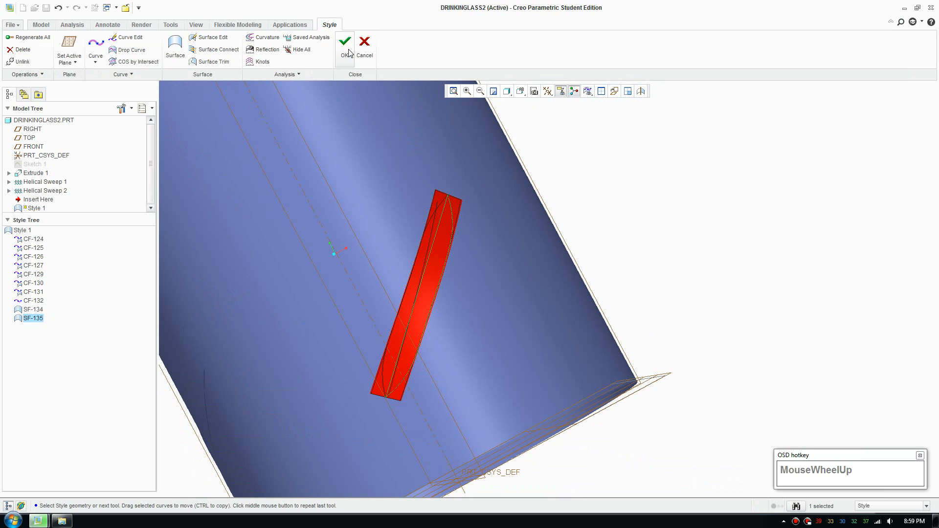
click(345, 40)
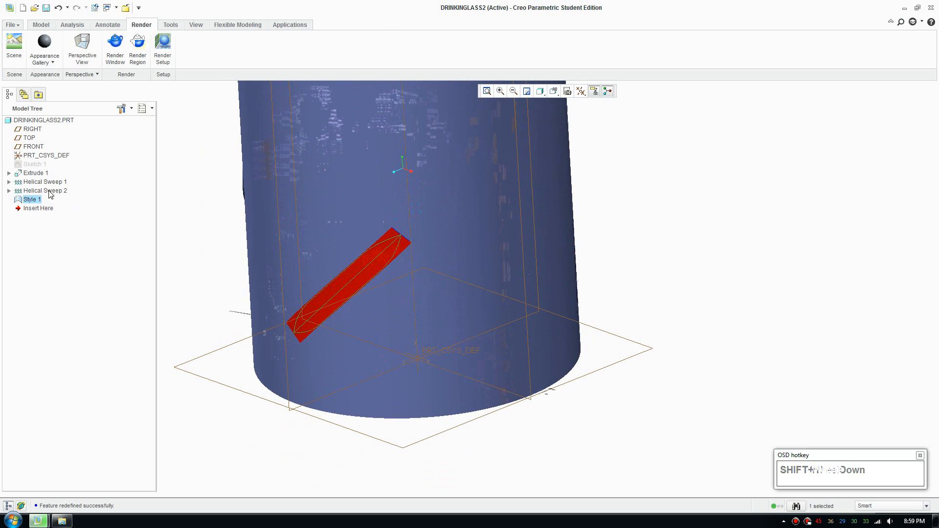
Hide Helical Sweep 2 from the Model Tree and select the glass surface for trimming
right_click(41, 191)
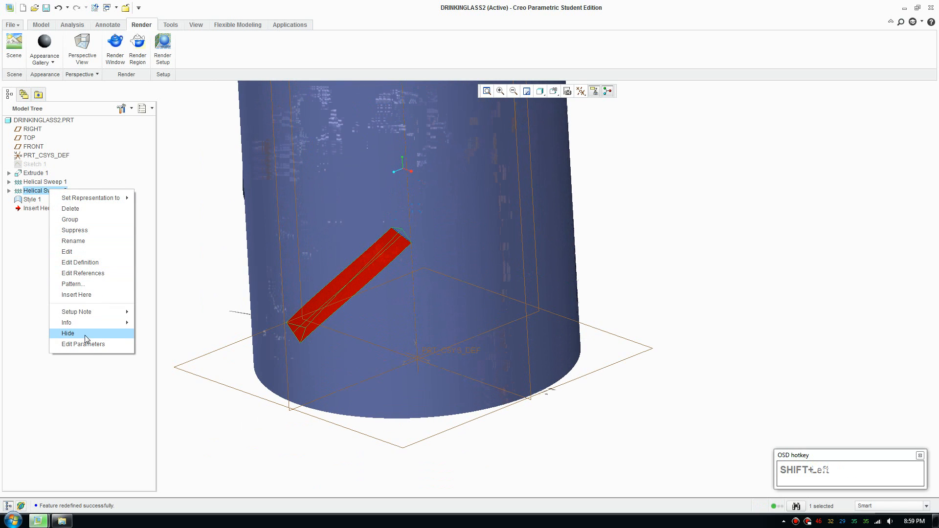
click(68, 333)
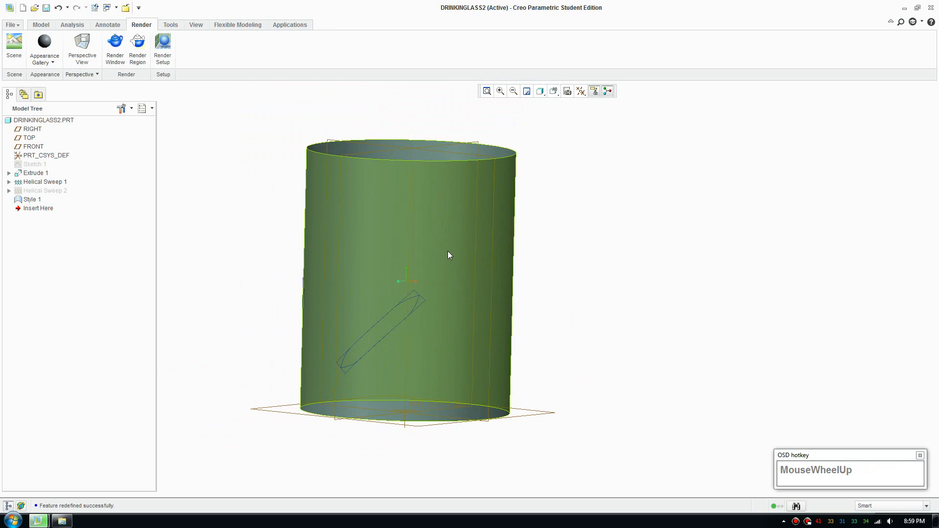
click(40, 25)
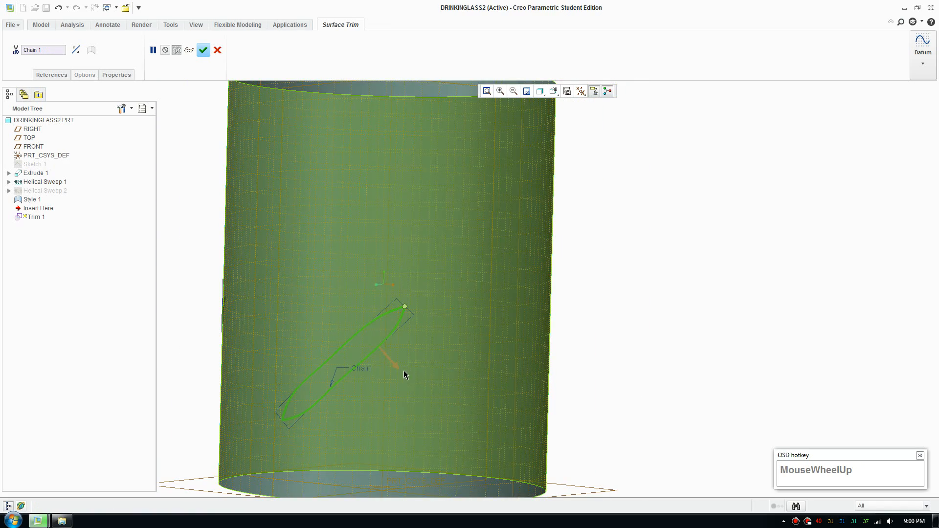
Complete Trim 1, cutting a lens-shaped recess into the cylinder wall with the Style surfaces
click(203, 51)
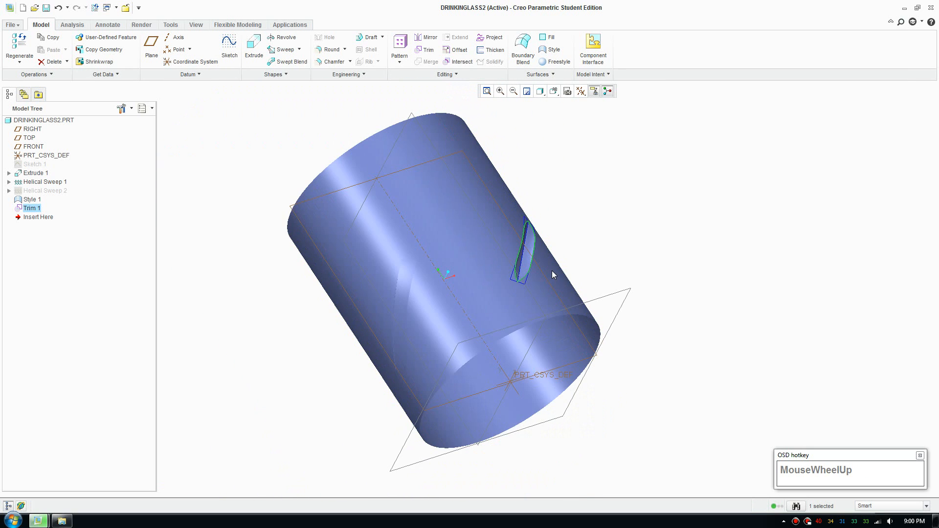
scroll(down, 3)
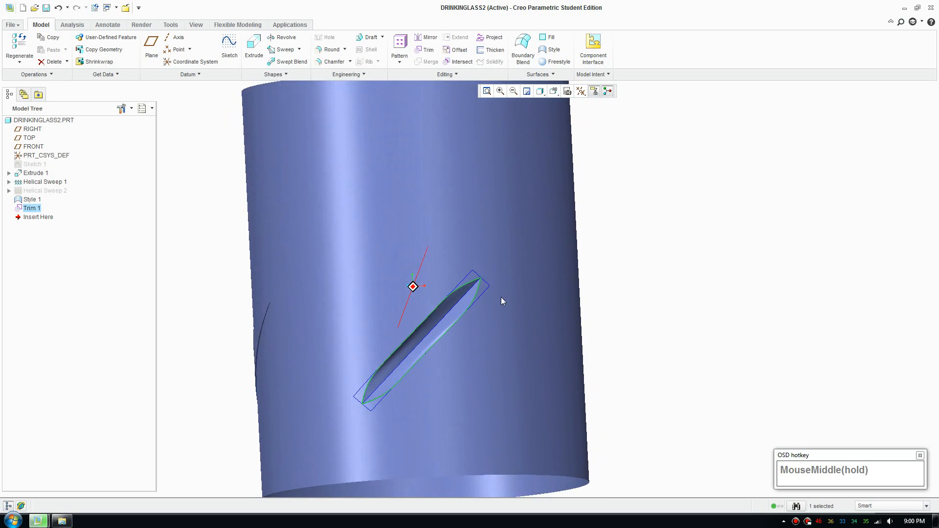
scroll(down, 3)
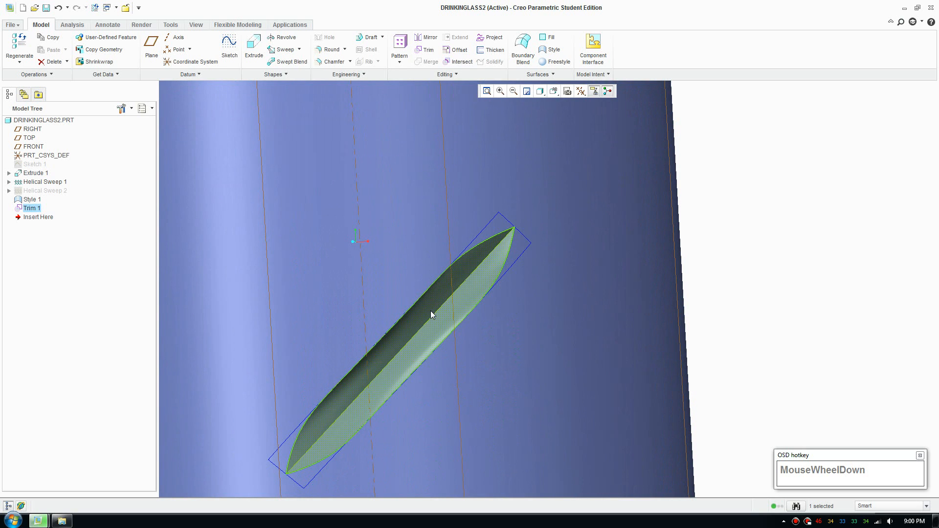
scroll(up, 3)
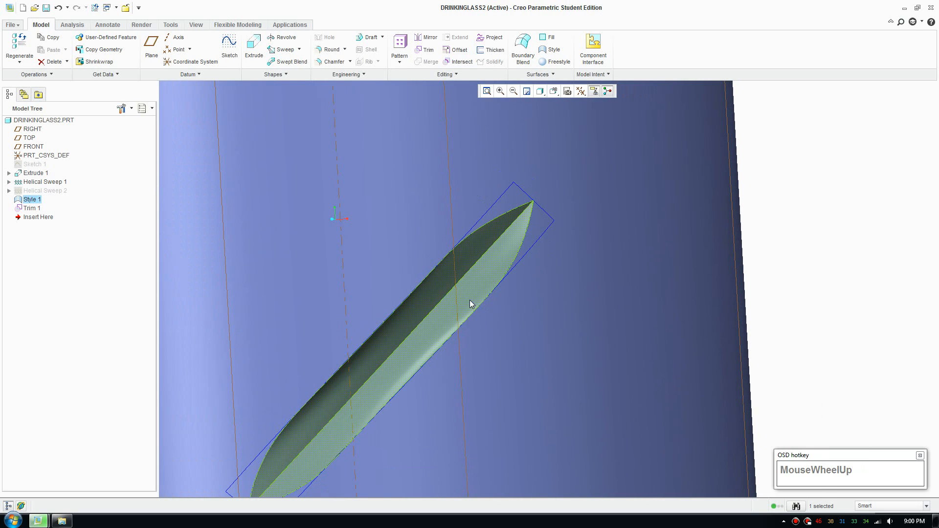
scroll(up, 3)
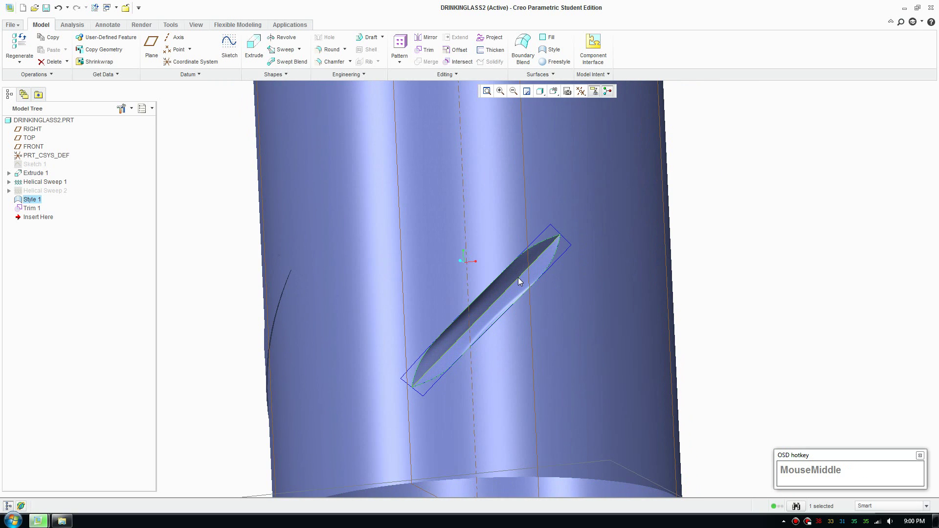
scroll(down, 3)
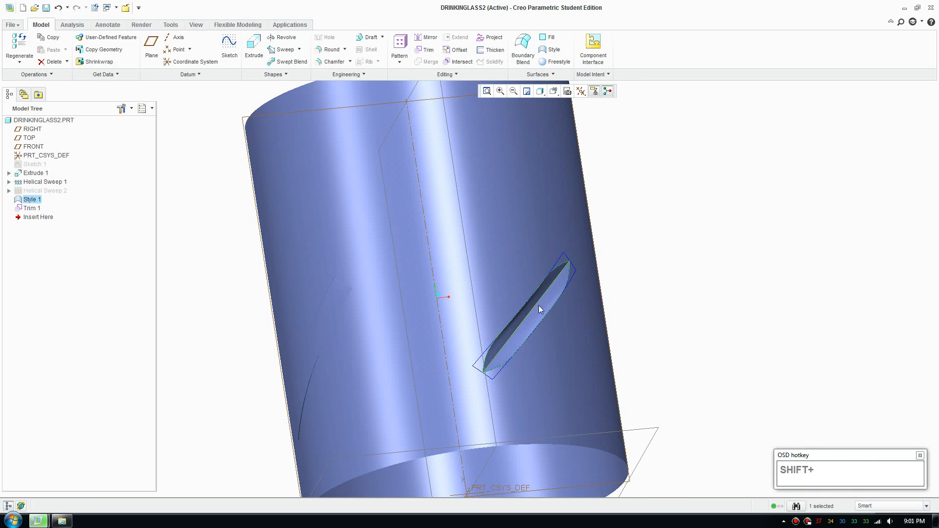
scroll(down, 3)
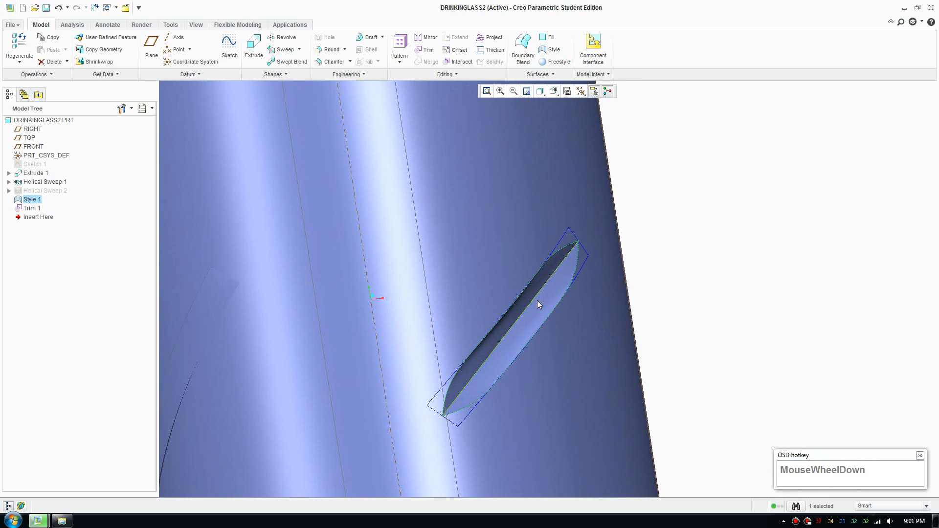
mouse_move(555, 272)
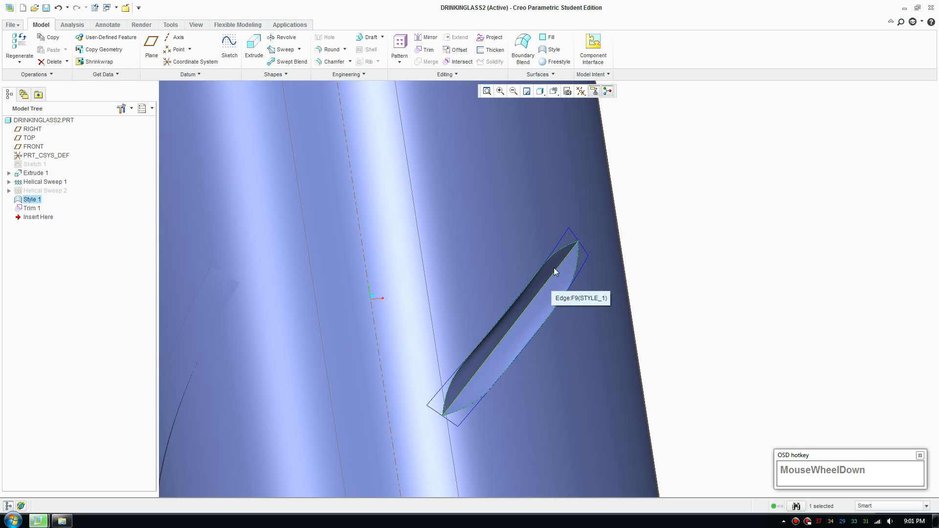
scroll(up, 3)
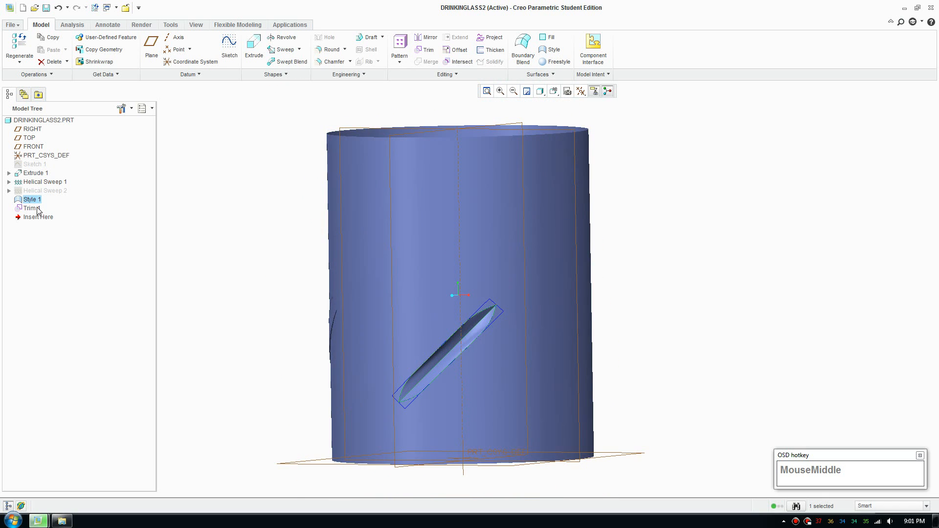
scroll(up, 3)
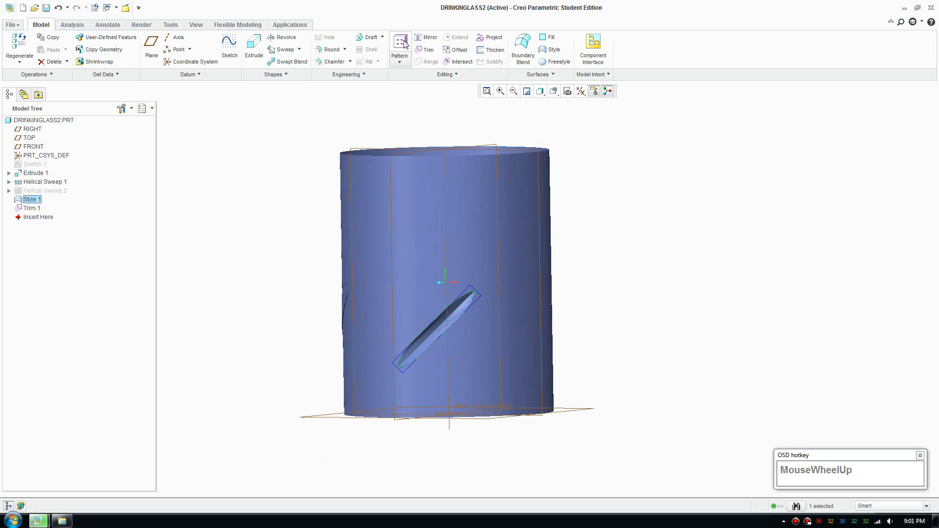
Pattern Style 1 axially around the central axis with 16 members at 22.5° spacing
click(399, 40)
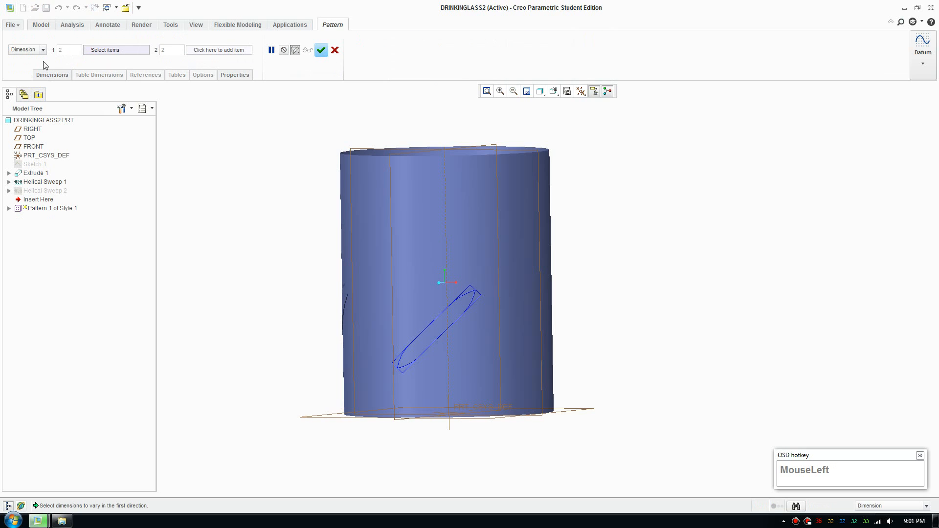
click(44, 49)
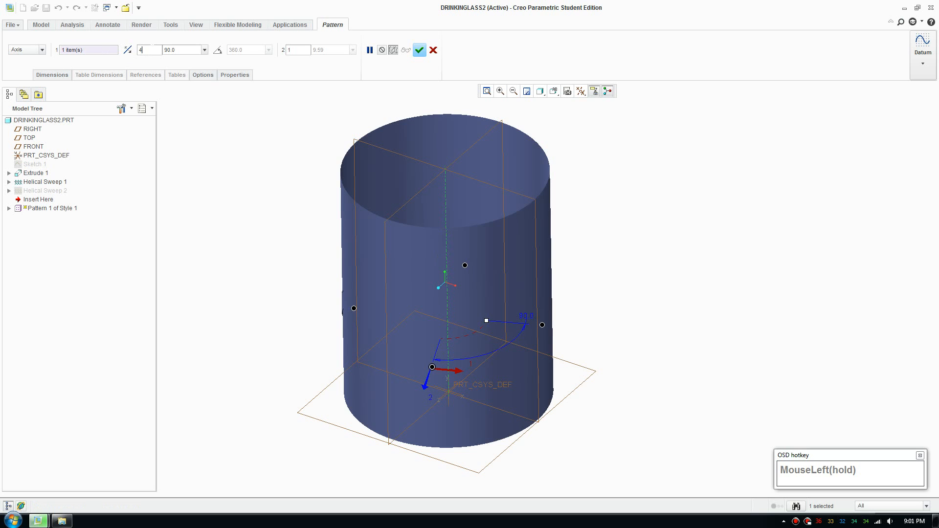
text(6)
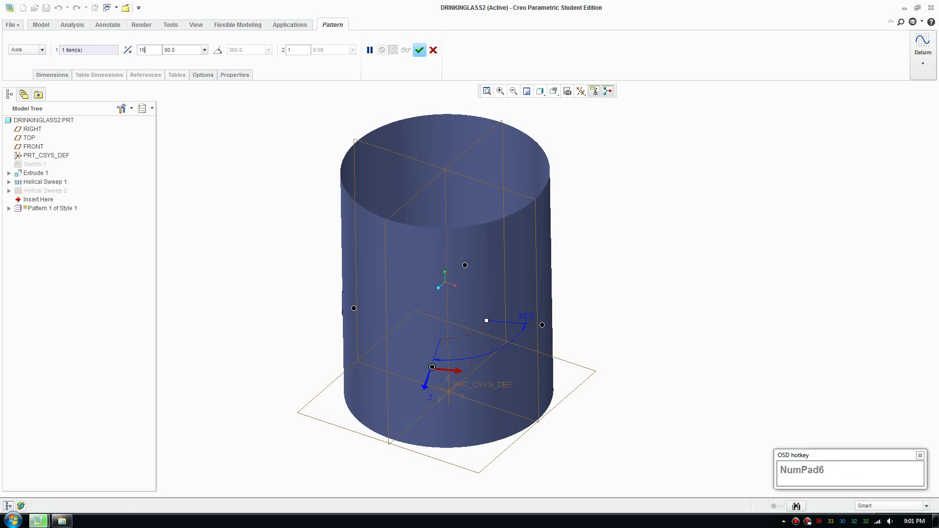
key(Tab)
text(22.5)
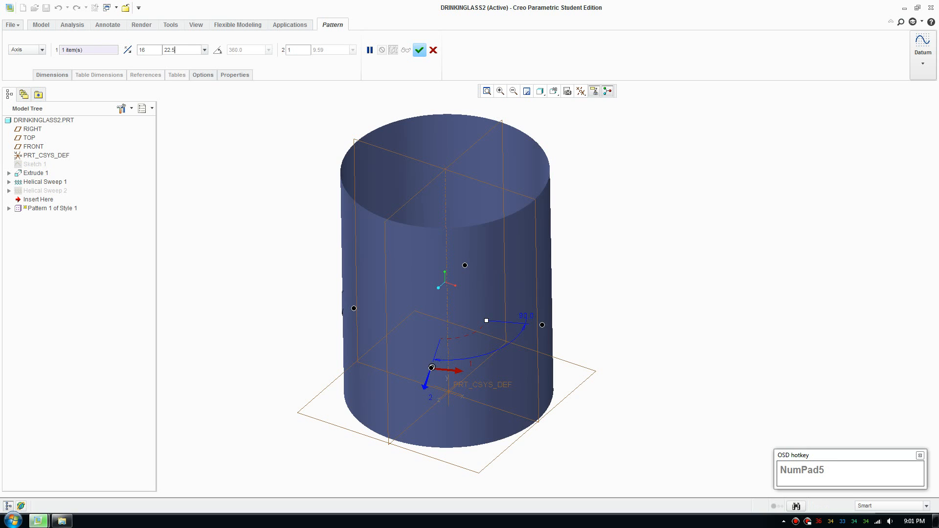
click(420, 50)
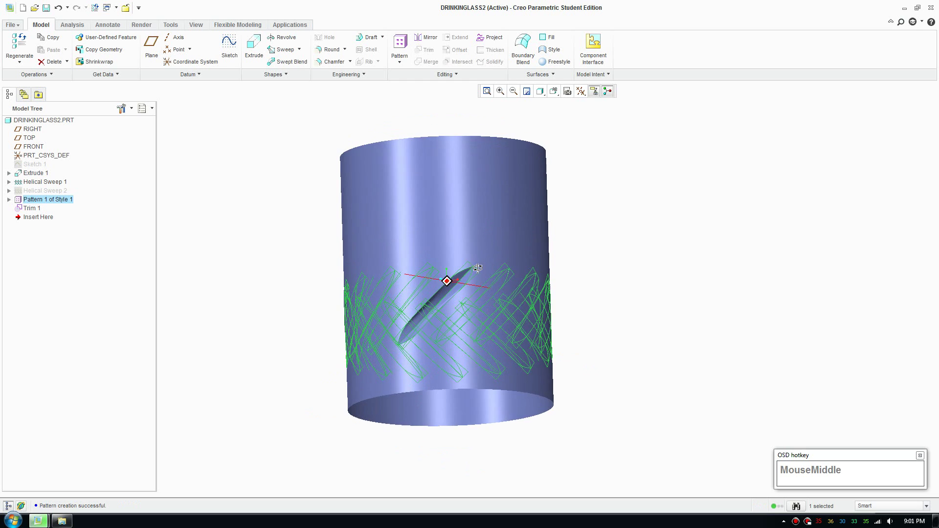
drag(477, 268, 487, 293)
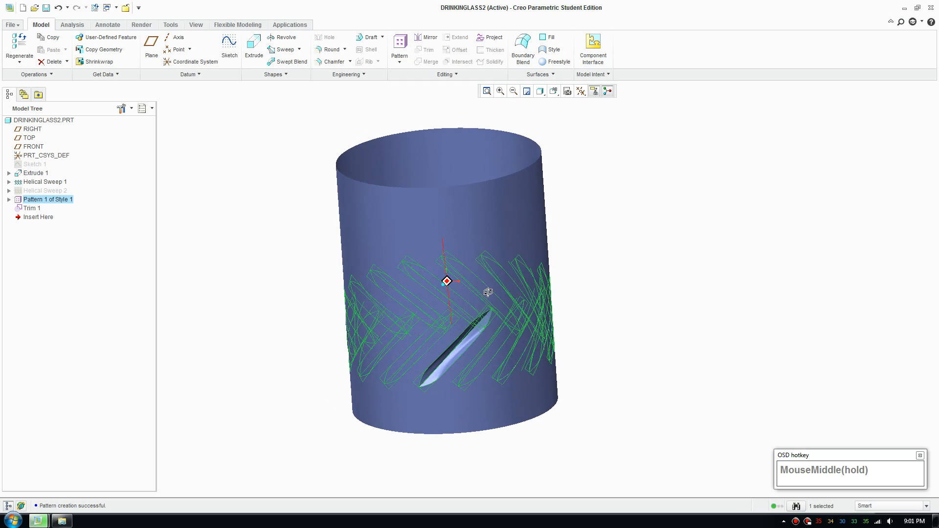
drag(488, 293, 621, 374)
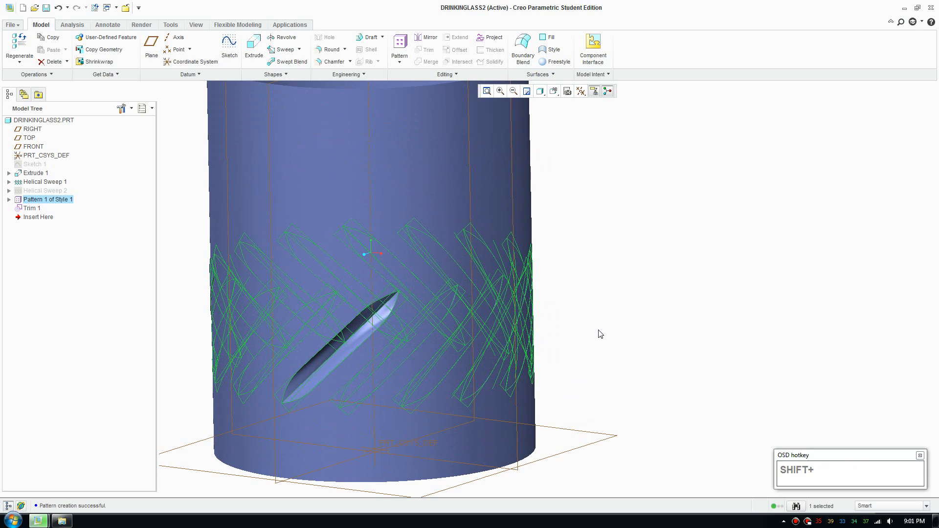
drag(601, 335, 626, 339)
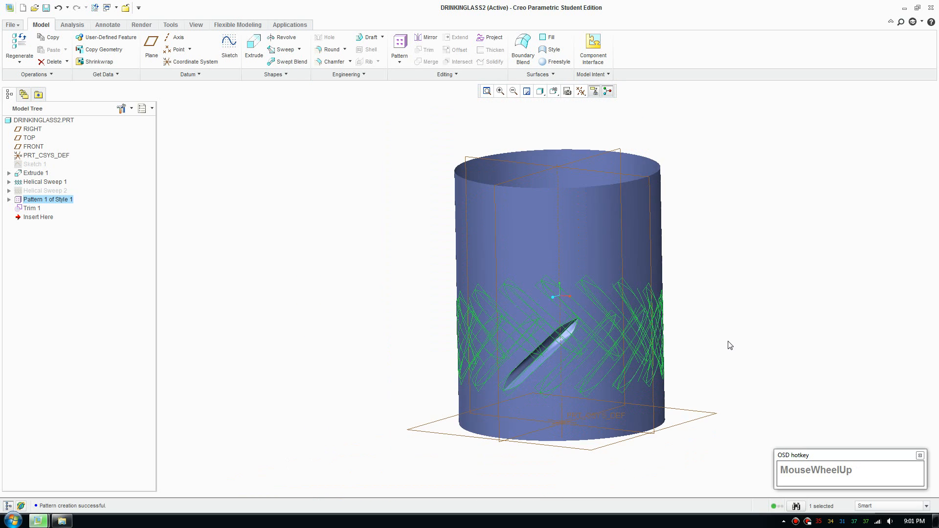
scroll(down, 3)
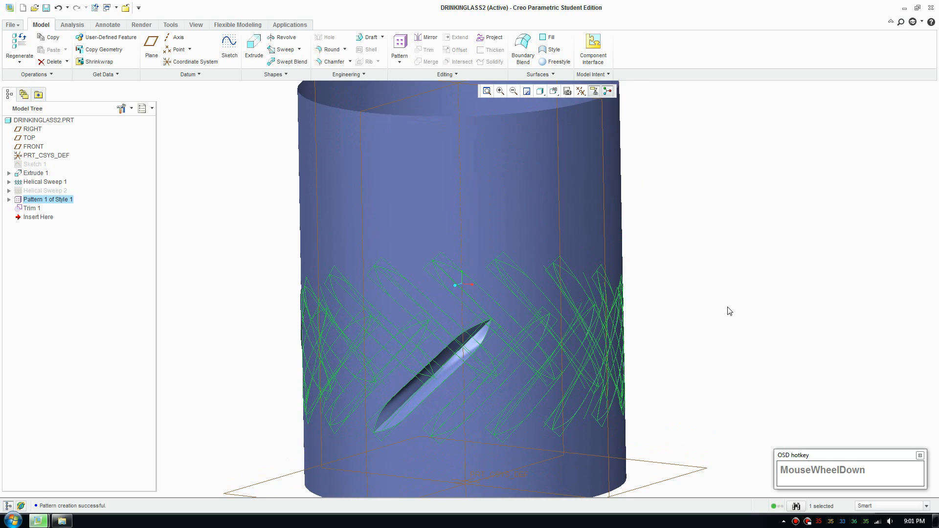
scroll(down, 3)
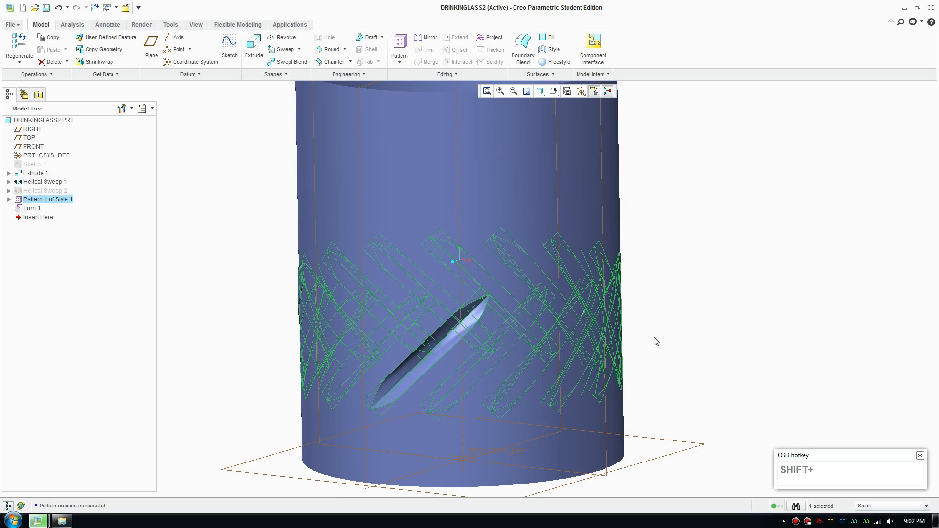
mouse_move(677, 321)
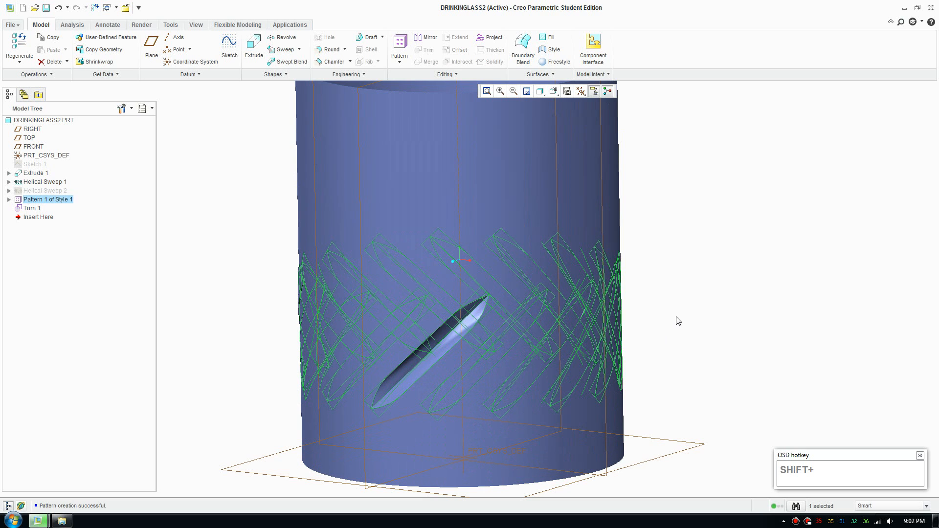
scroll(up, 3)
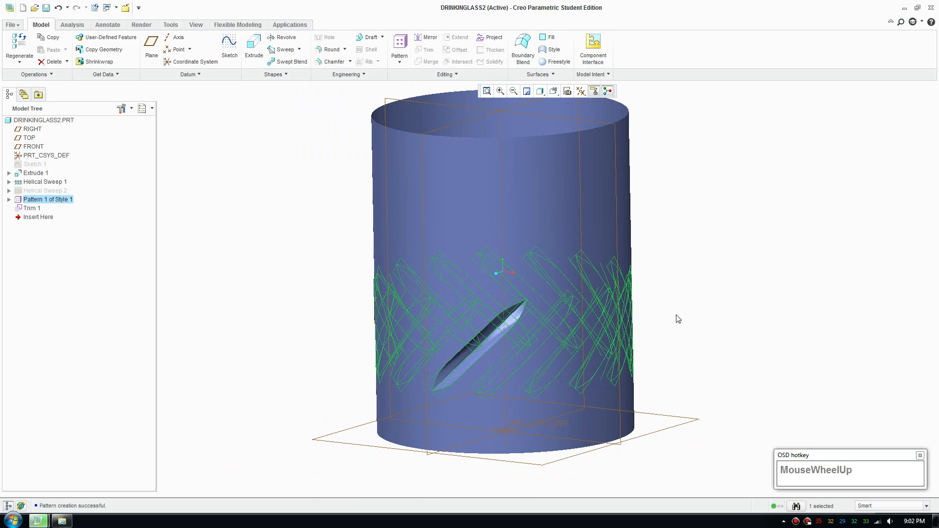